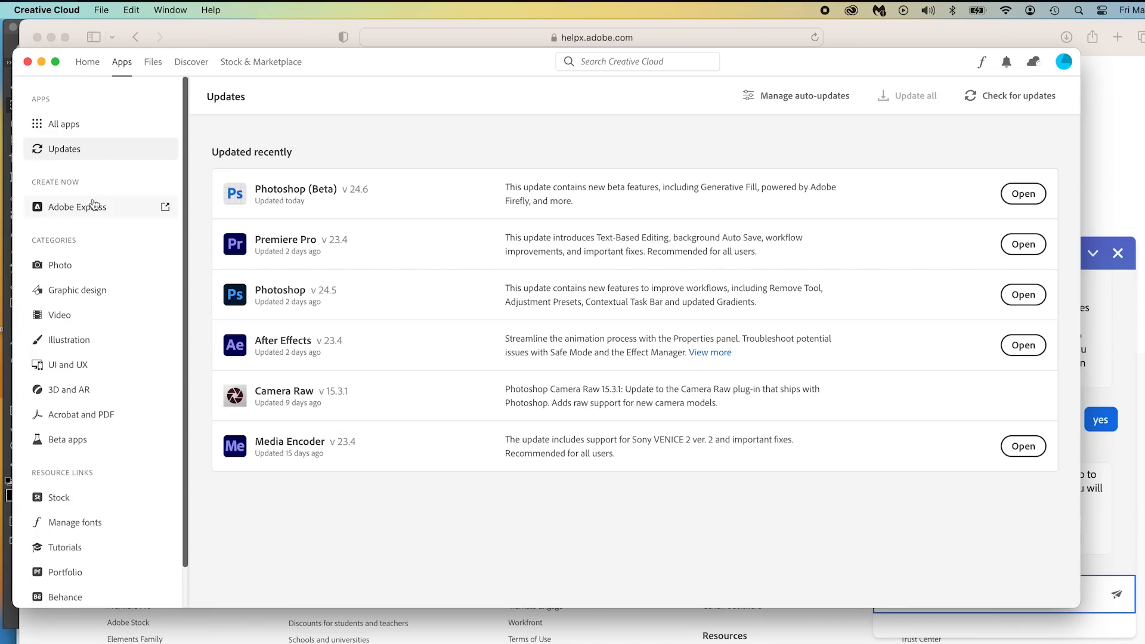
Step: Visit the Behance date-of-birth page, then return to the beach photo in Photoshop
scroll("down", 3)
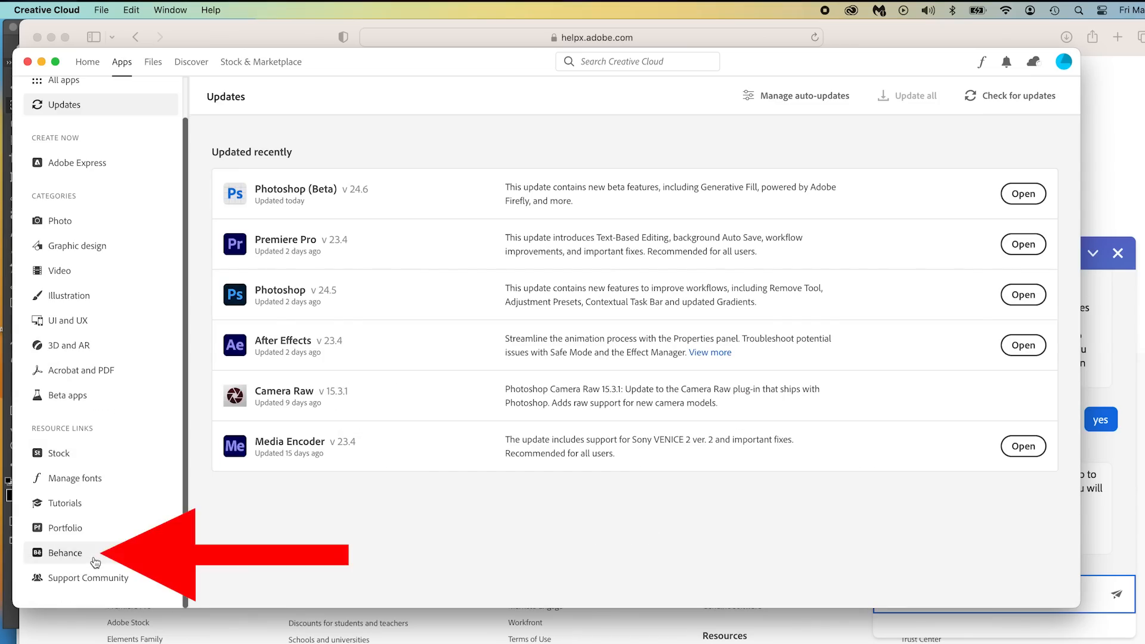
left_click(64, 552)
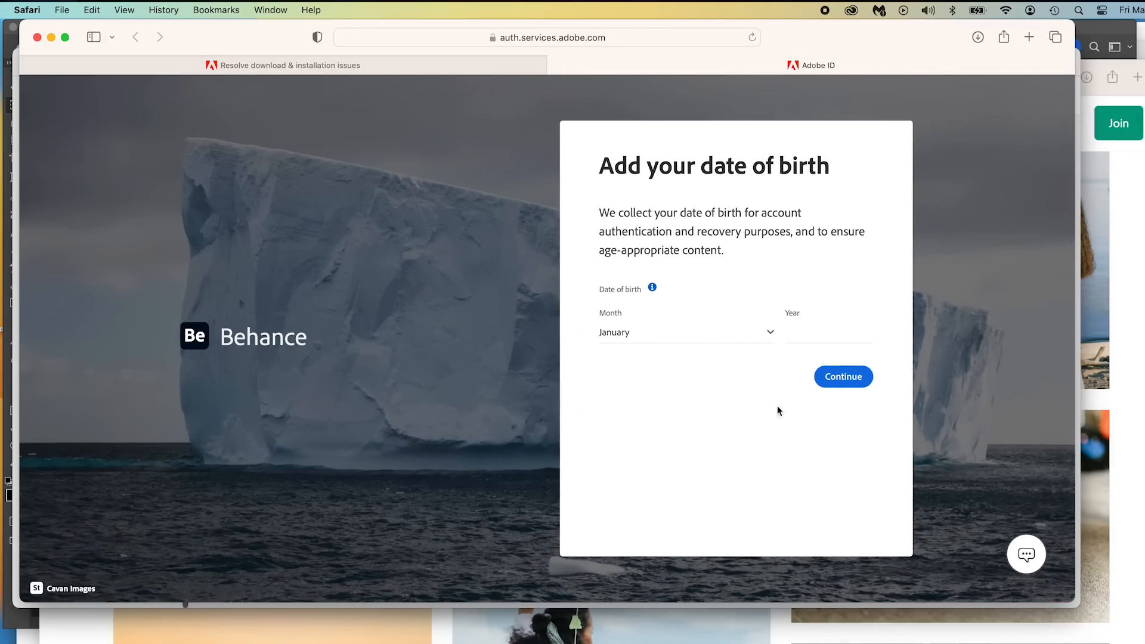
left_click(686, 333)
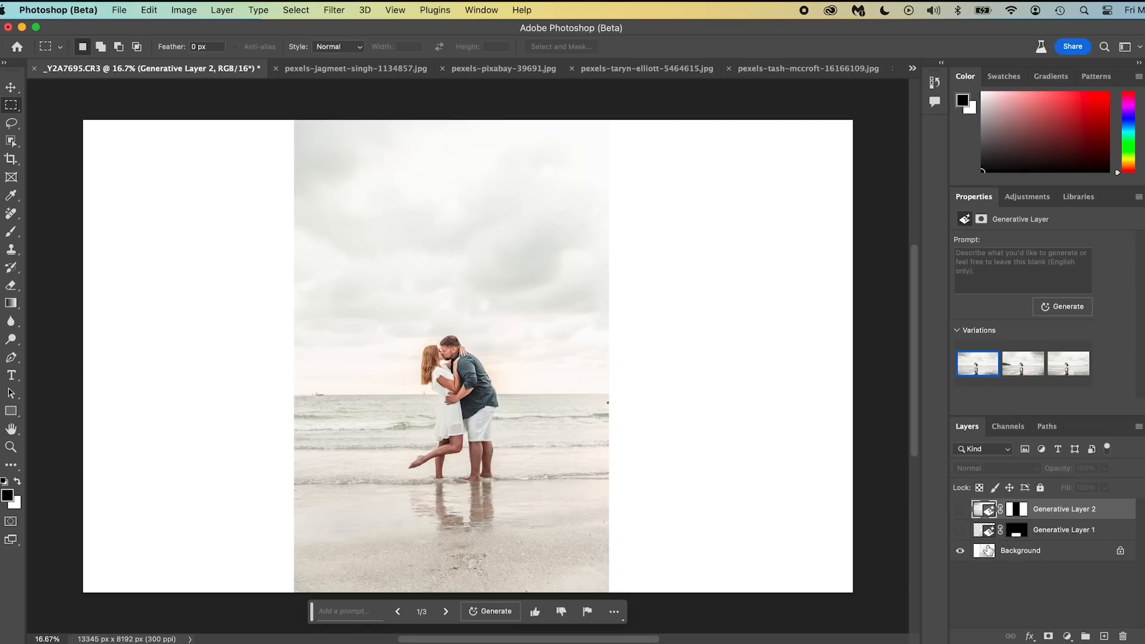
Step: On the Background layer, select sea left of the couple and generate a 'jet ski' there
left_click(1020, 549)
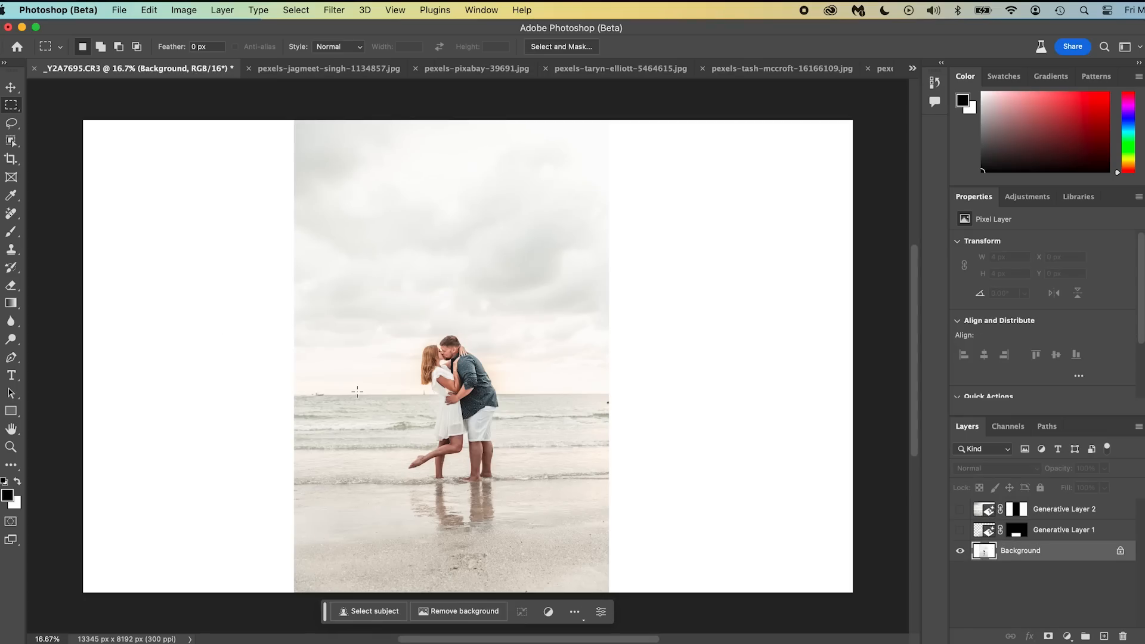
mouse_move(316, 370)
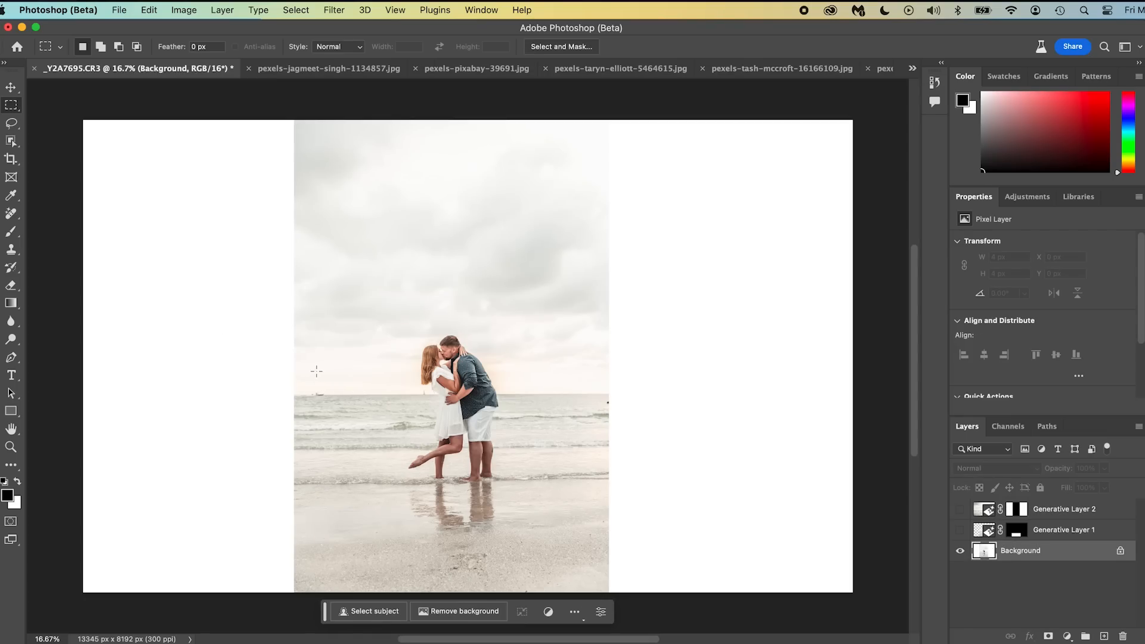
mouse_move(296, 316)
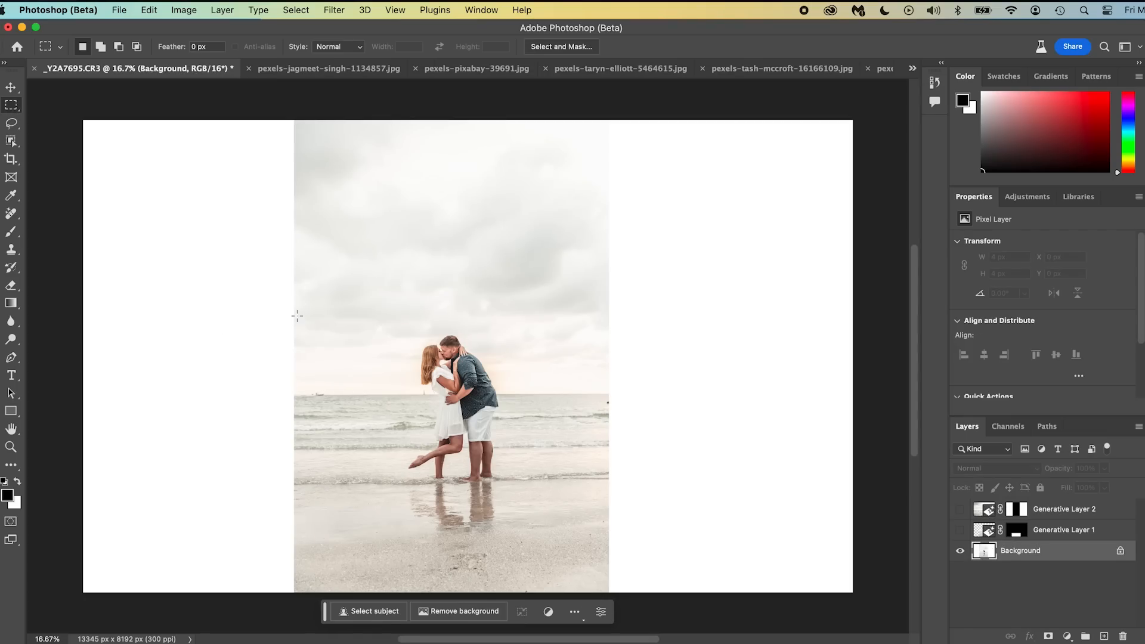
left_click_drag(298, 316, 416, 416)
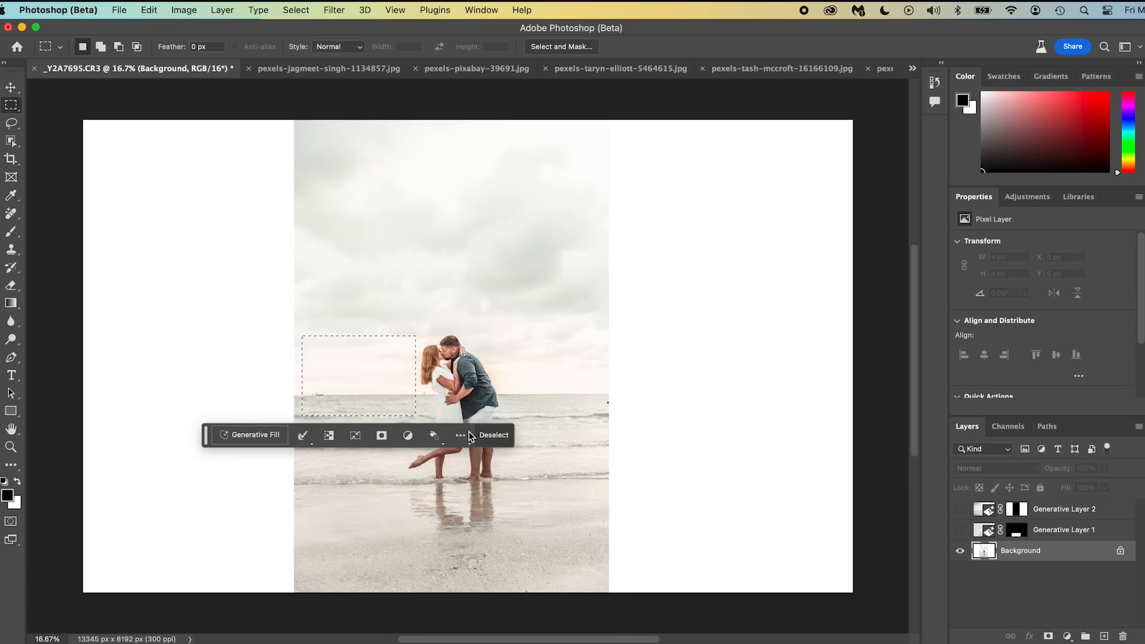
left_click(253, 434)
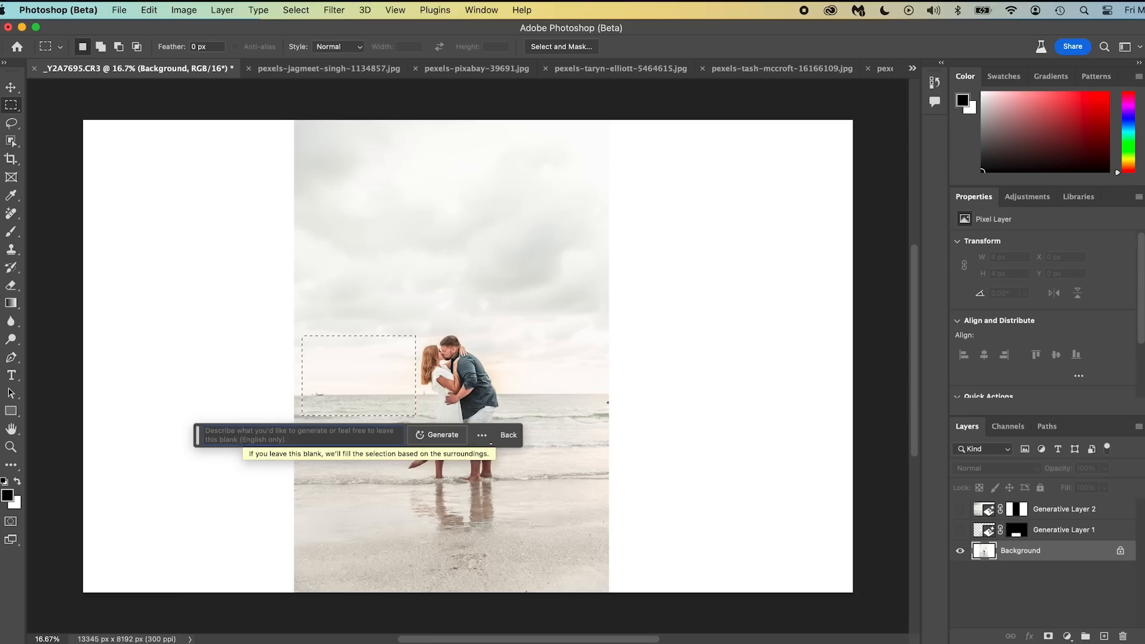
left_click(299, 435)
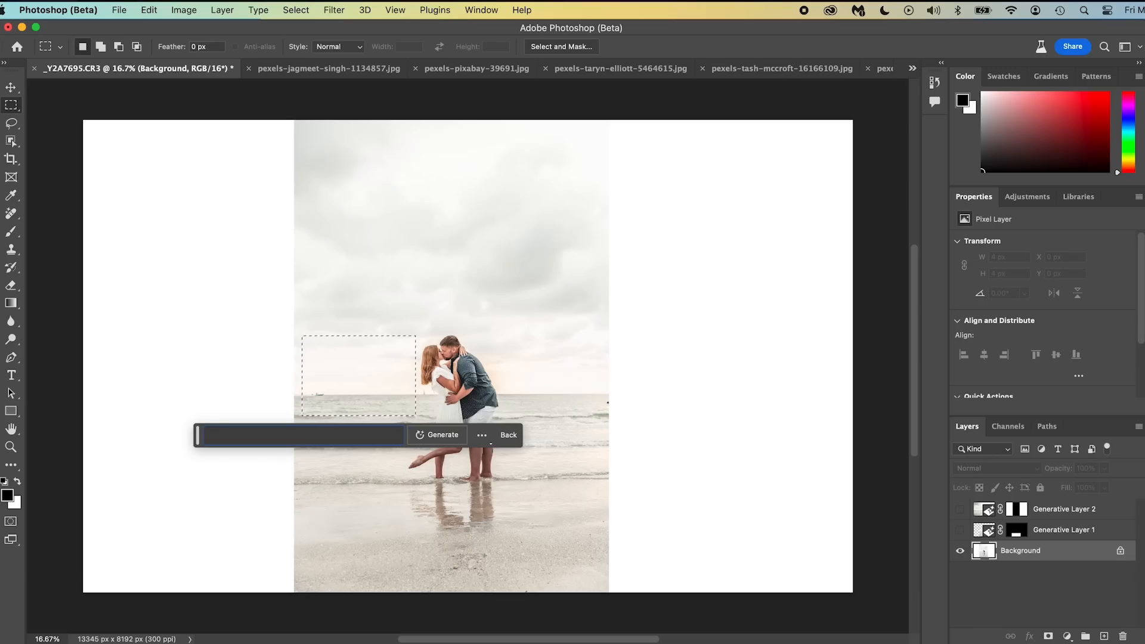
type("jet ski")
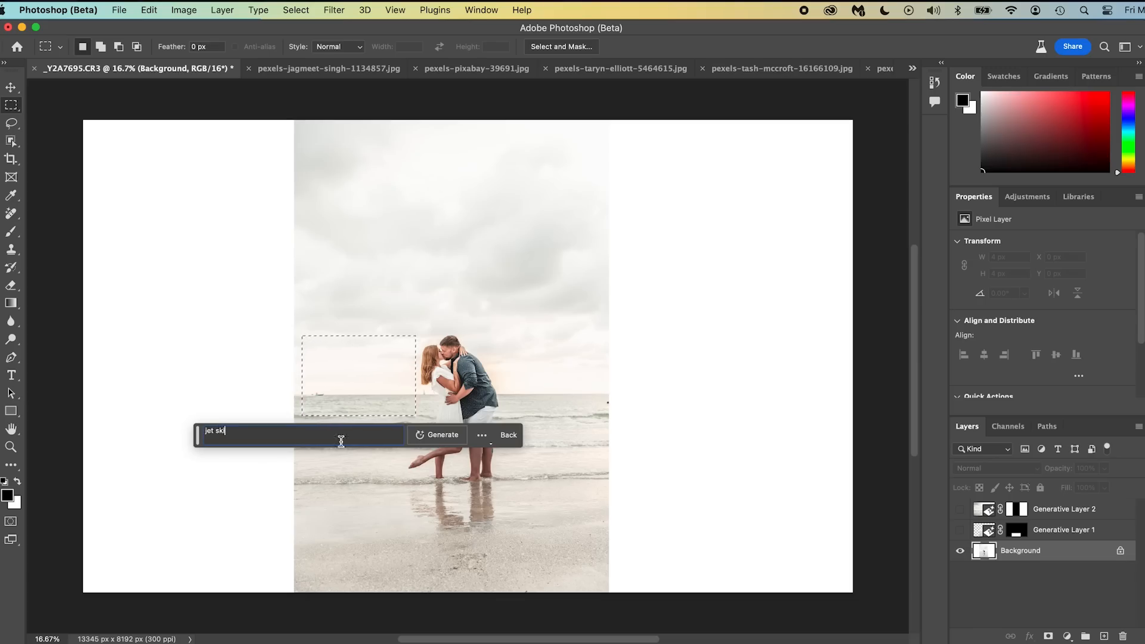
left_click(442, 434)
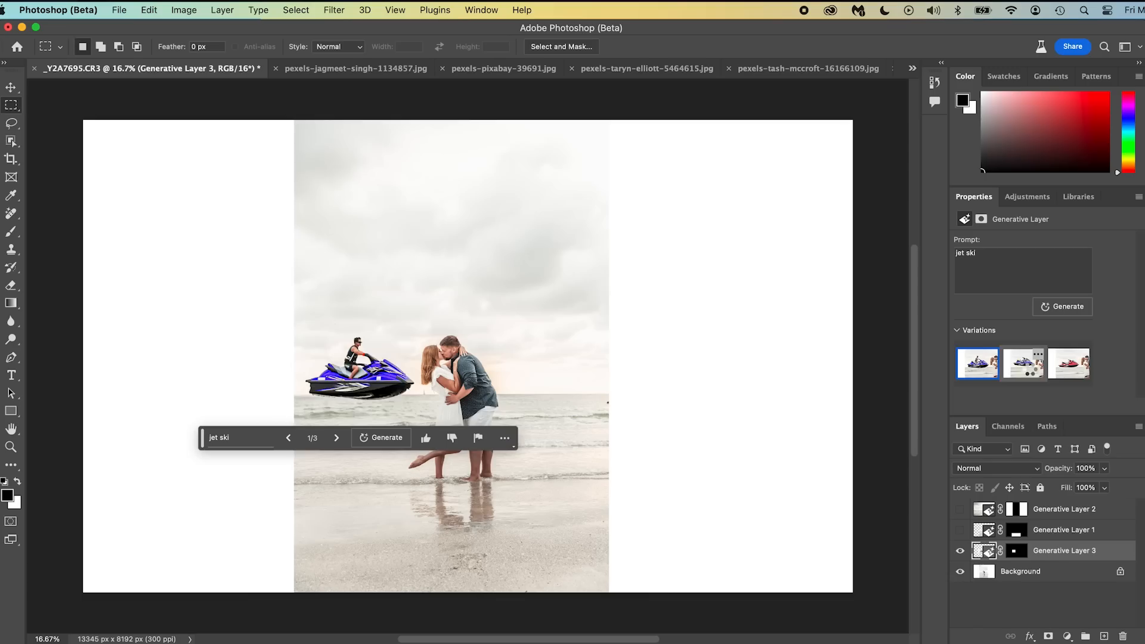
Step: Browse the jet ski variations and choose the red one
left_click(1068, 362)
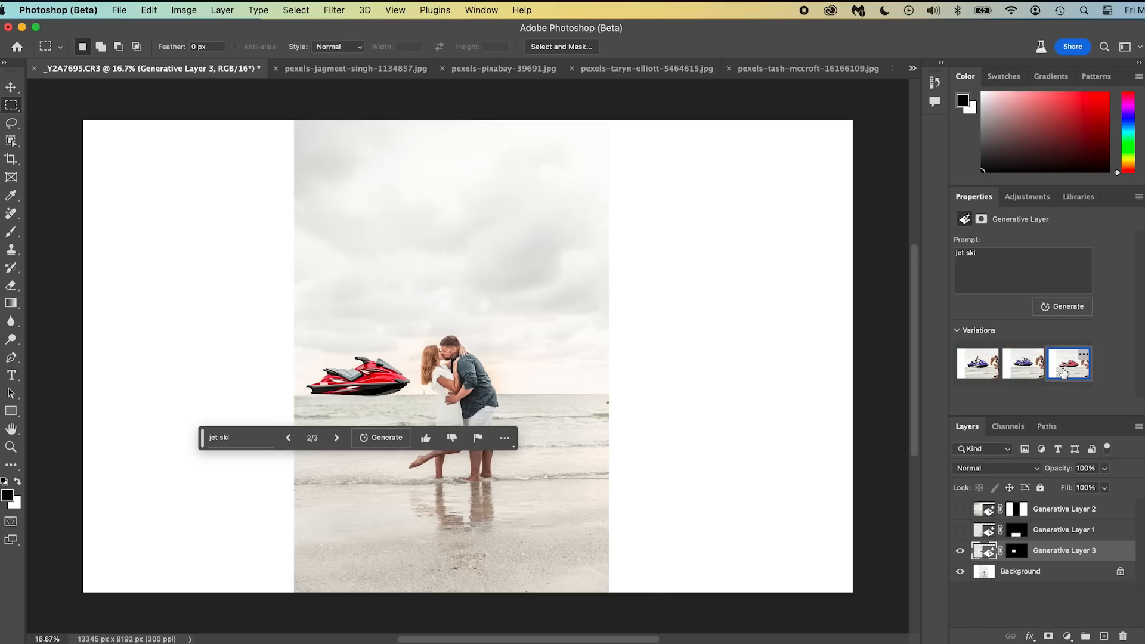
left_click(336, 437)
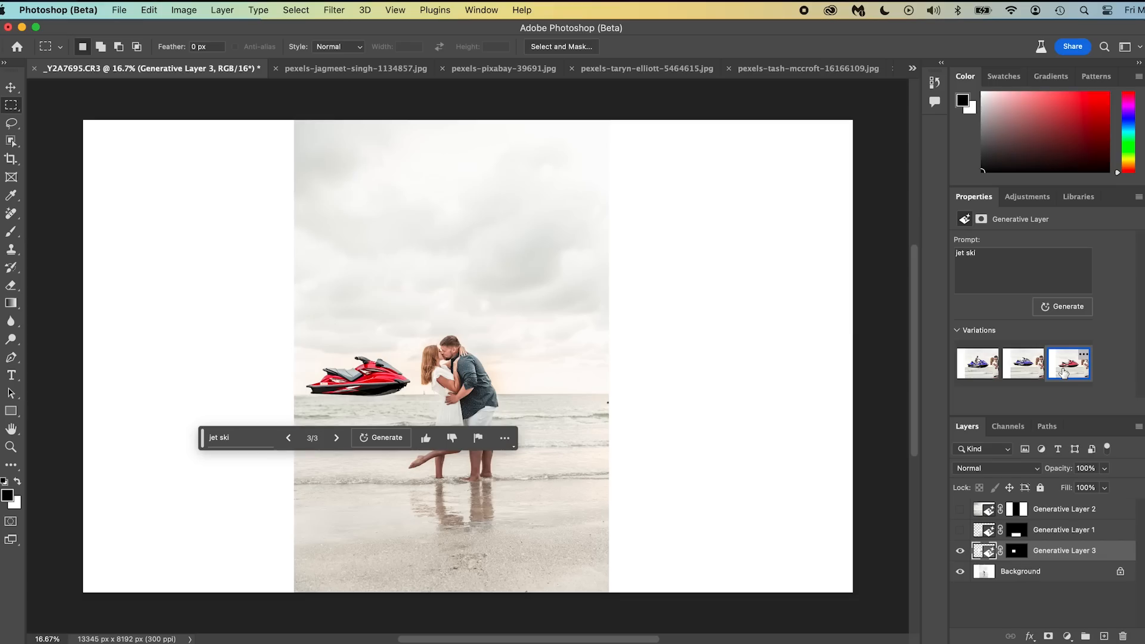
mouse_move(1066, 306)
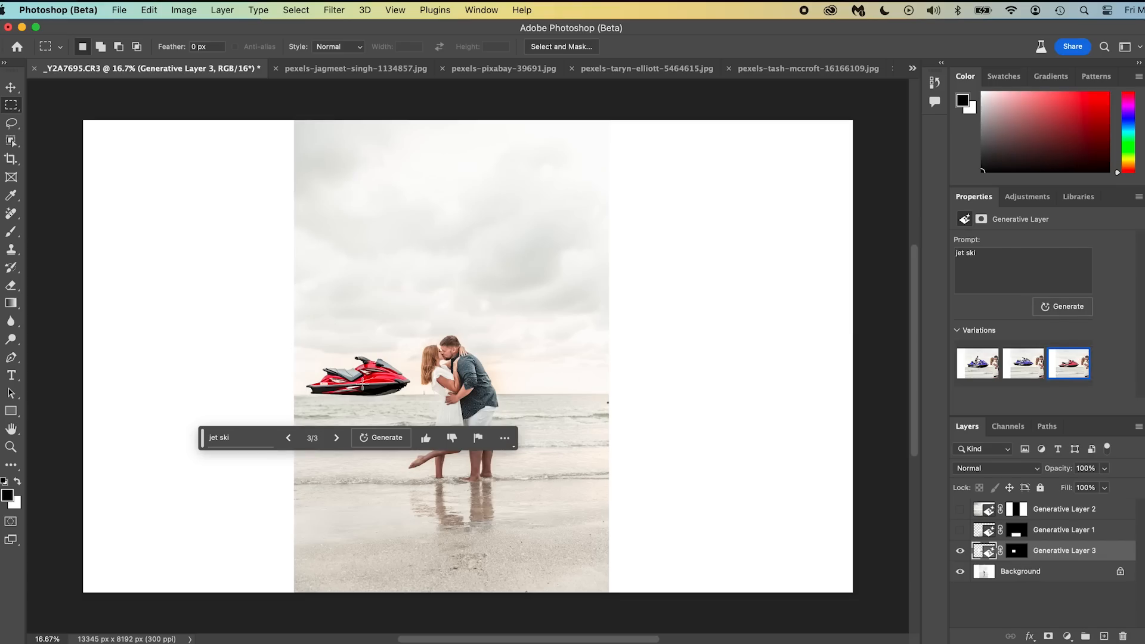
left_click(12, 90)
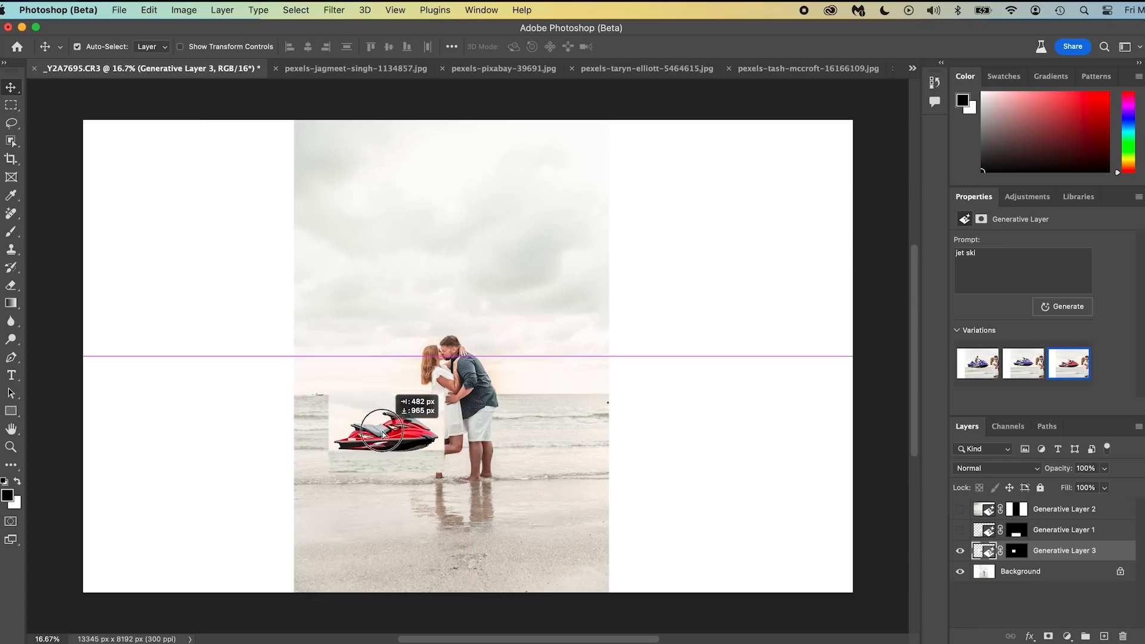
Step: Move the red jet ski layer around and place it beside the couple on the water
left_click_drag(379, 428, 485, 407)
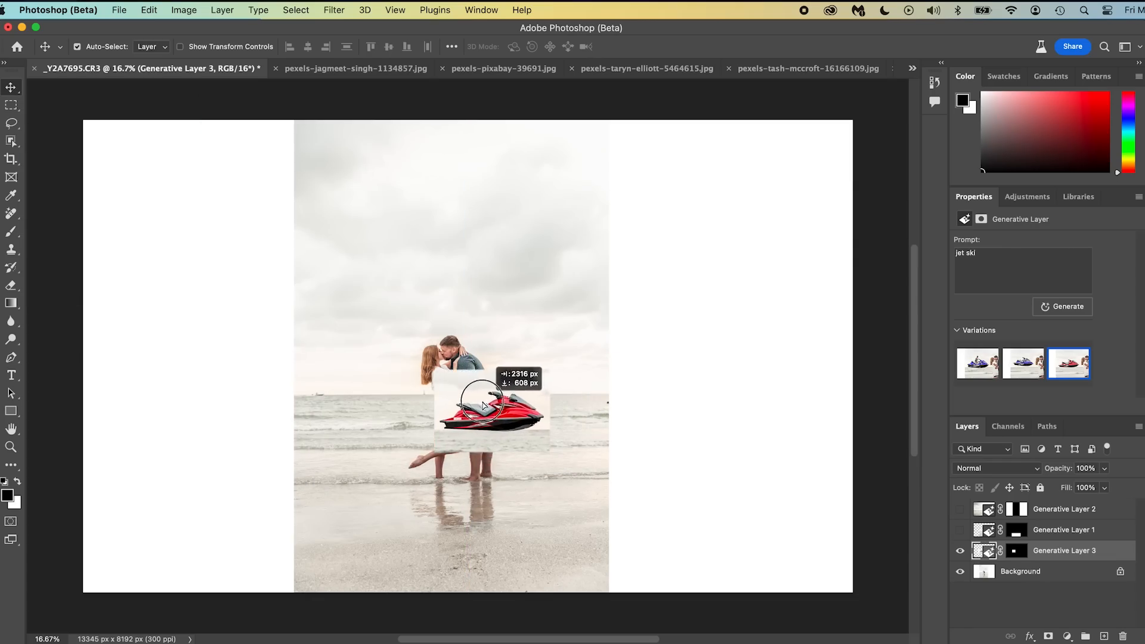
left_click_drag(493, 406, 398, 405)
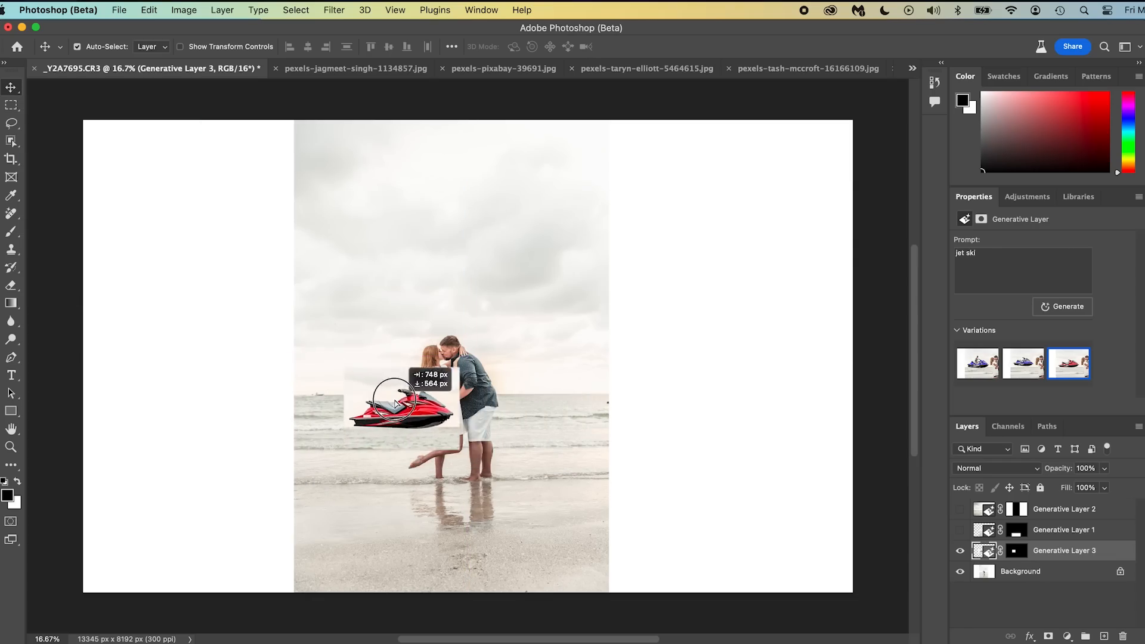
left_click_drag(398, 402, 350, 368)
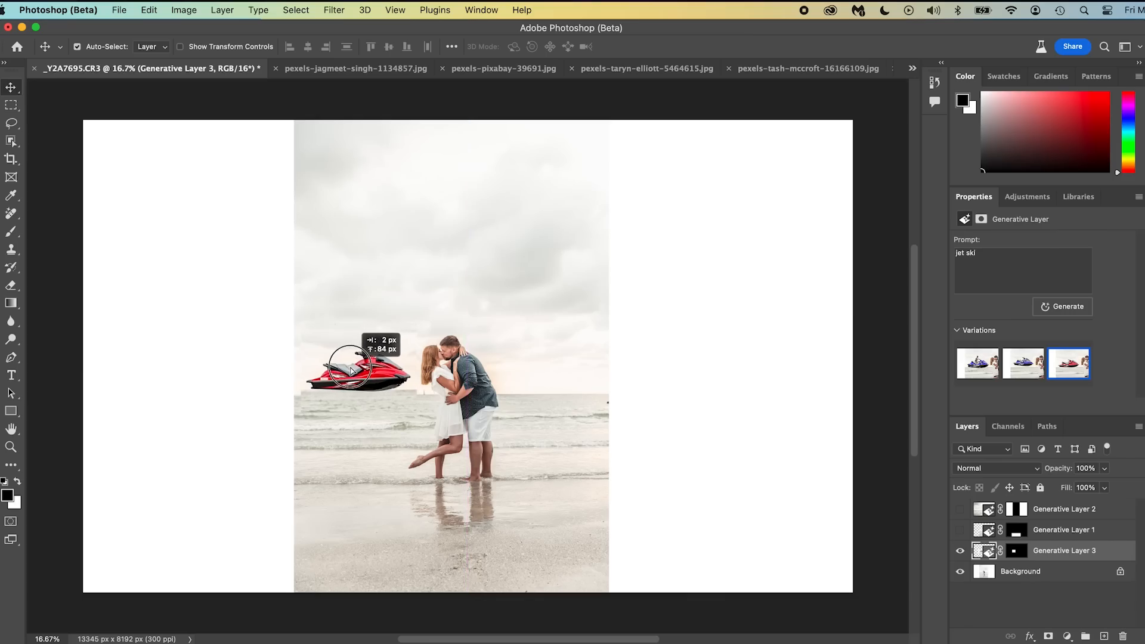
left_click_drag(351, 368, 351, 372)
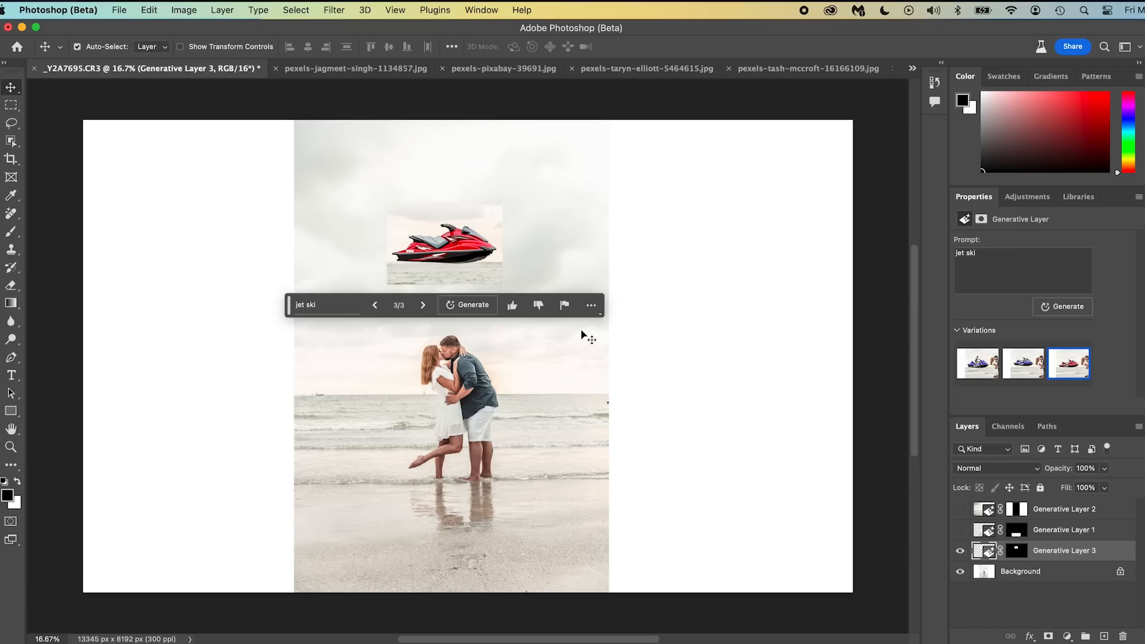
mouse_move(481, 244)
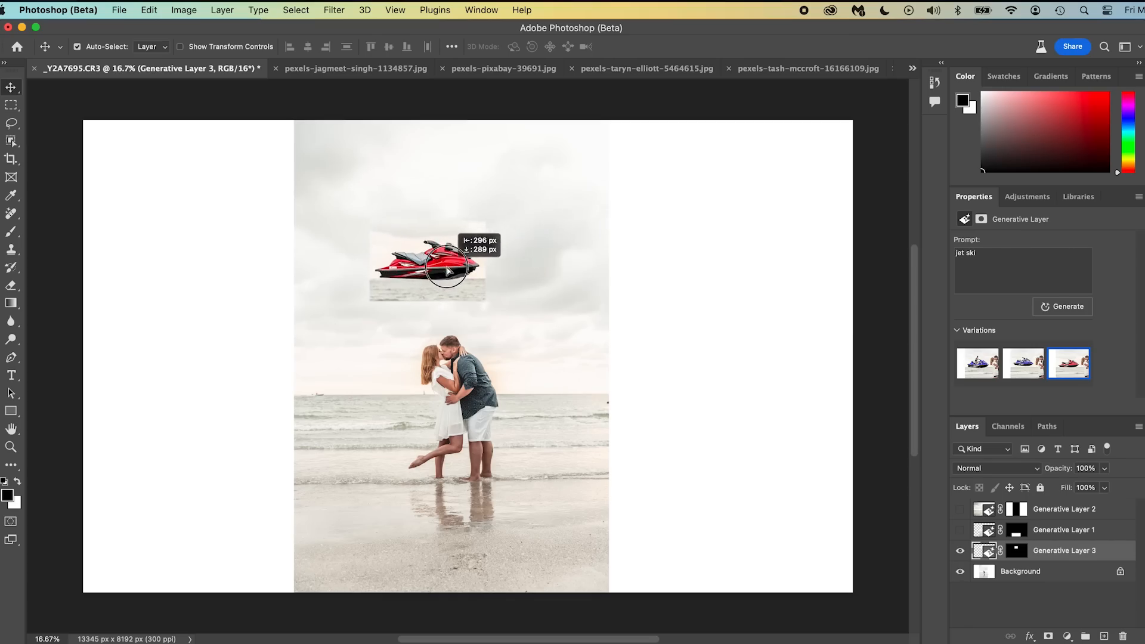
Step: Drag the jet ski from the sky down onto the beach sand for regeneration
left_click_drag(427, 268, 504, 274)
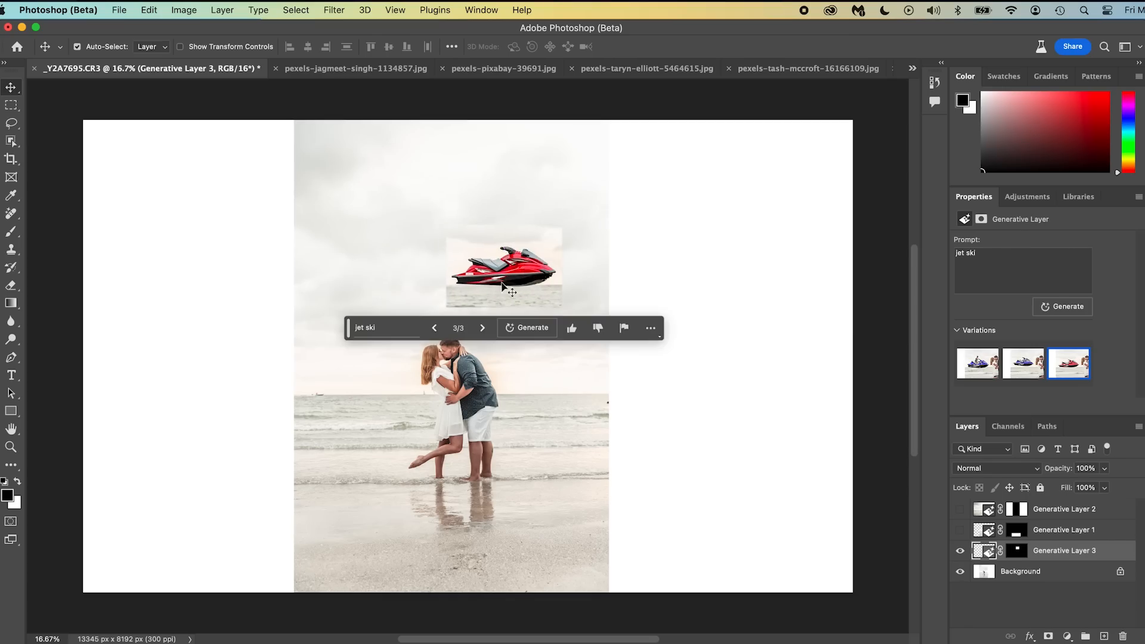
left_click_drag(503, 275, 518, 544)
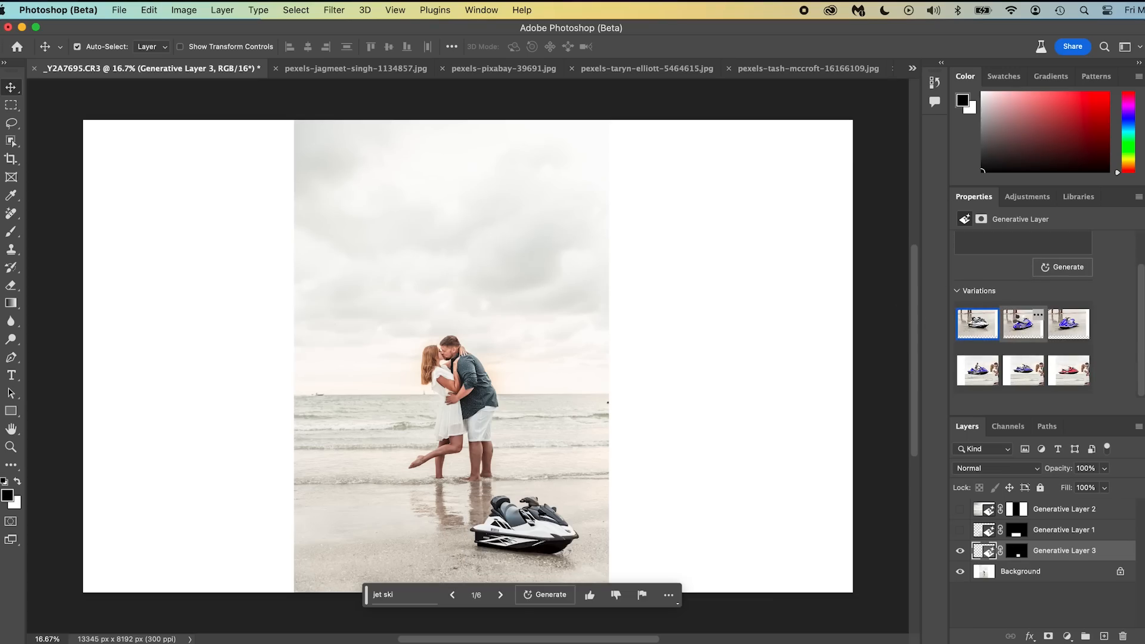
Step: Choose the blue jet ski variation and position it on the sand near the couple
left_click(1022, 323)
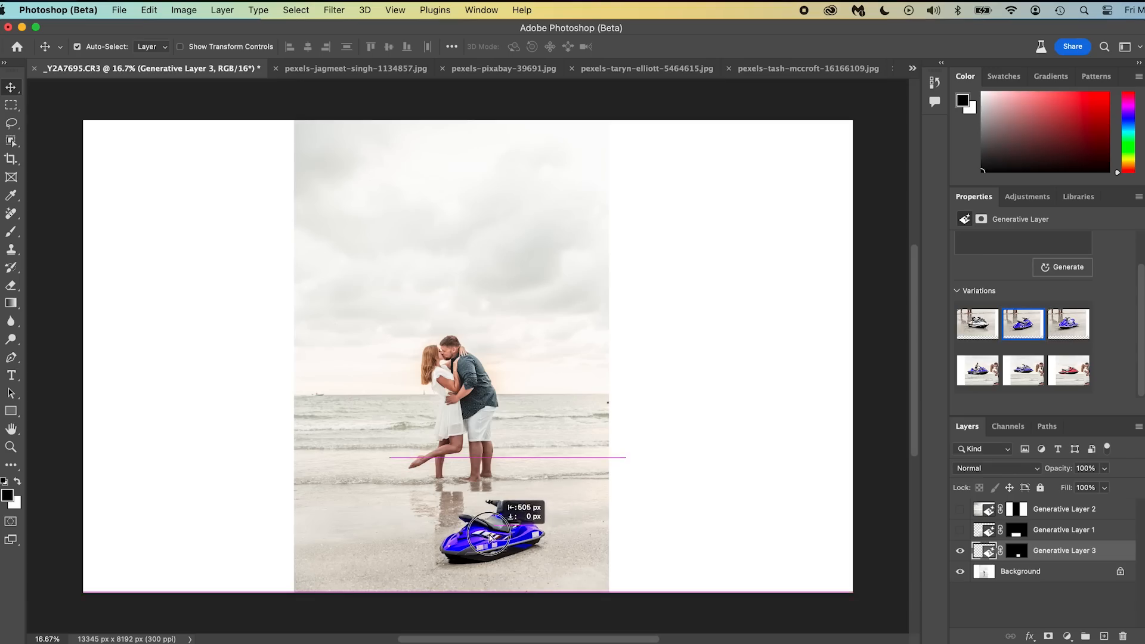
left_click_drag(485, 533, 371, 392)
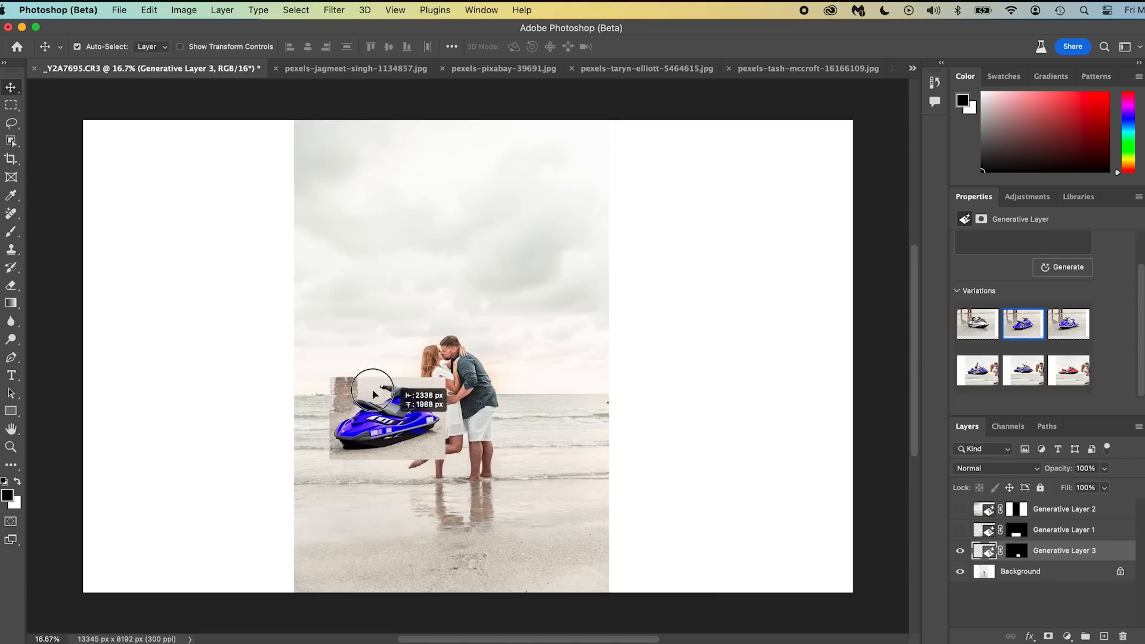
left_click_drag(383, 413, 519, 536)
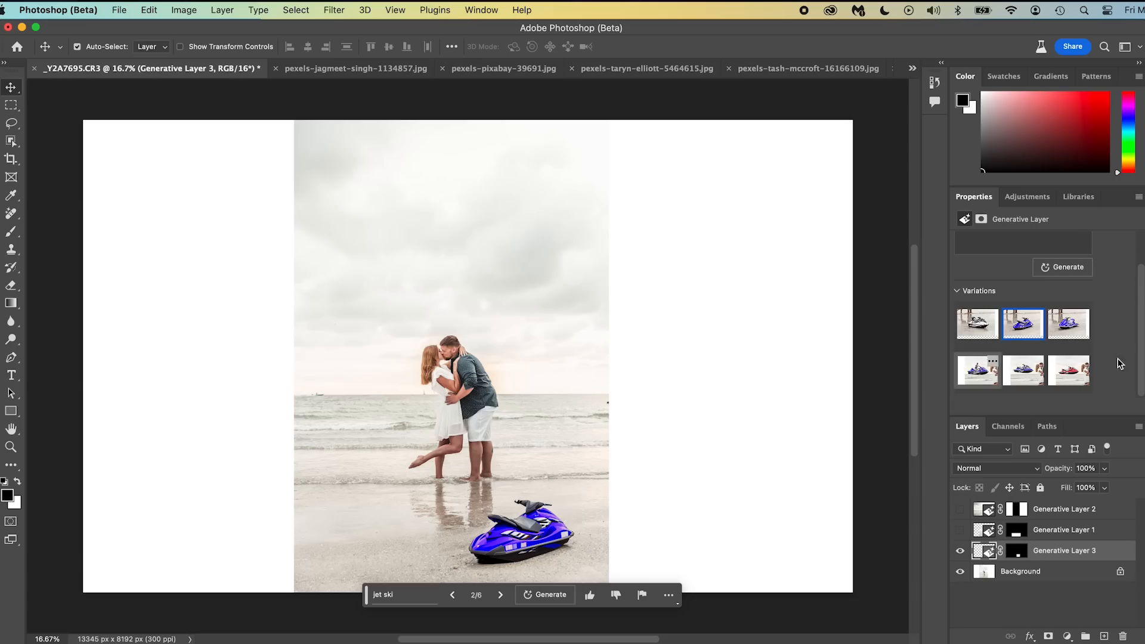
mouse_move(1068, 323)
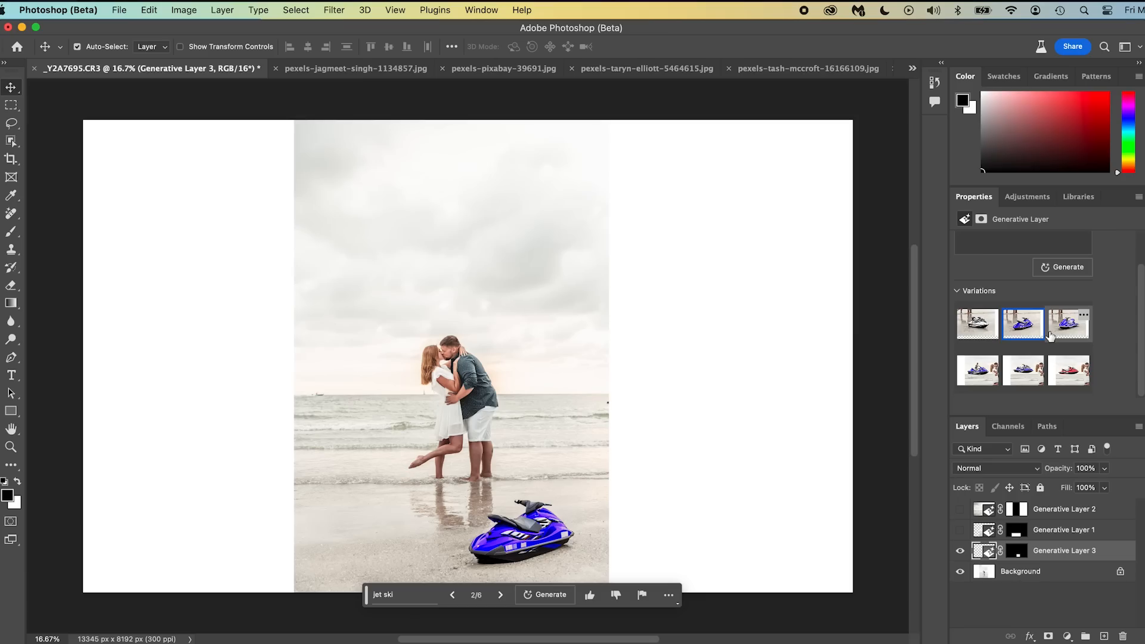
mouse_move(1052, 338)
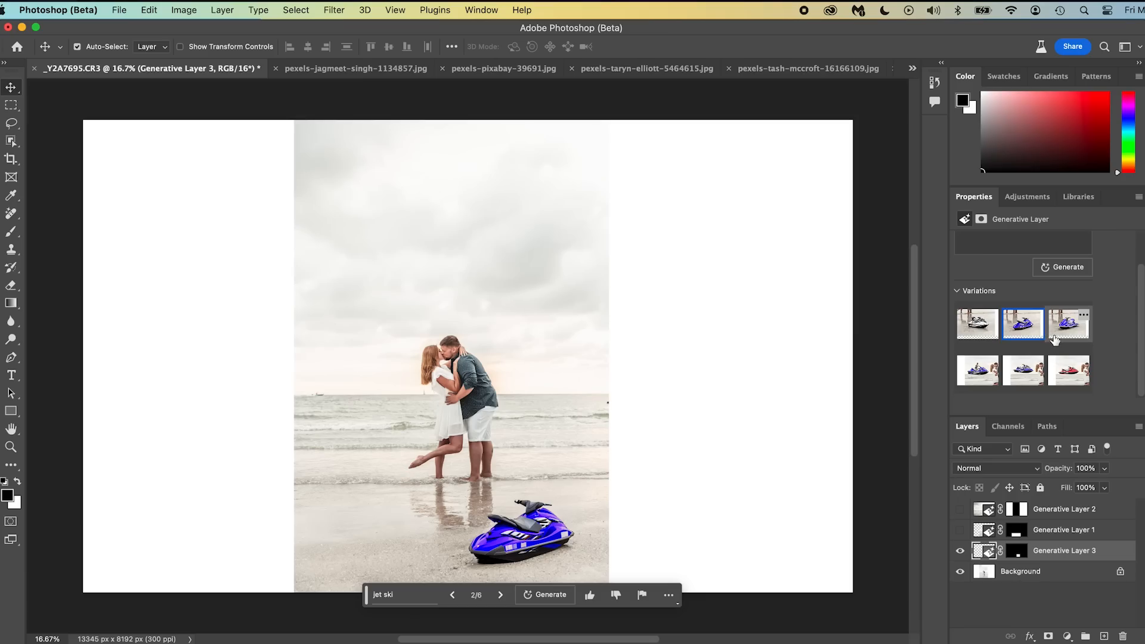
Step: Delete the jet ski variations so no jet ski remains in the photo
left_click(1023, 369)
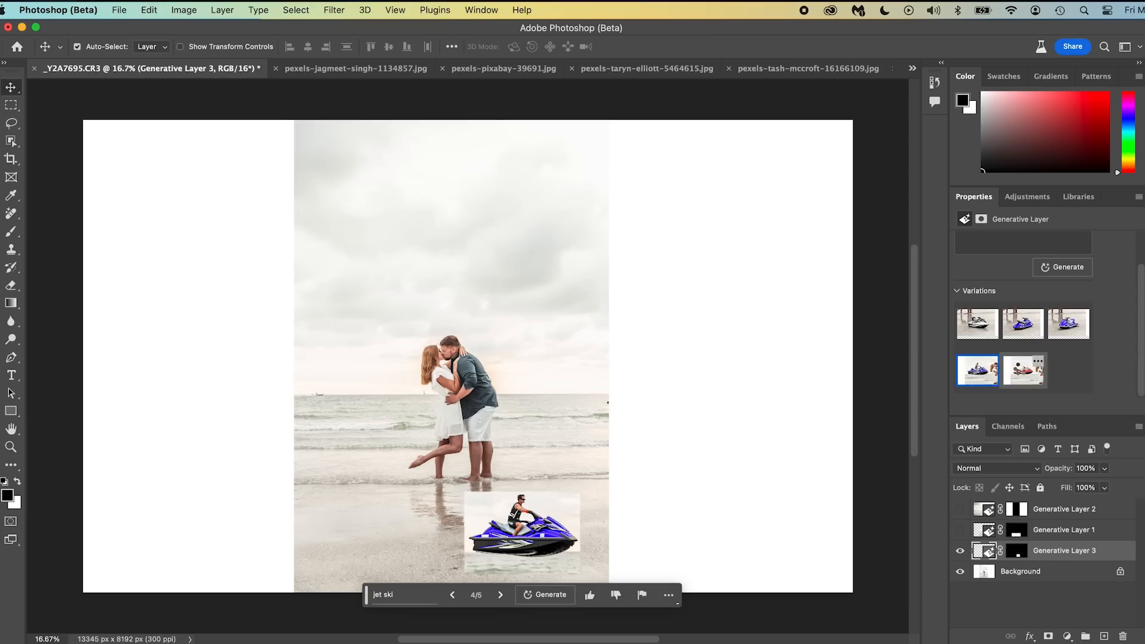
right_click(1023, 369)
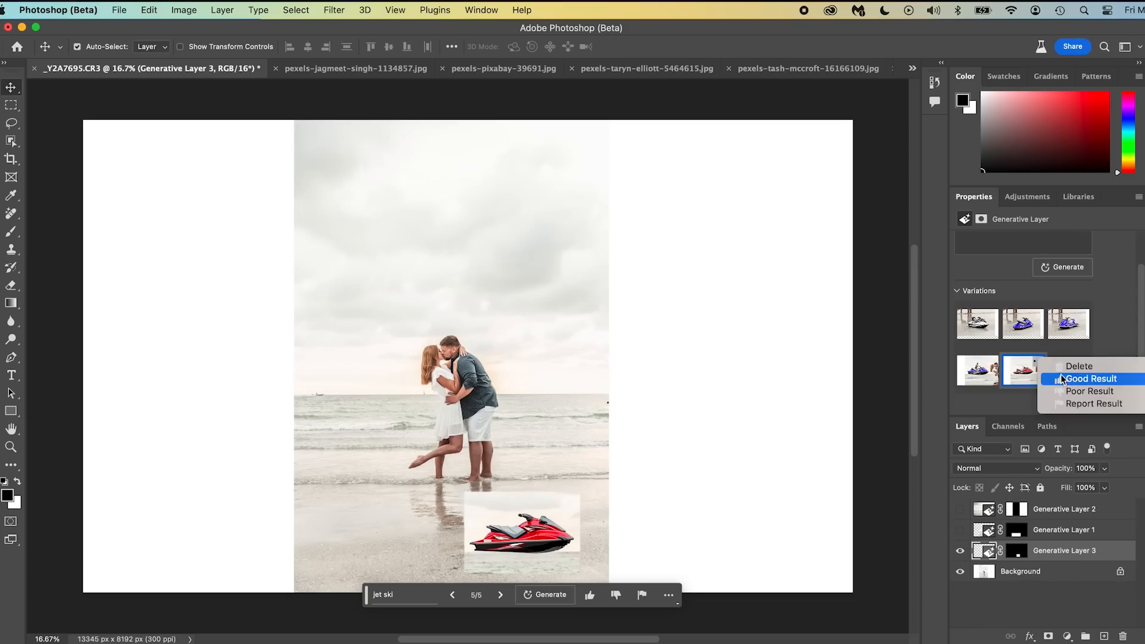
mouse_move(1093, 403)
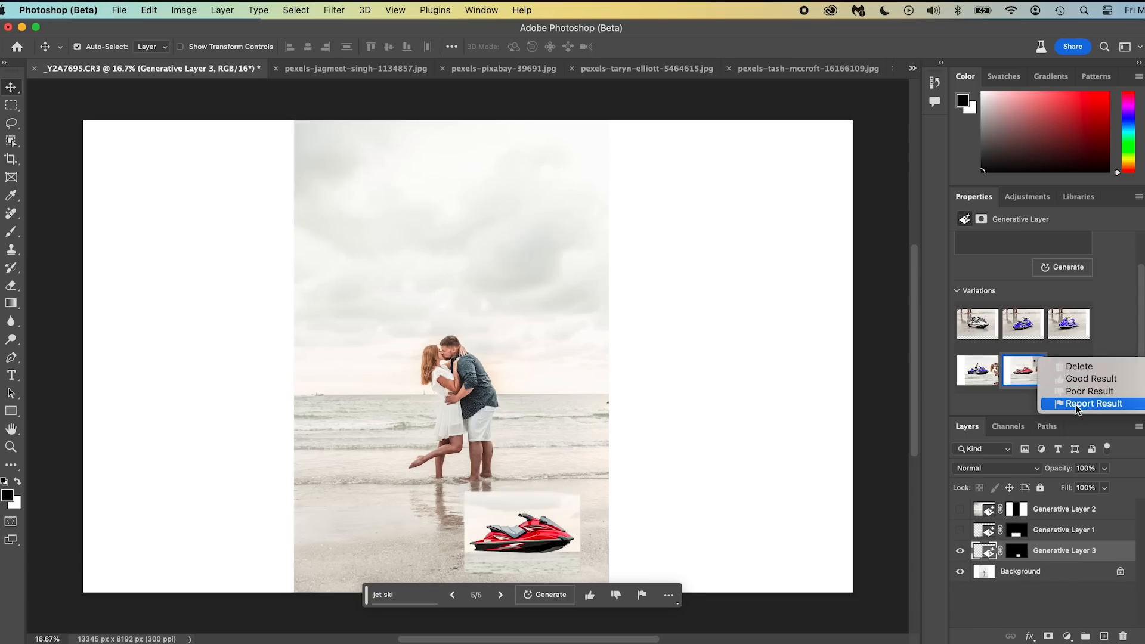
mouse_move(1079, 366)
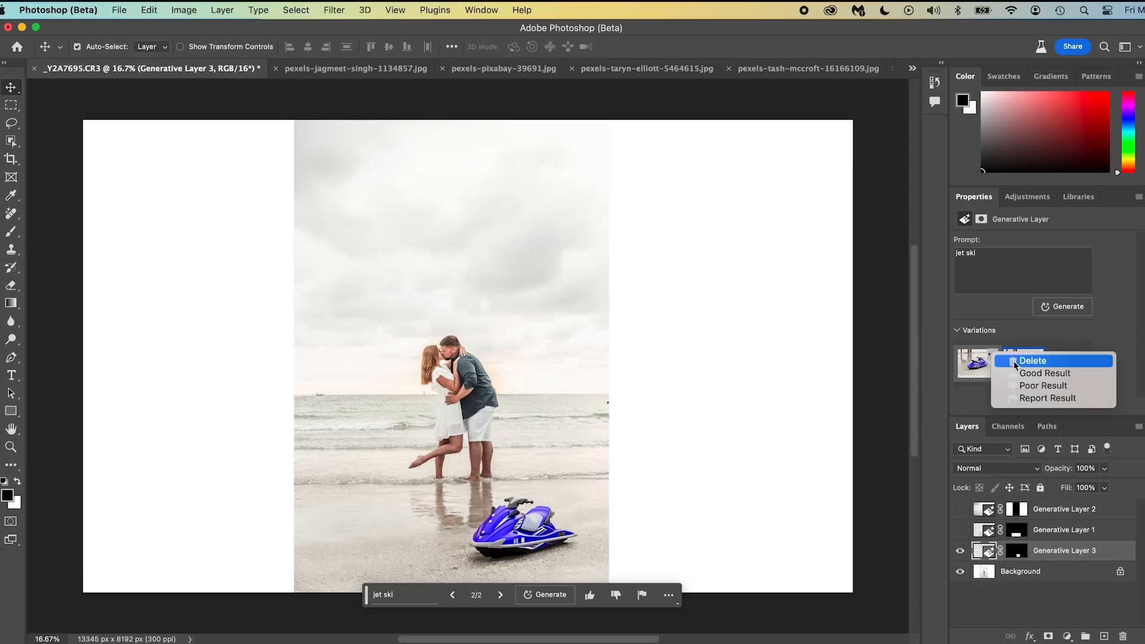
left_click(1031, 360)
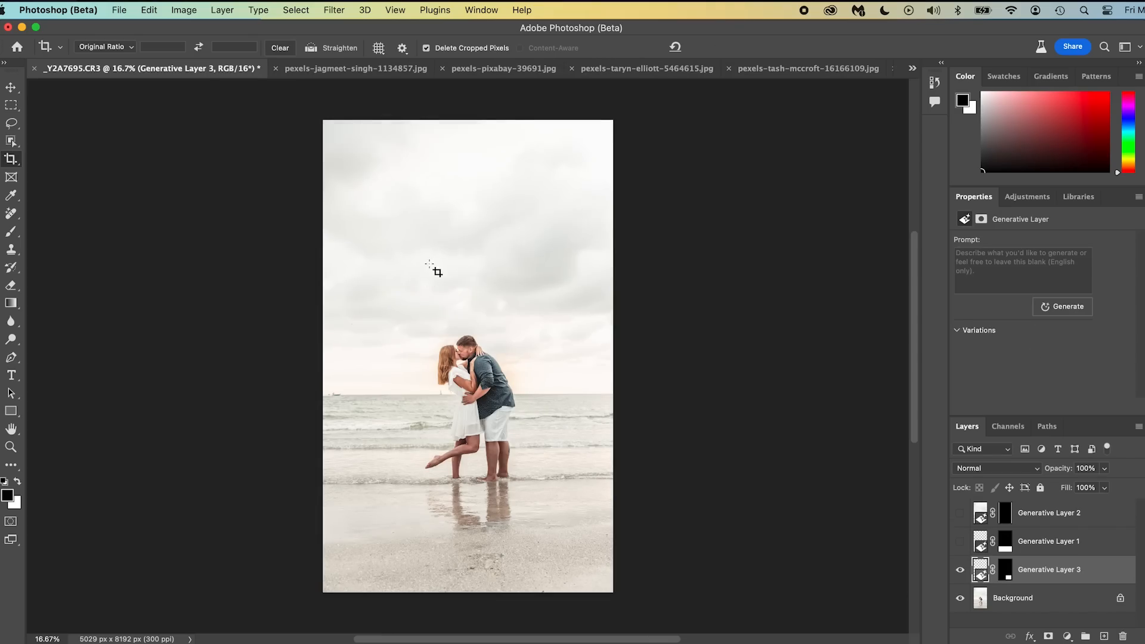
Step: Marquee-select the blank white left and right sides of the canvas
left_click(12, 158)
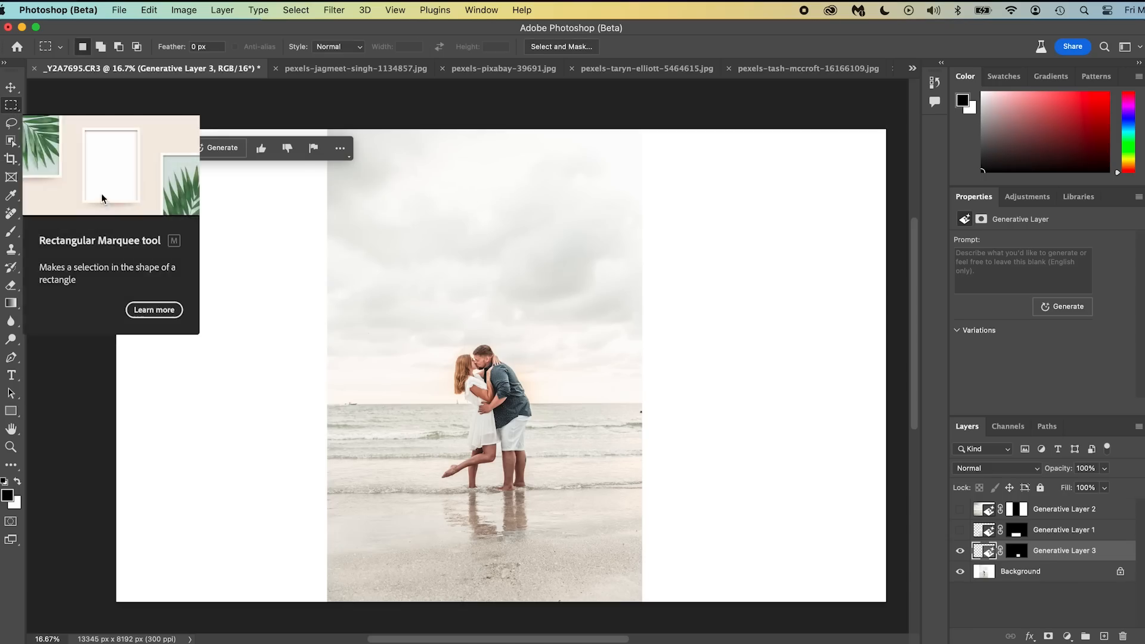
left_click_drag(120, 130, 196, 546)
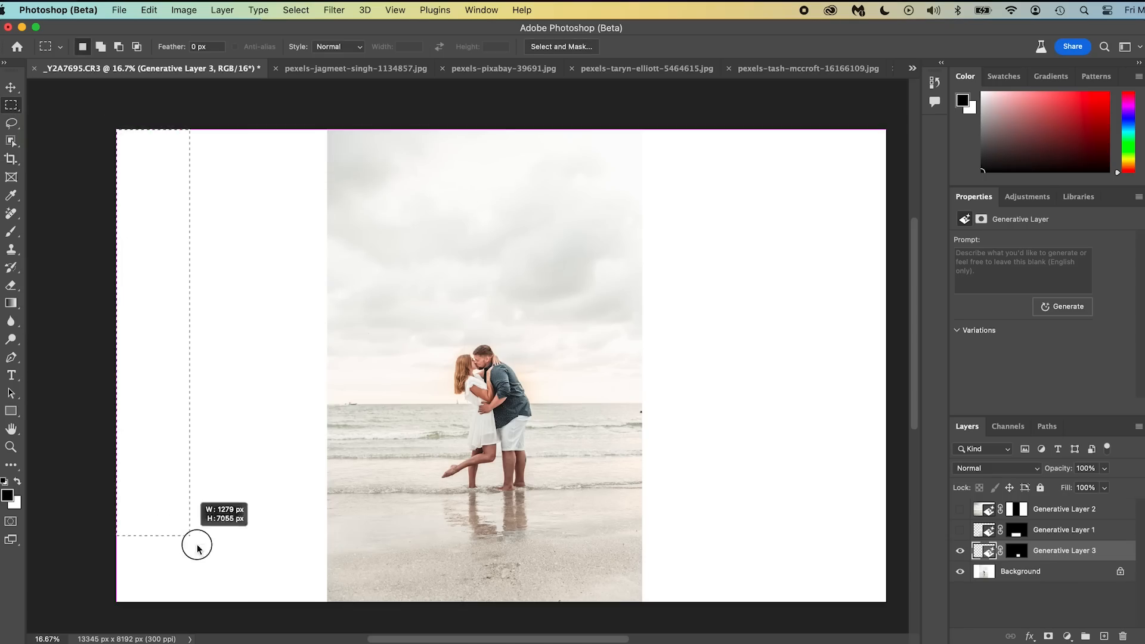
left_click_drag(197, 547, 337, 613)
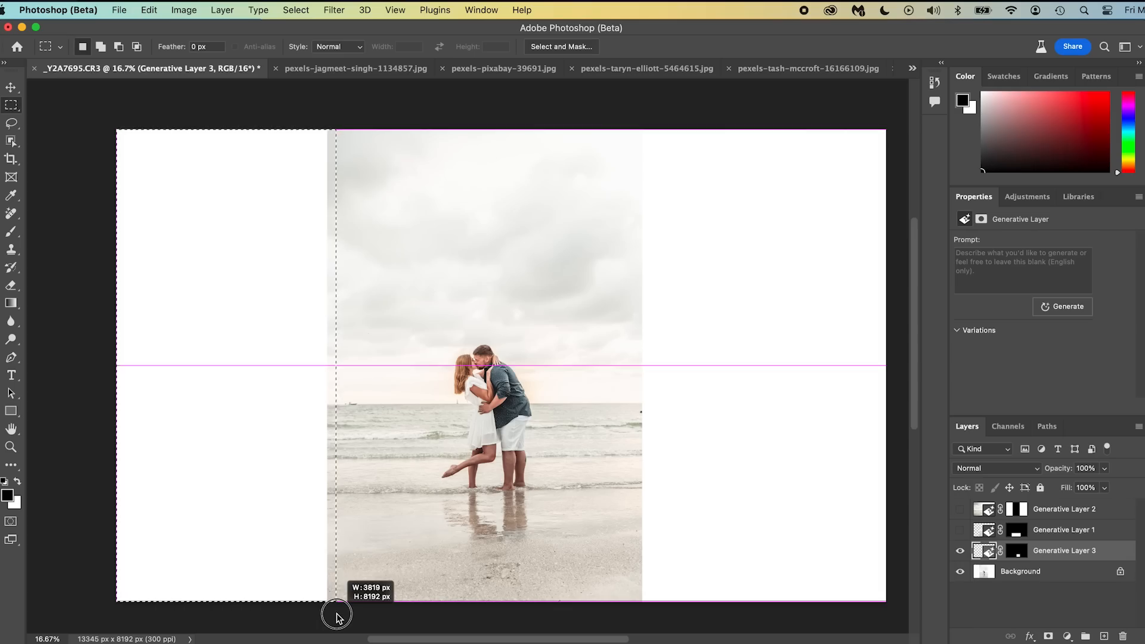
left_click_drag(336, 612, 342, 615)
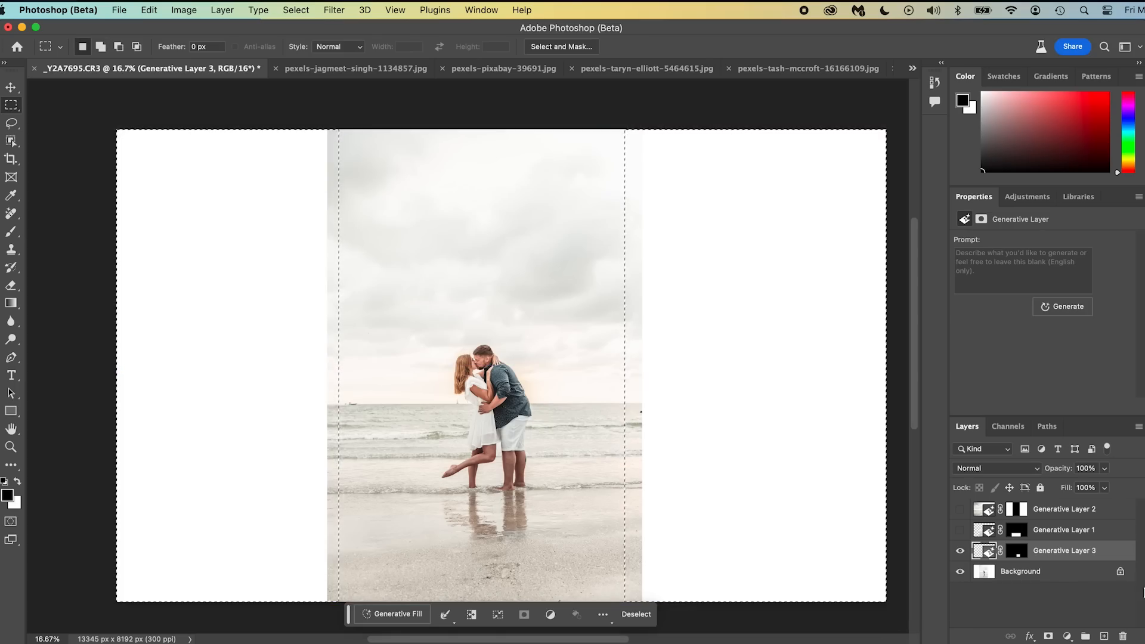
Step: Delete Generative Layer 3 and run a prompt-free generative fill on the Background
left_click(1019, 571)
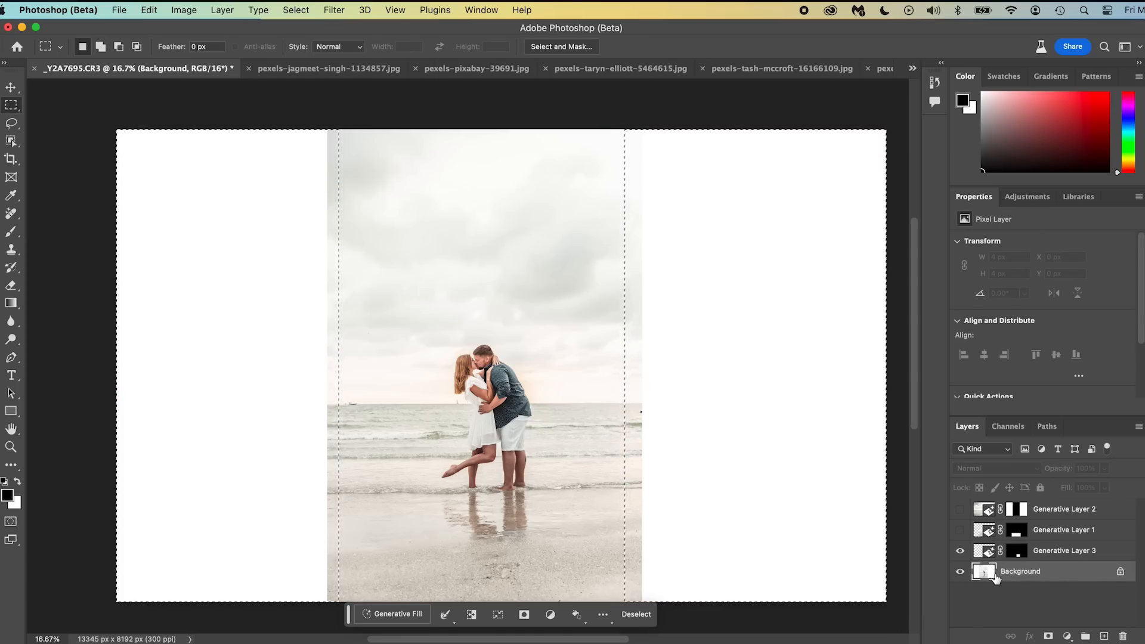
left_click(1064, 549)
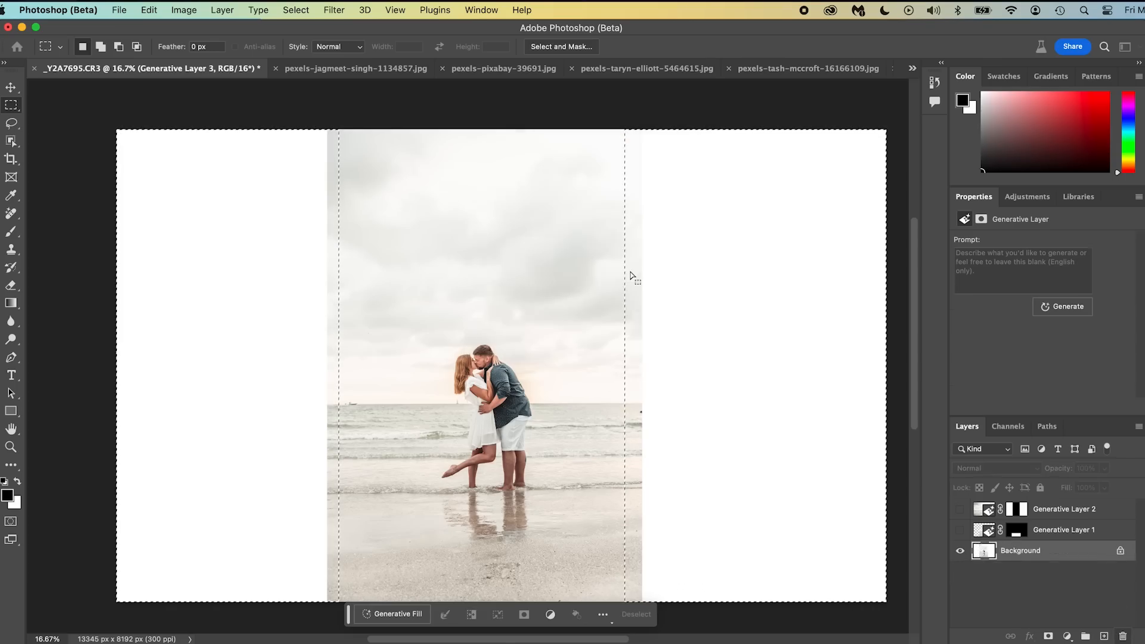
left_click(1020, 549)
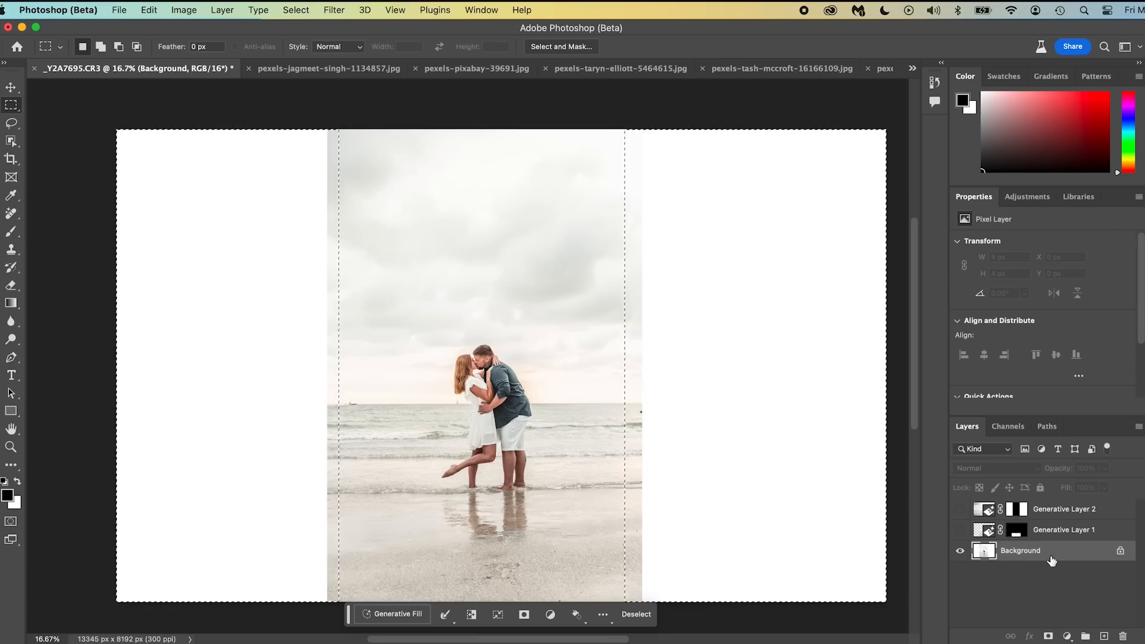
mouse_move(397, 613)
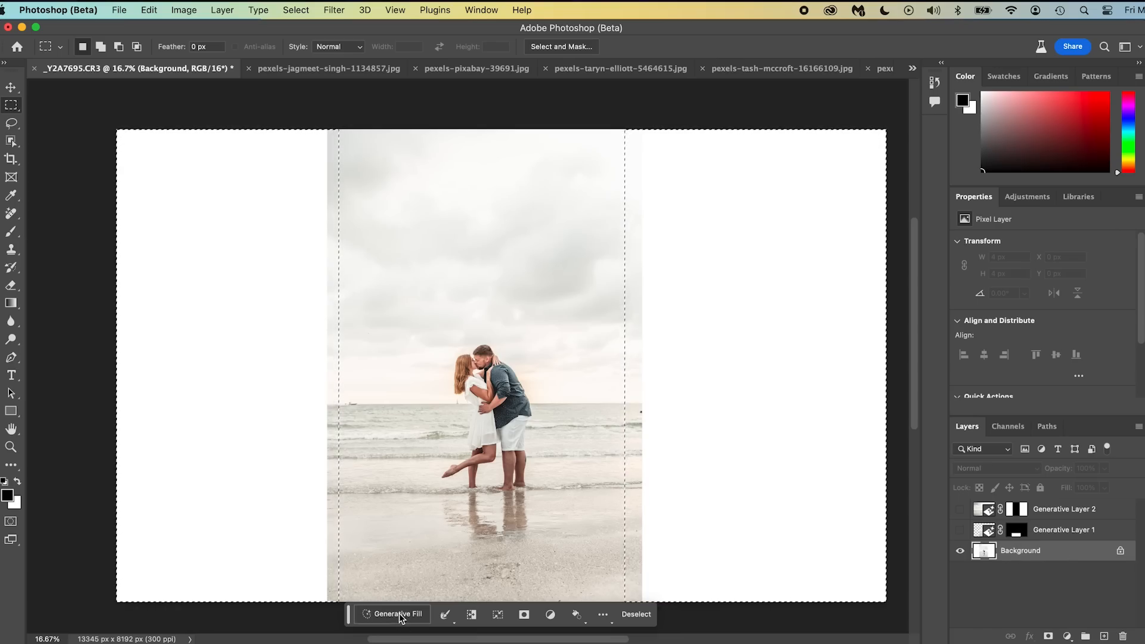
left_click(397, 613)
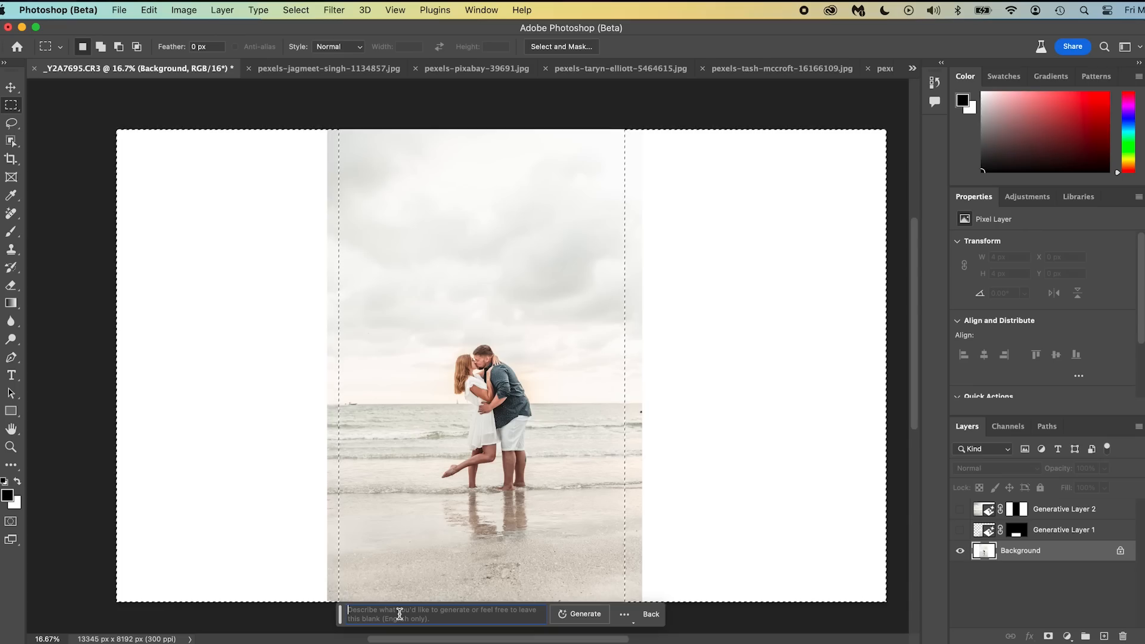
left_click(584, 613)
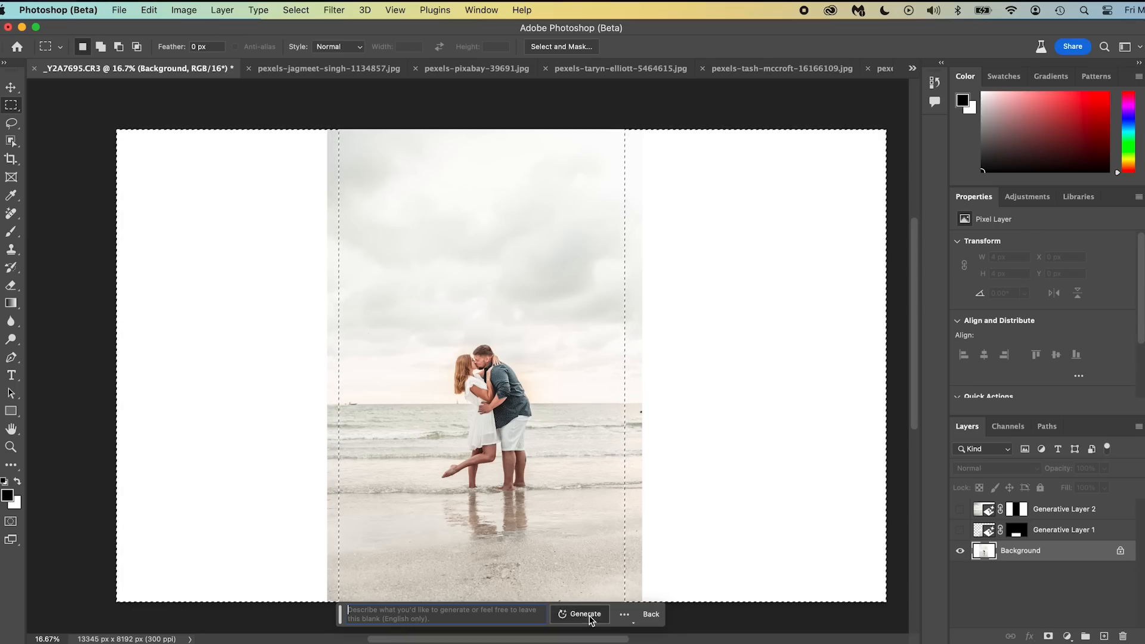
left_click(585, 612)
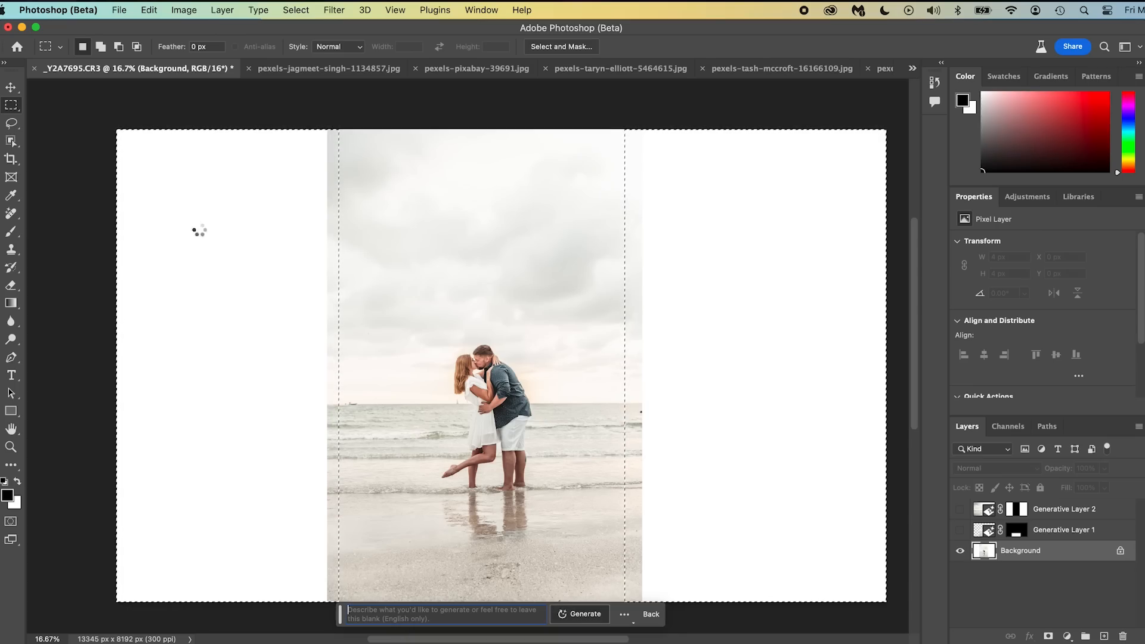
Step: Let the generative fill extend beach, sea and sky across the canvas sides
left_click(585, 613)
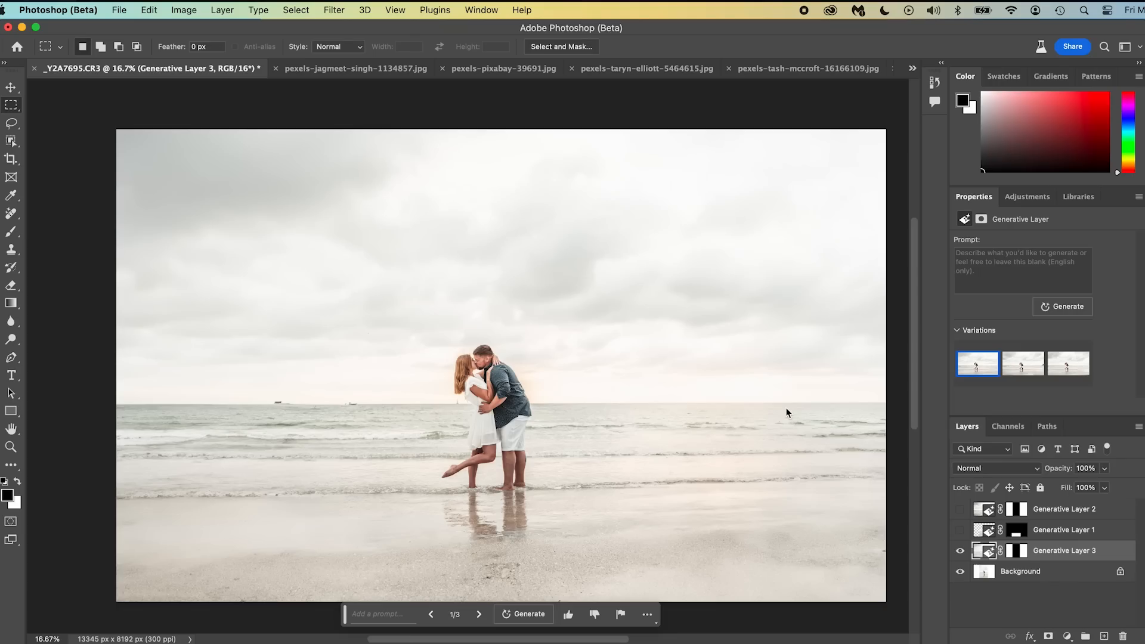
mouse_move(785, 386)
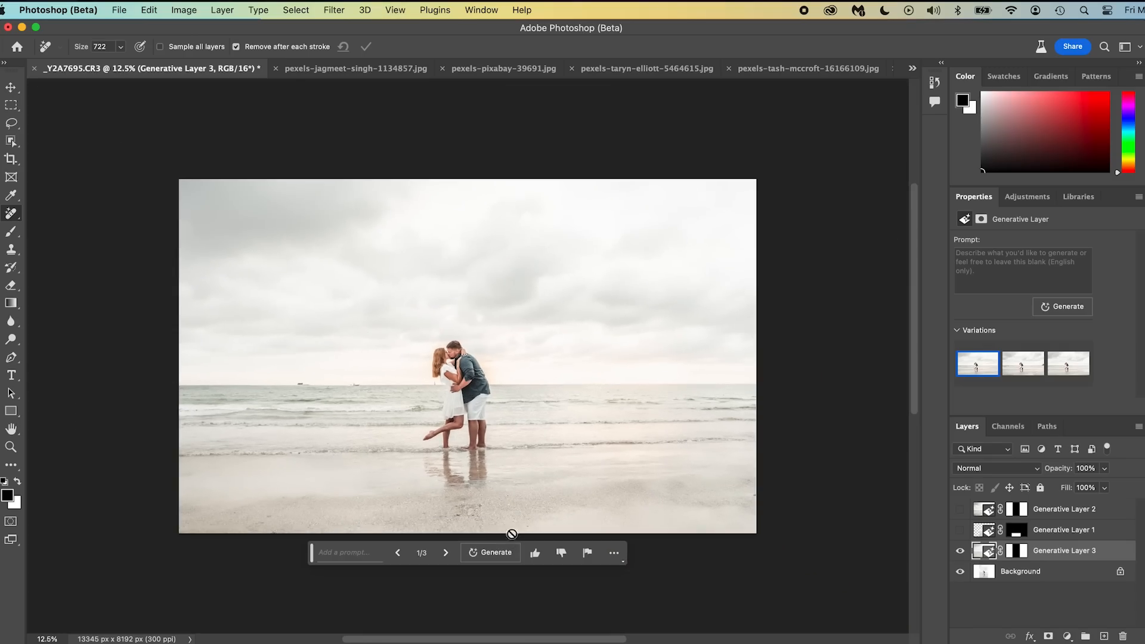
mouse_move(590, 378)
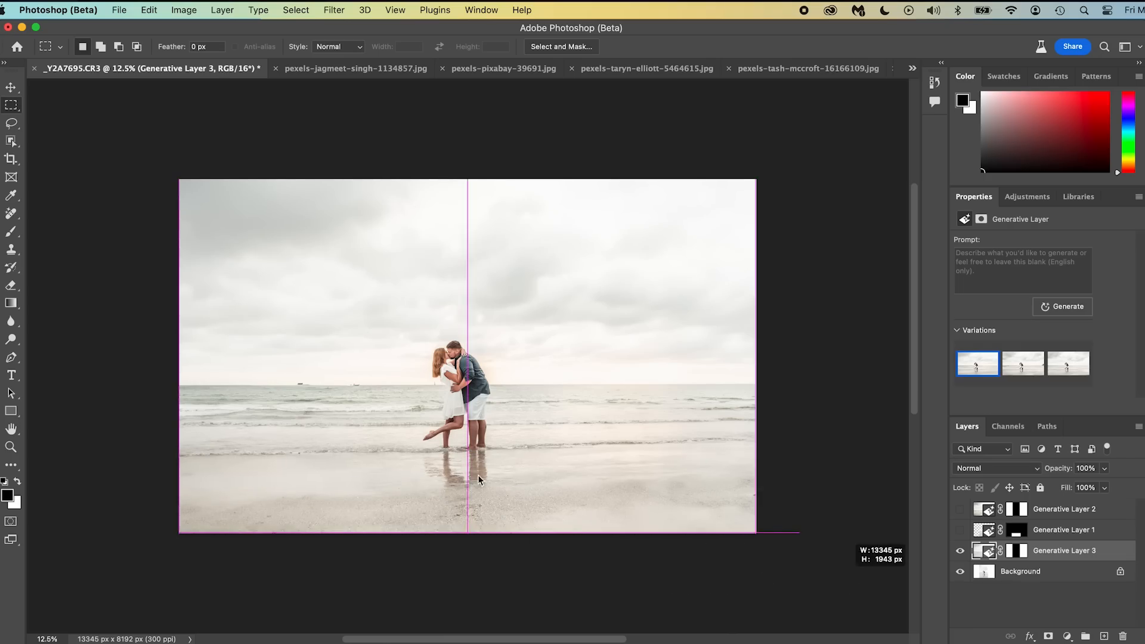
Step: Generate a 'pool of water' reflection below the couple and compare layer visibility
type("te")
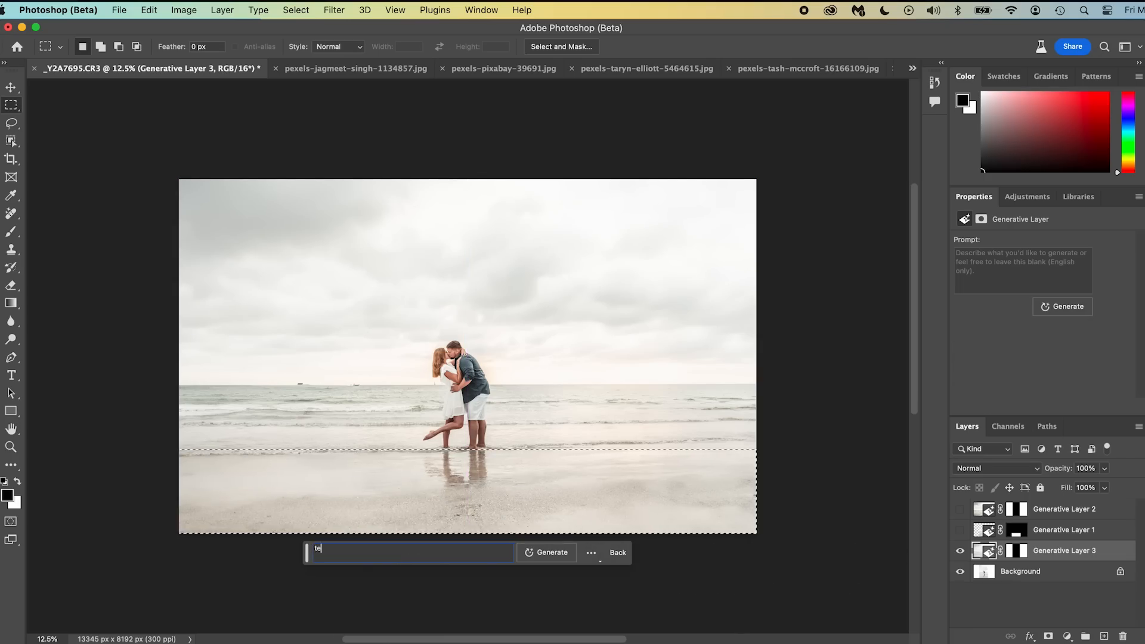
type("reflc")
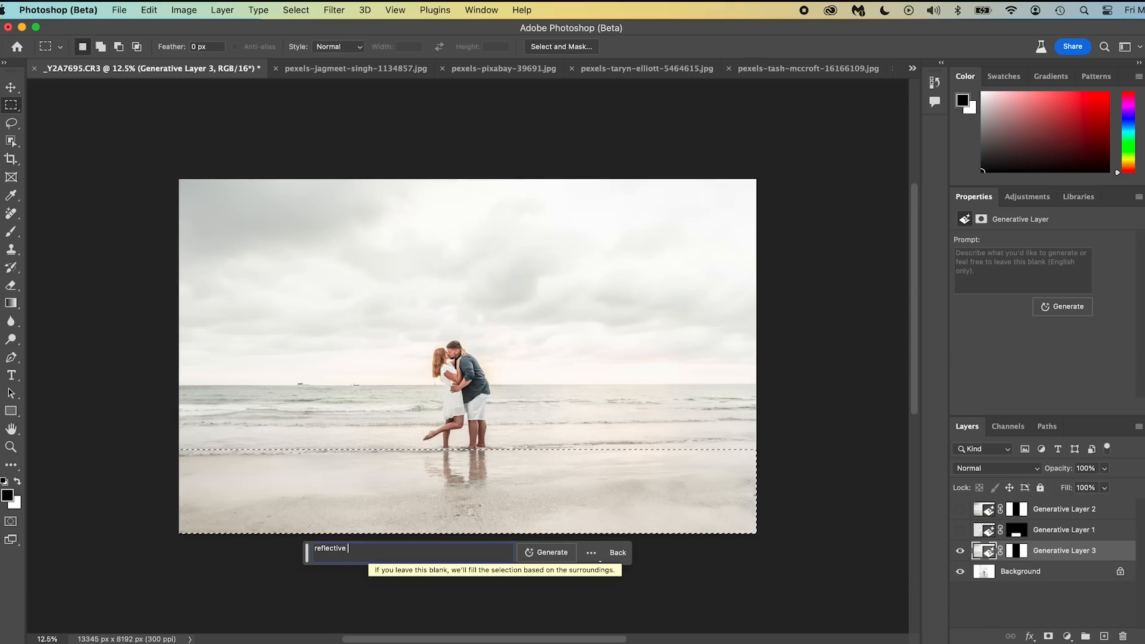
type("pool of water")
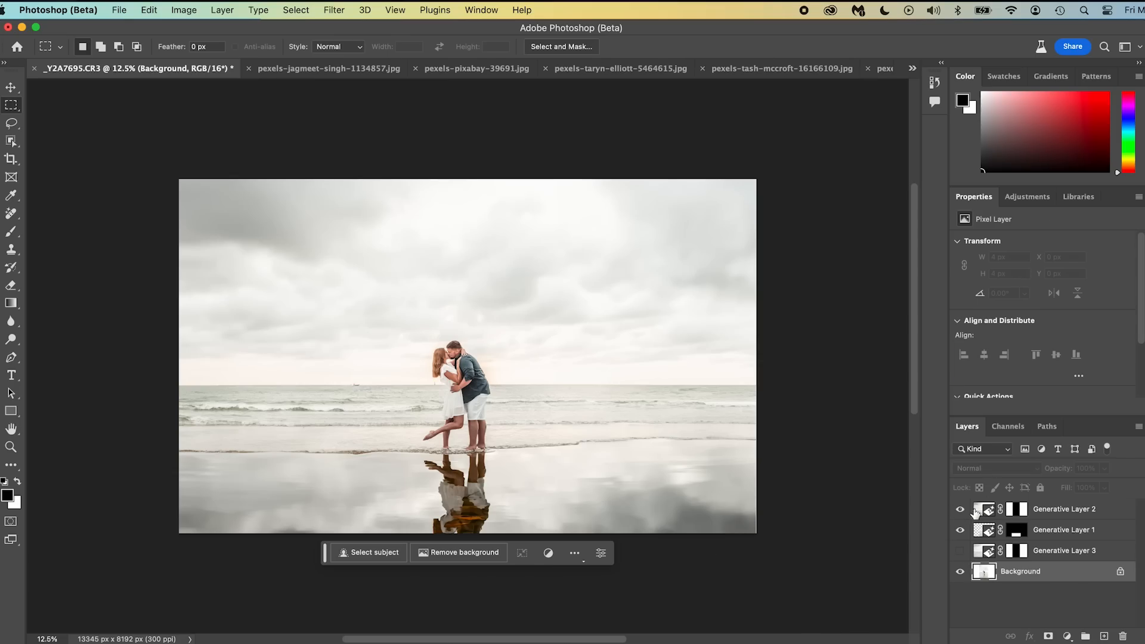
left_click(1062, 509)
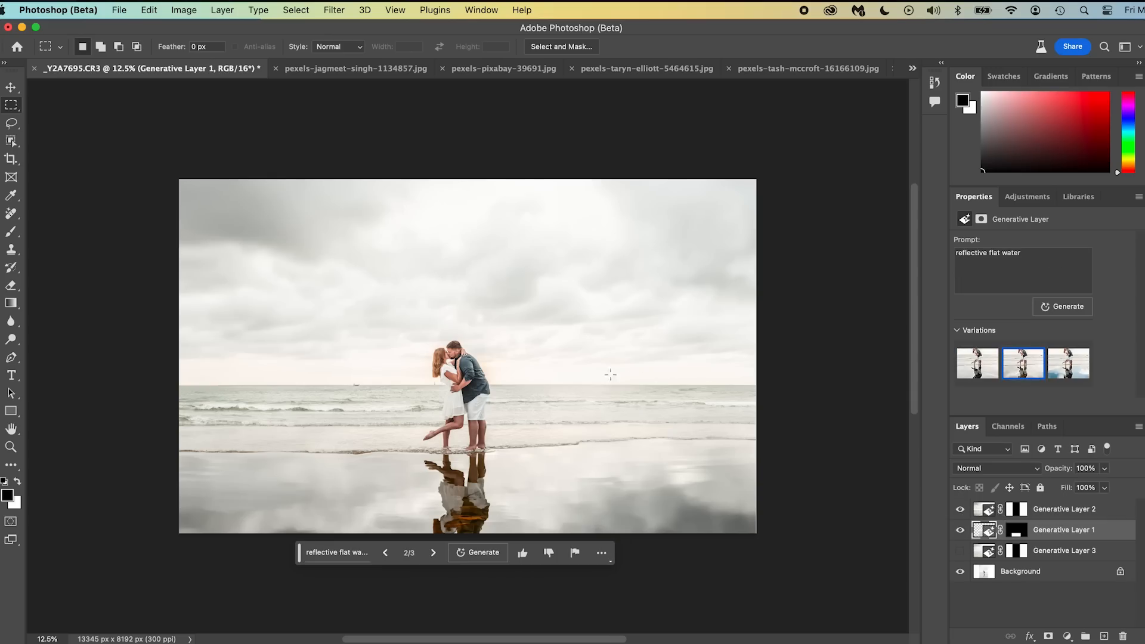
mouse_move(449, 445)
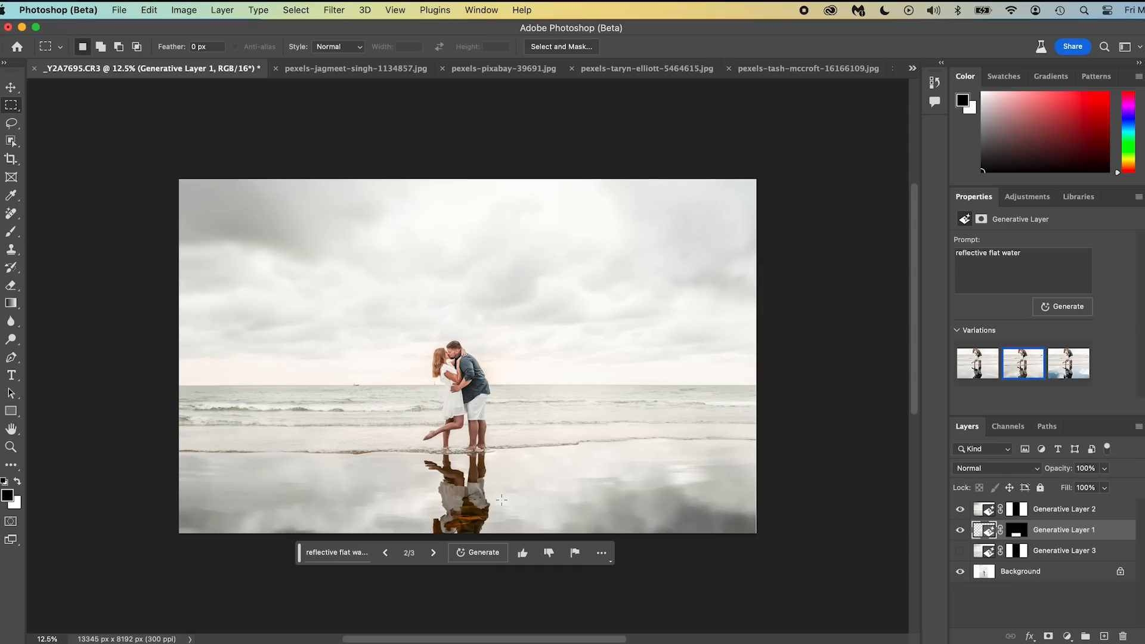
mouse_move(829, 601)
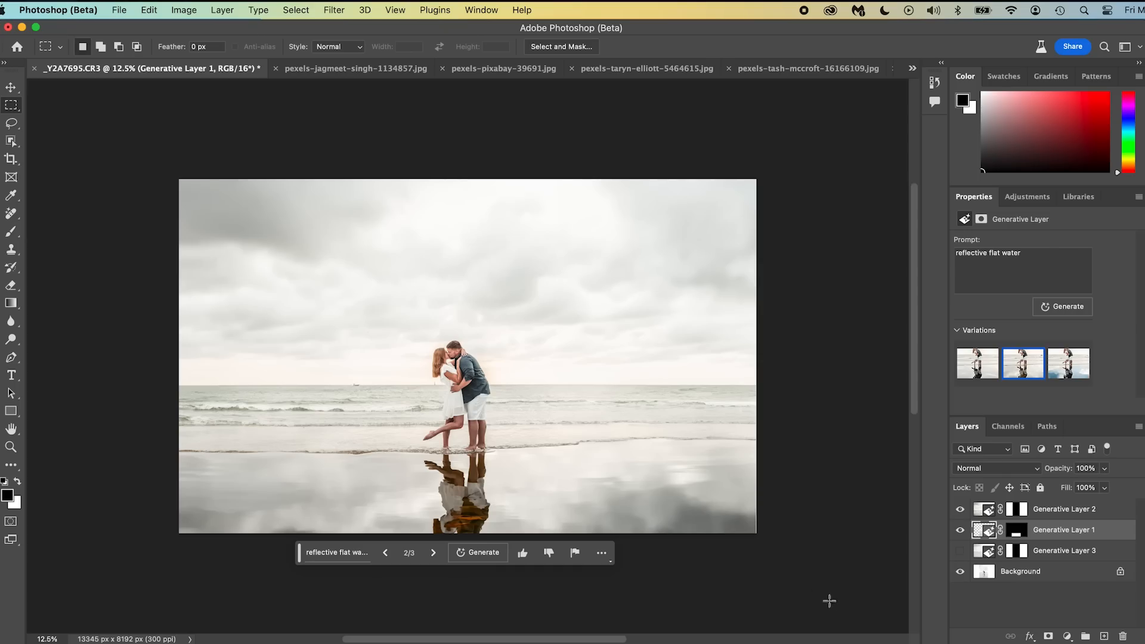
left_click(960, 571)
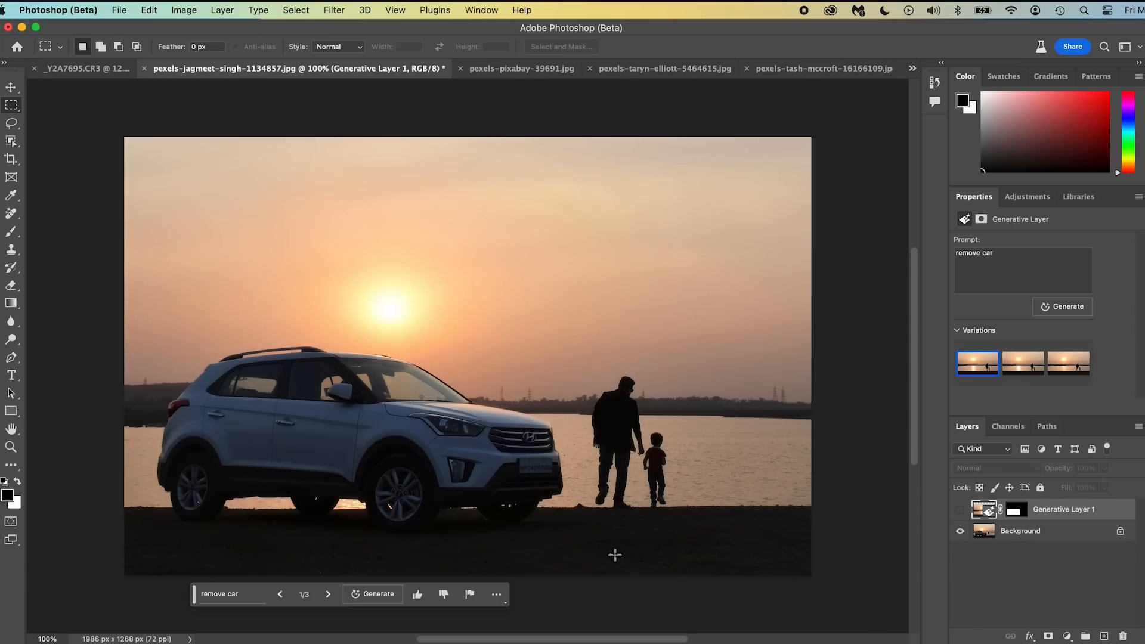
mouse_move(1010, 560)
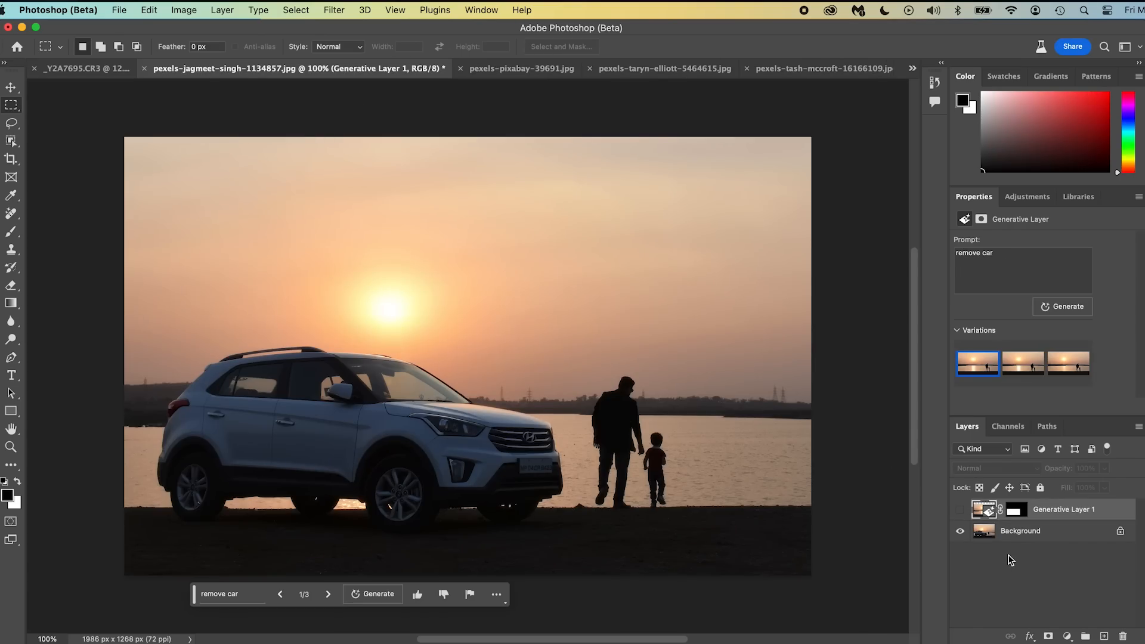
Step: Hide the earlier attempt, select around the car and generate 'remove car' to erase it
left_click(1019, 530)
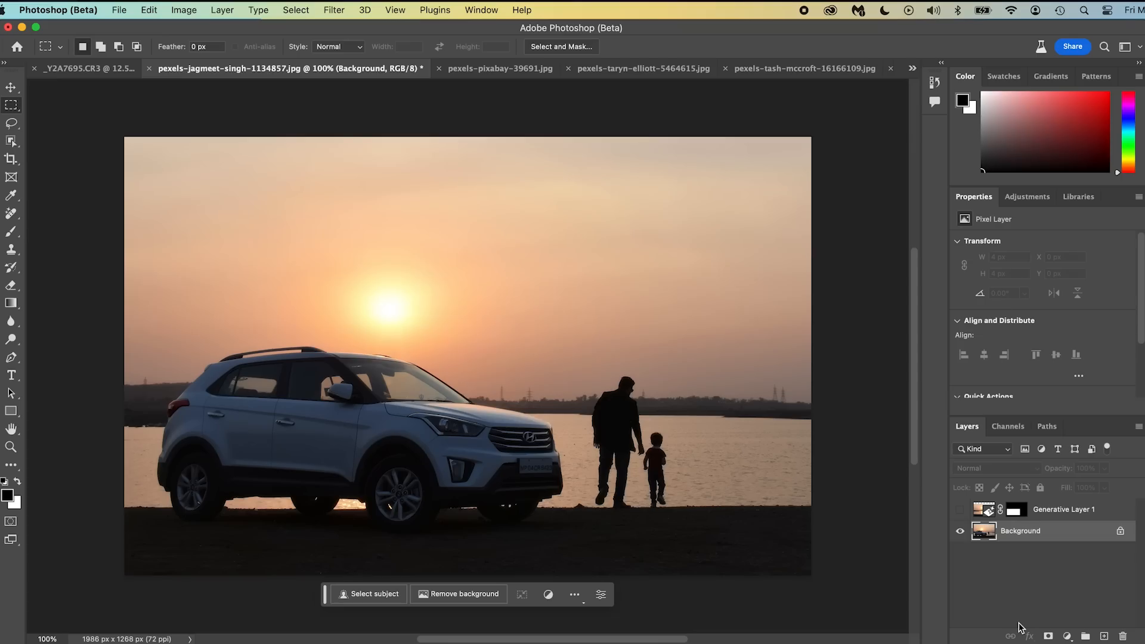
mouse_move(477, 392)
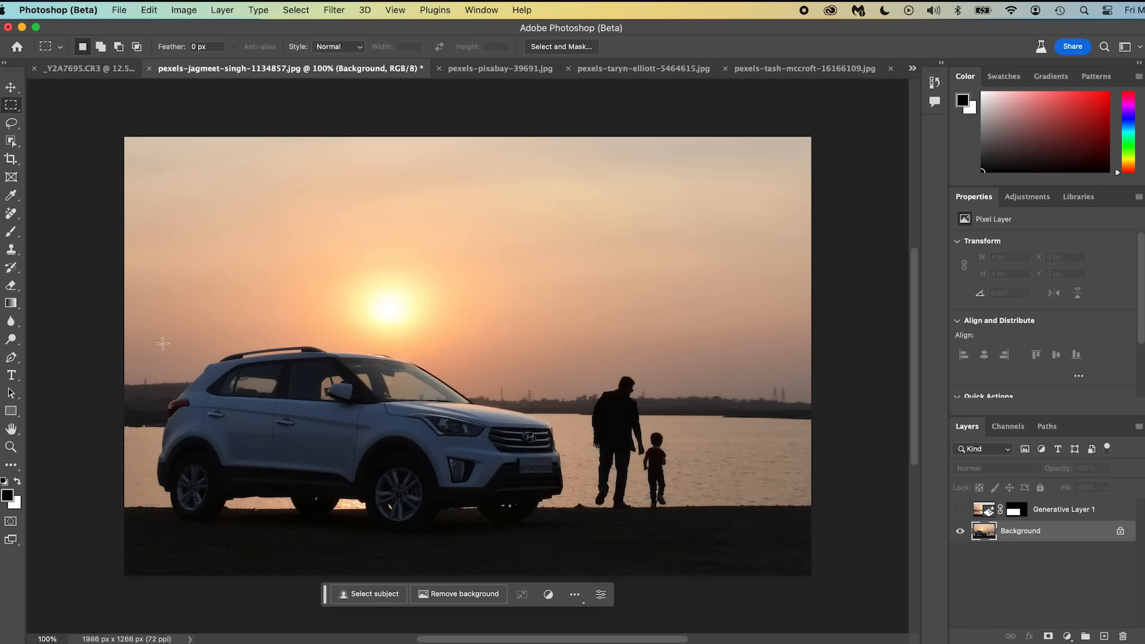
left_click_drag(160, 342, 566, 527)
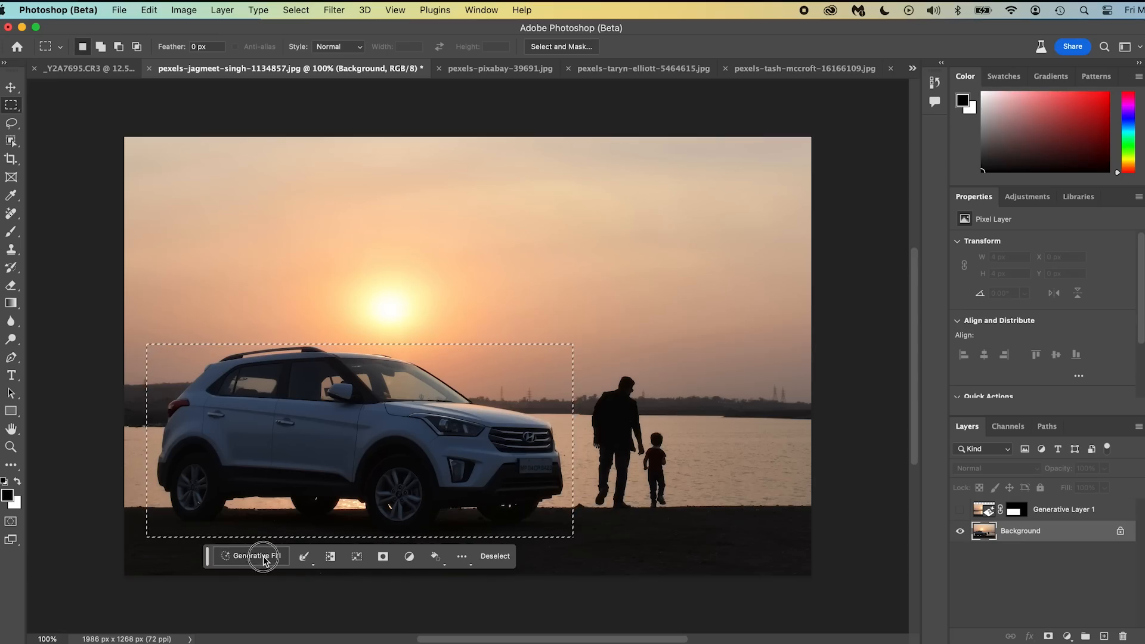
type("remove ca")
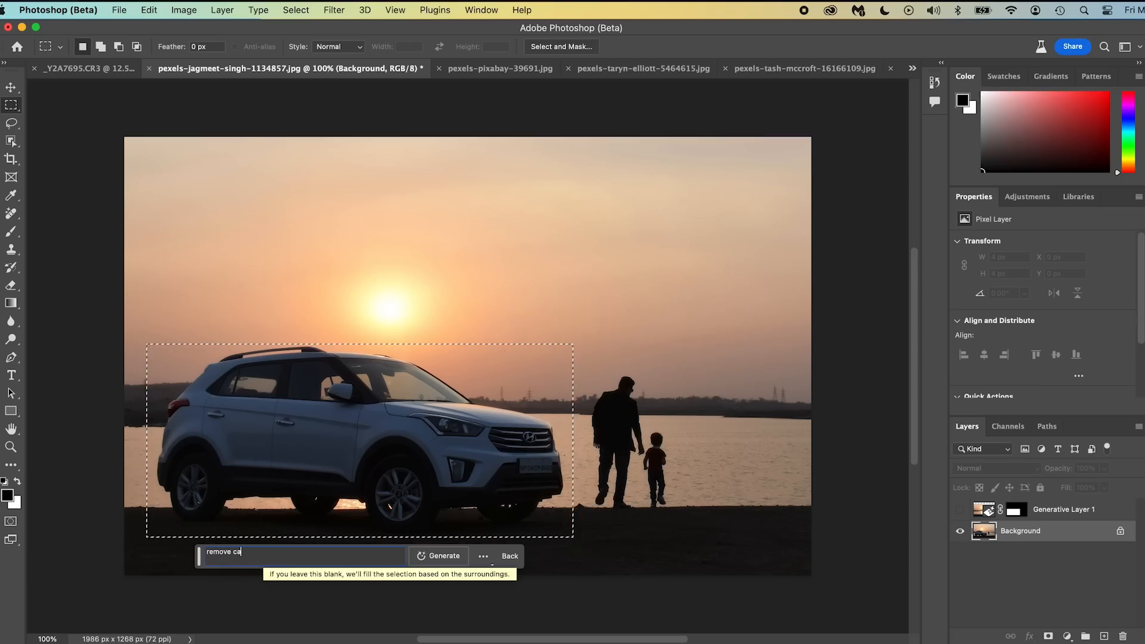
left_click(442, 556)
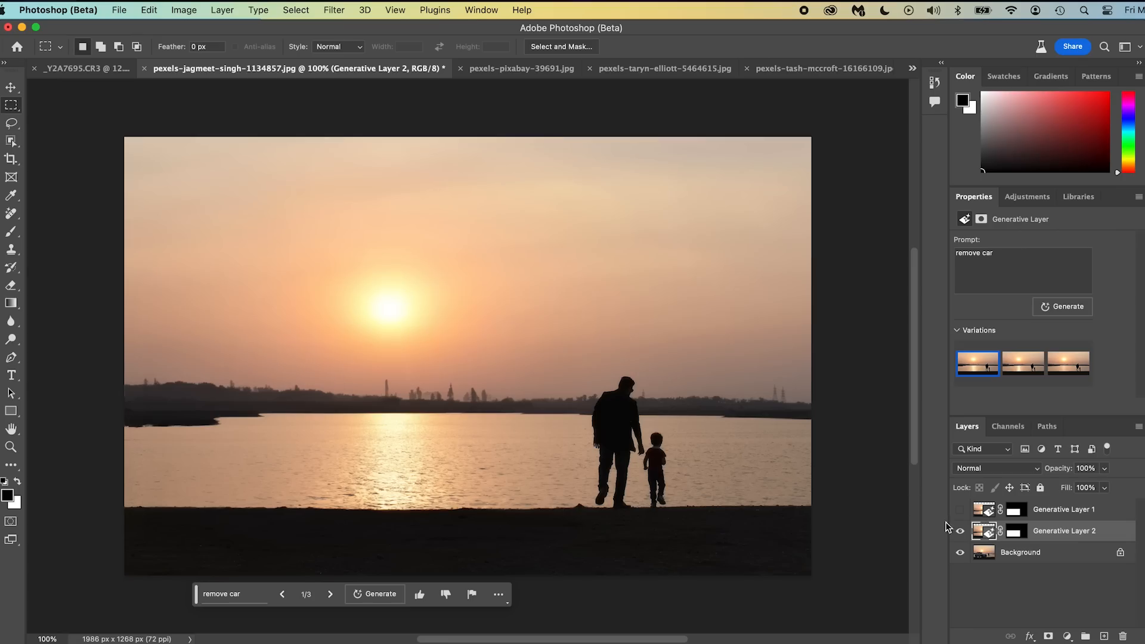
left_click(960, 531)
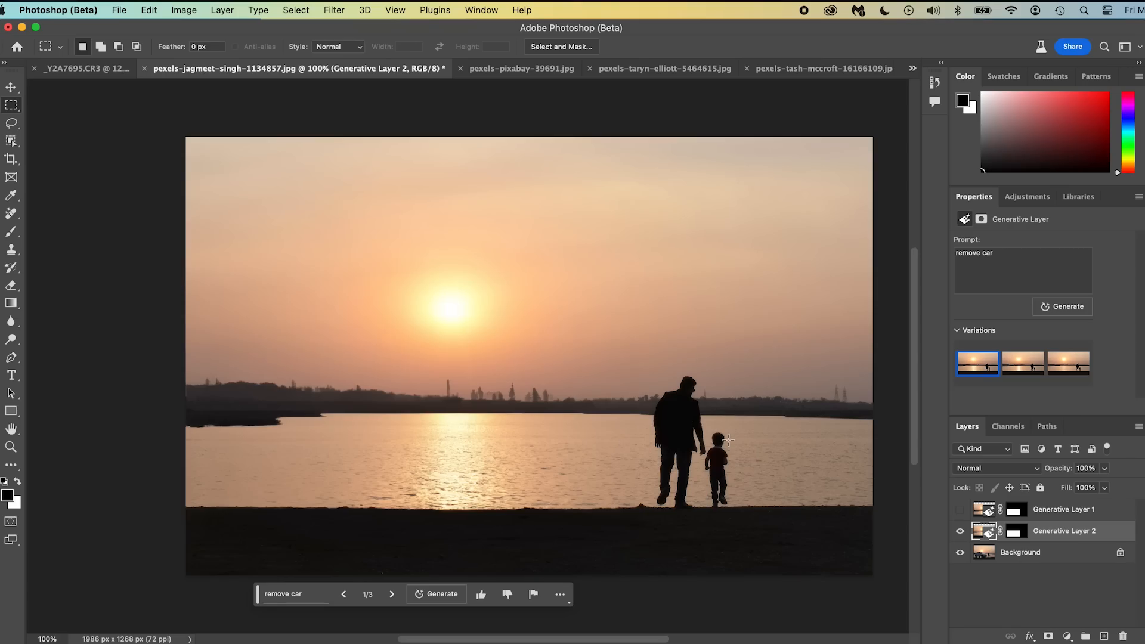
Step: Lasso the lower-left road in the lakeside photo and generate 'replace with snow'
left_click(663, 68)
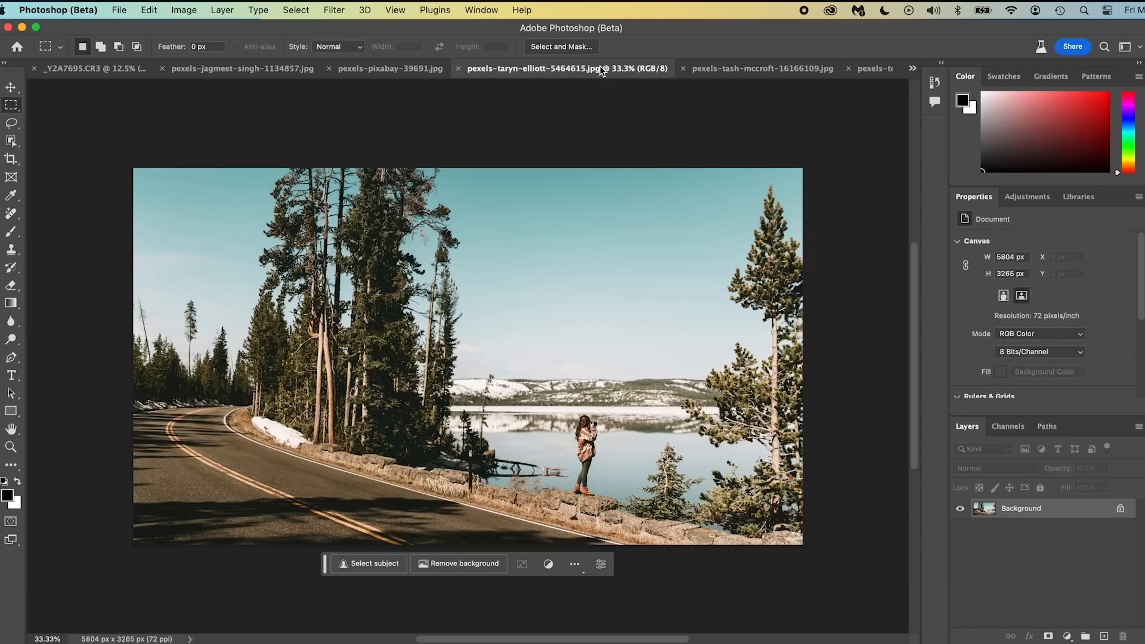
mouse_move(613, 467)
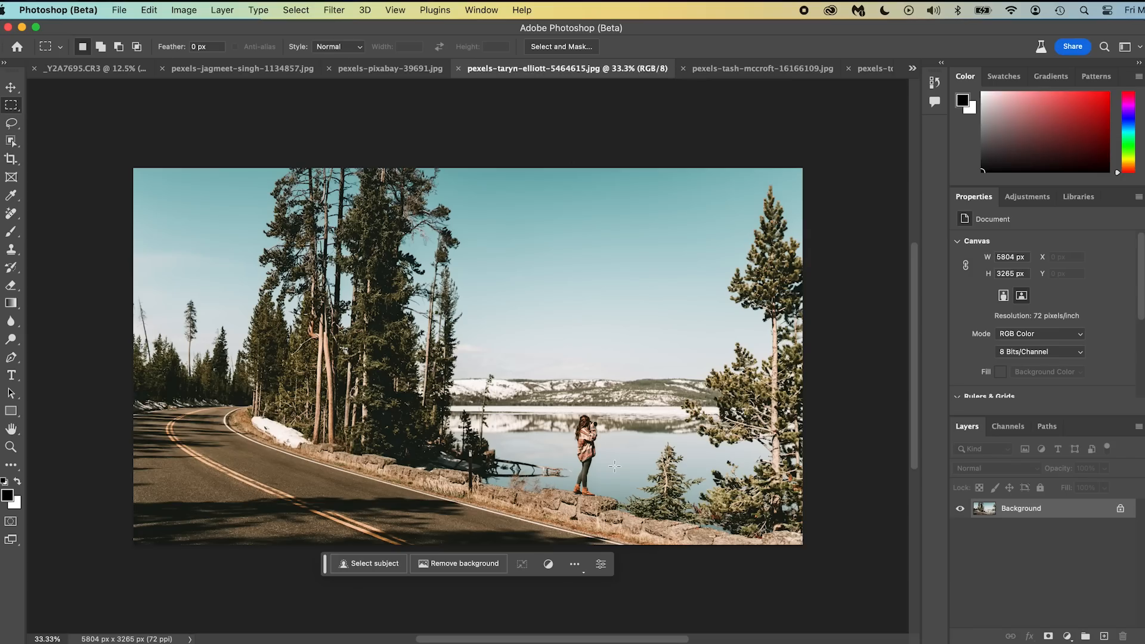
mouse_move(334, 476)
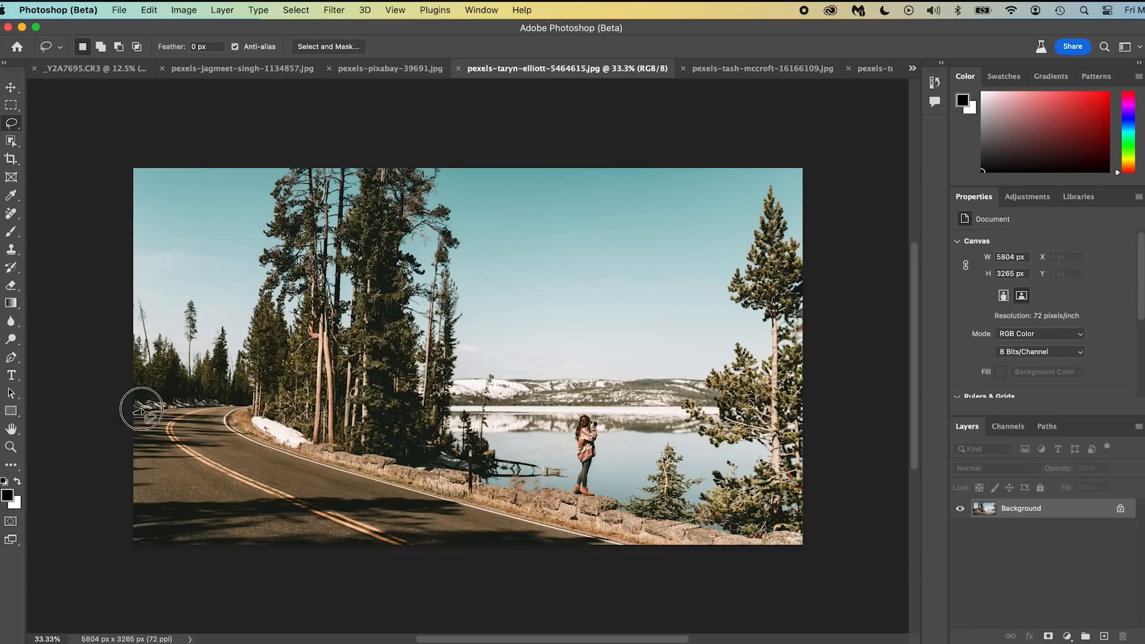
mouse_move(262, 411)
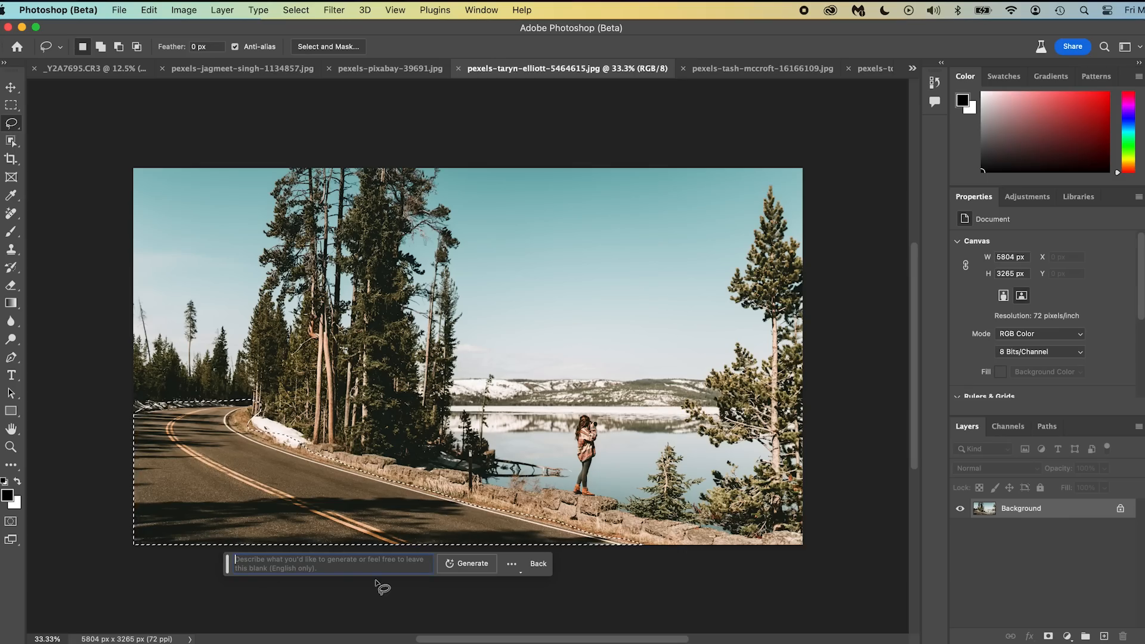
type("replace")
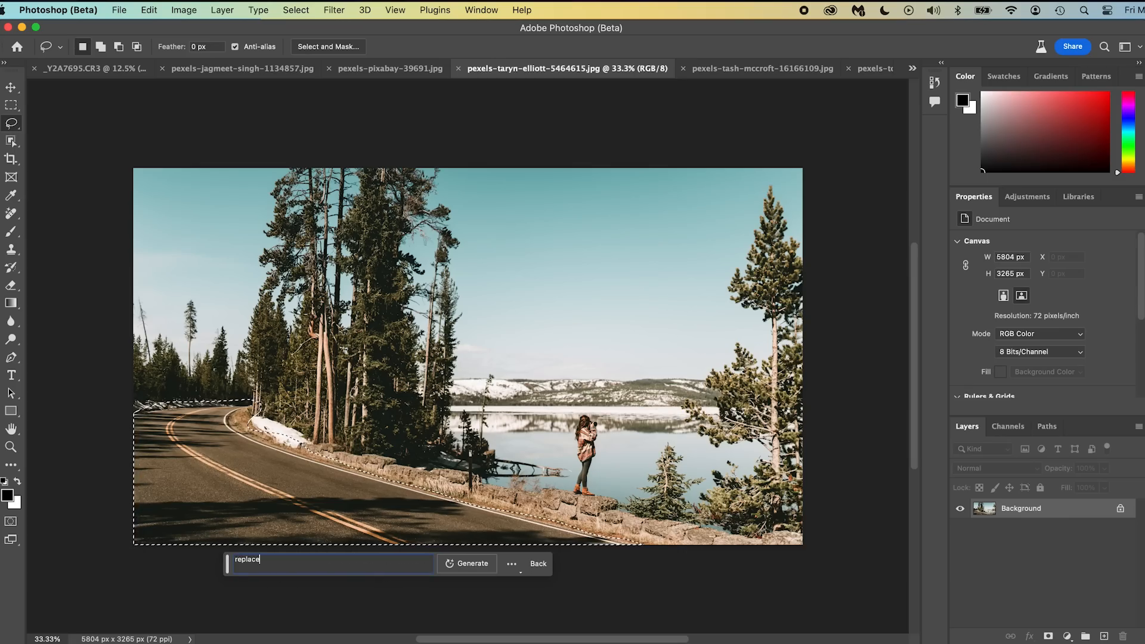
left_click(466, 563)
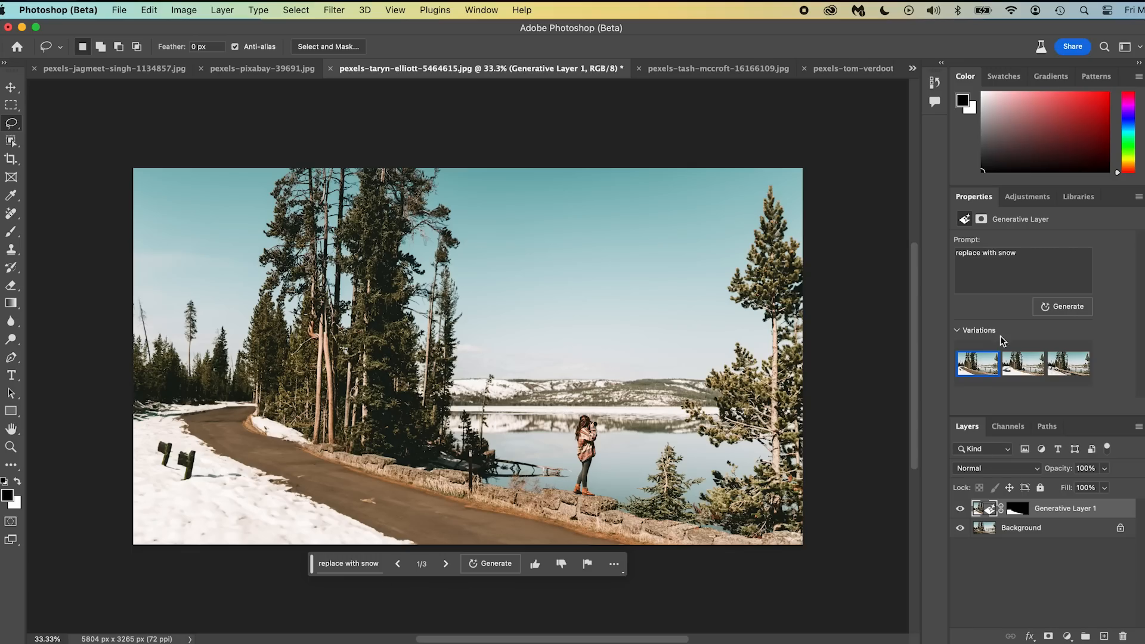
Step: Preview the three snow variations, return to the first, then generate three more
left_click(1023, 365)
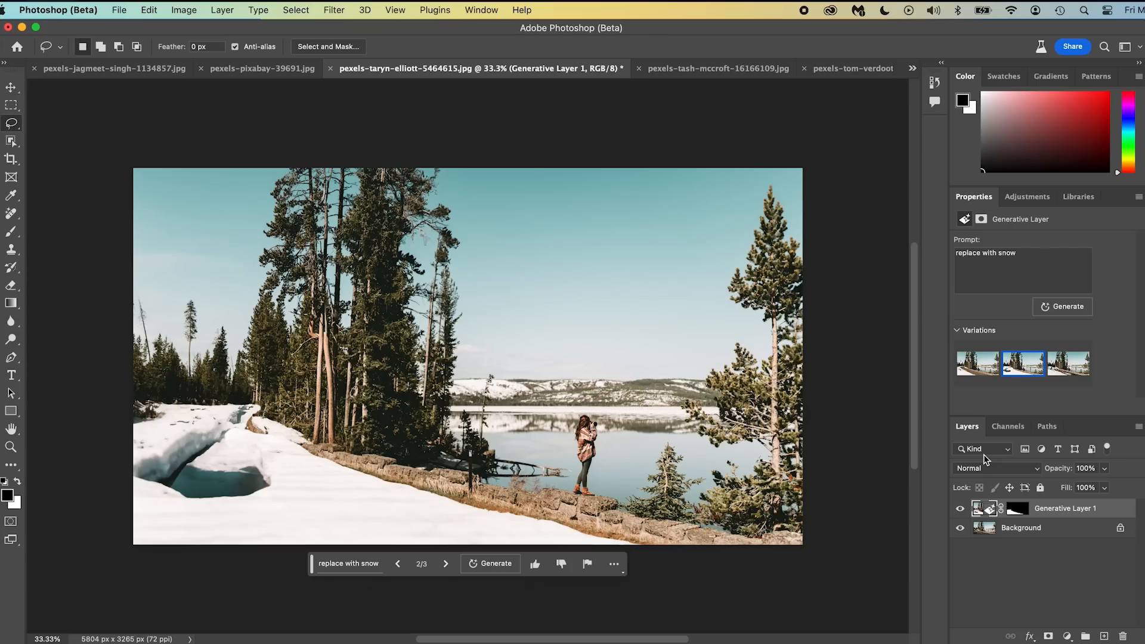
mouse_move(983, 451)
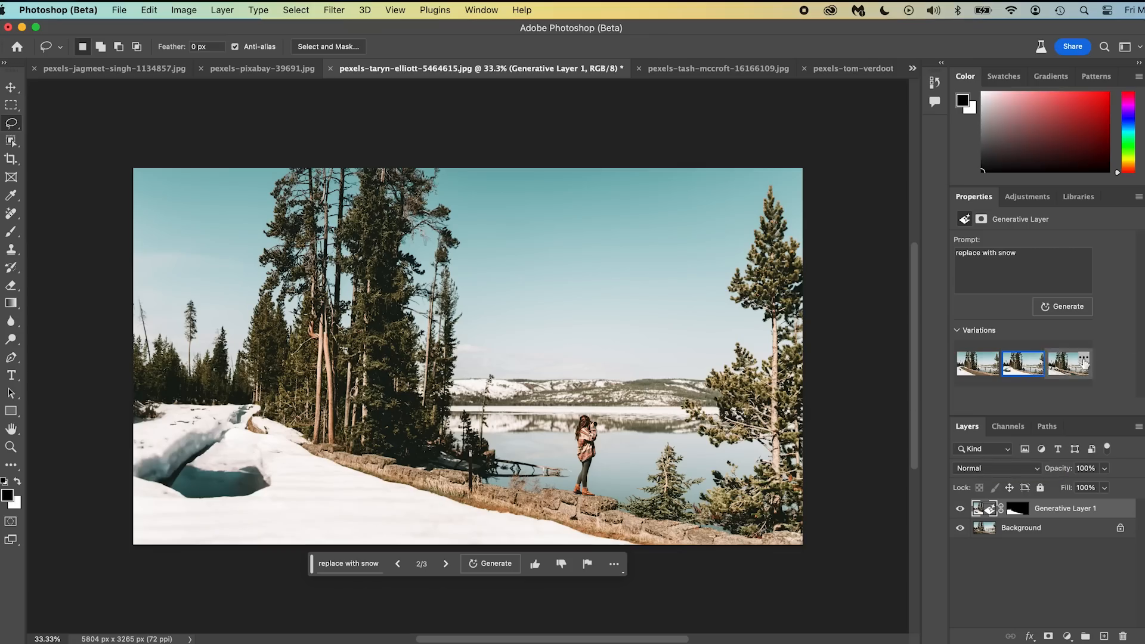
left_click(1068, 364)
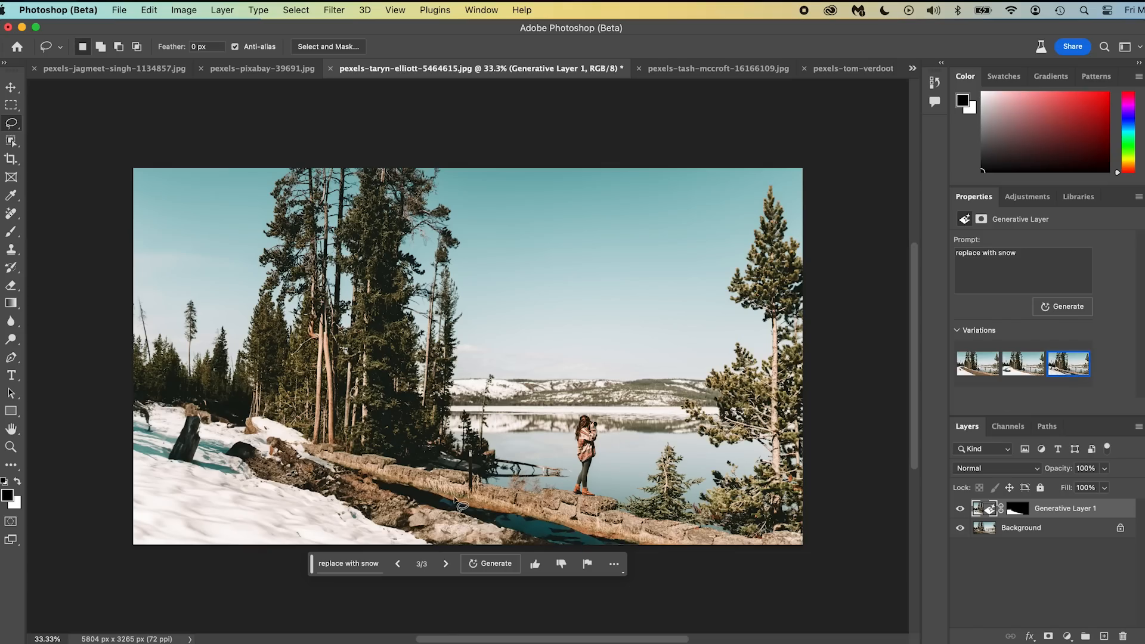
mouse_move(500, 499)
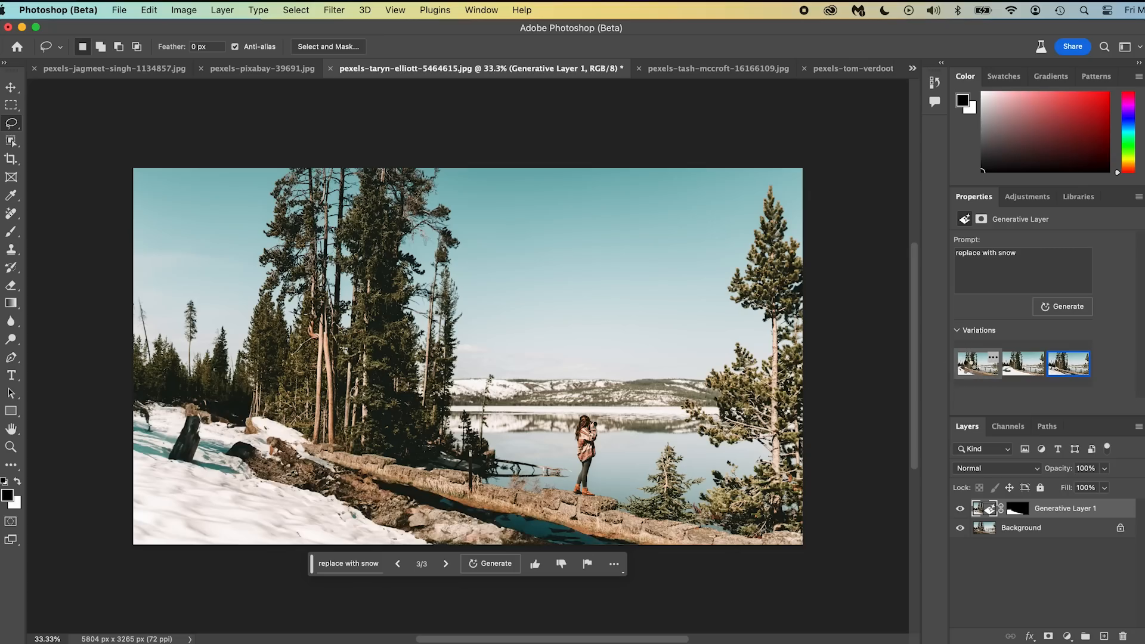
left_click(977, 364)
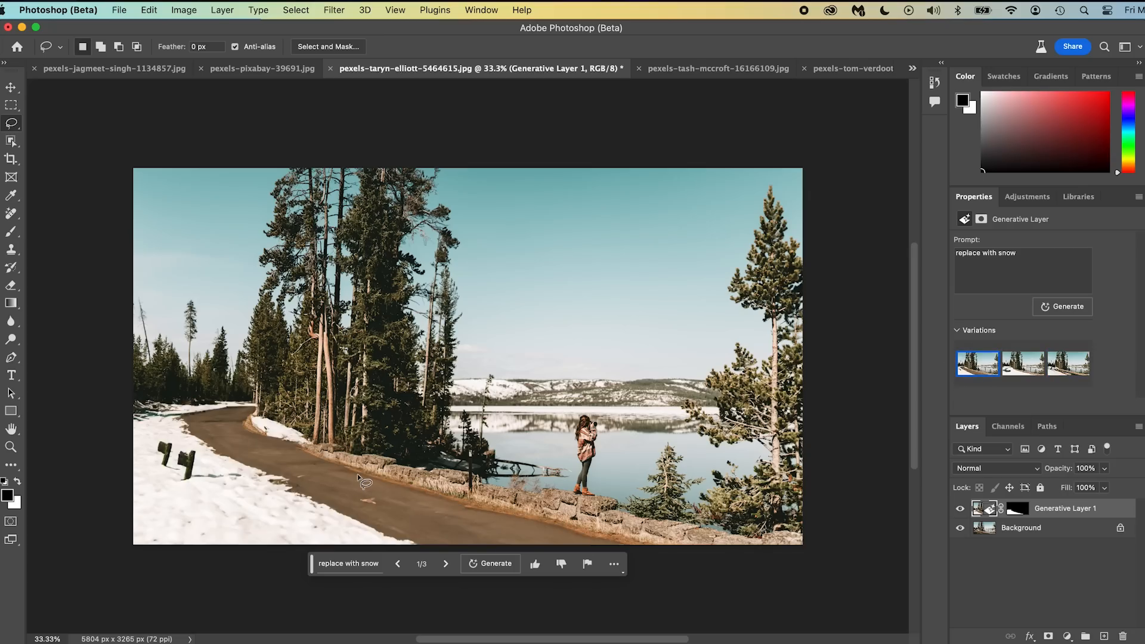
left_click(1069, 363)
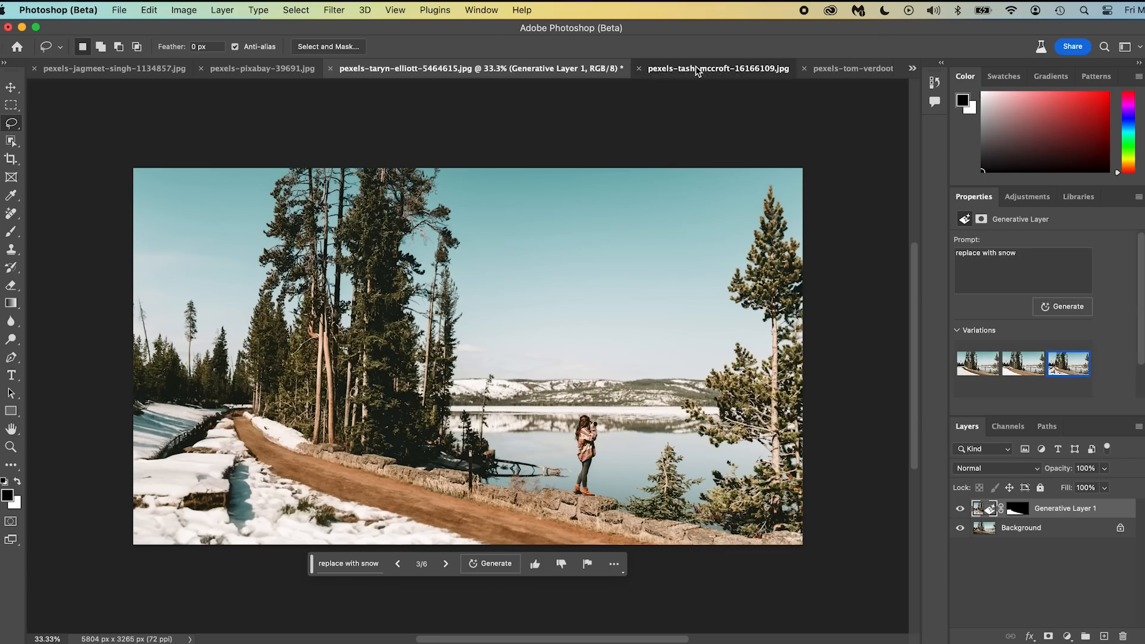
Step: Keep the dirt-path snow variation and switch to the children-in-alley photo
left_click(717, 68)
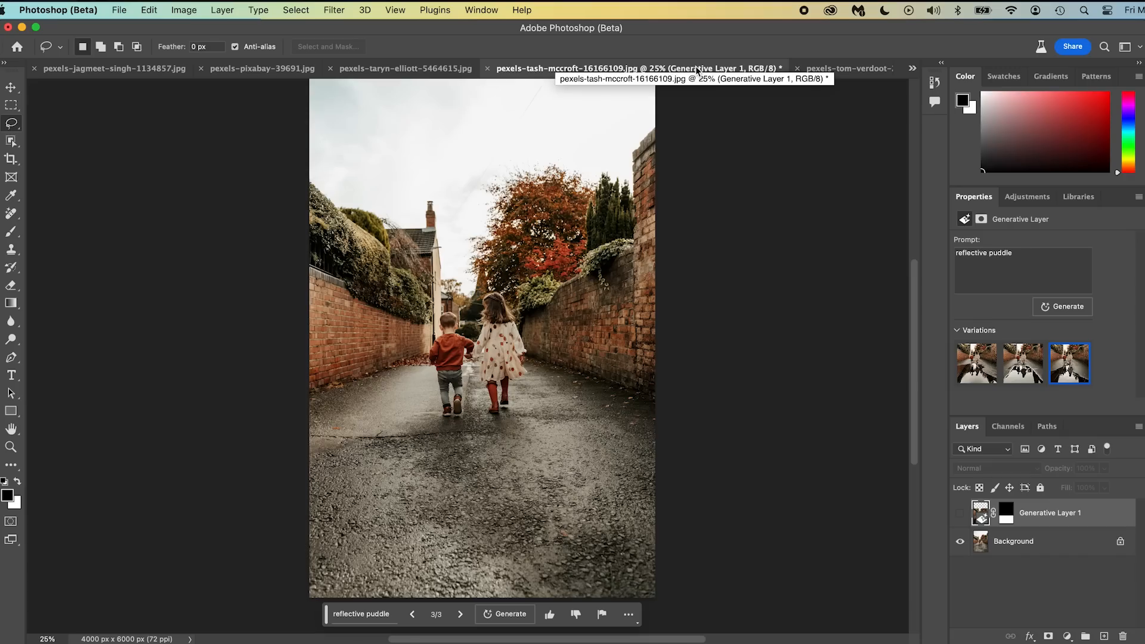
mouse_move(695, 70)
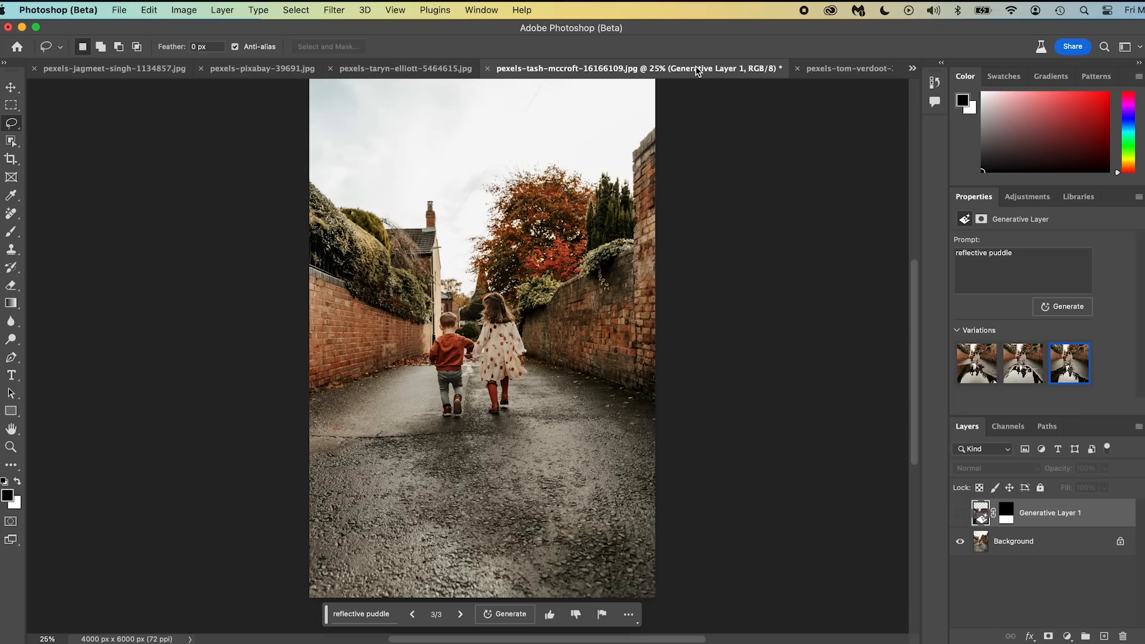
mouse_move(790, 327)
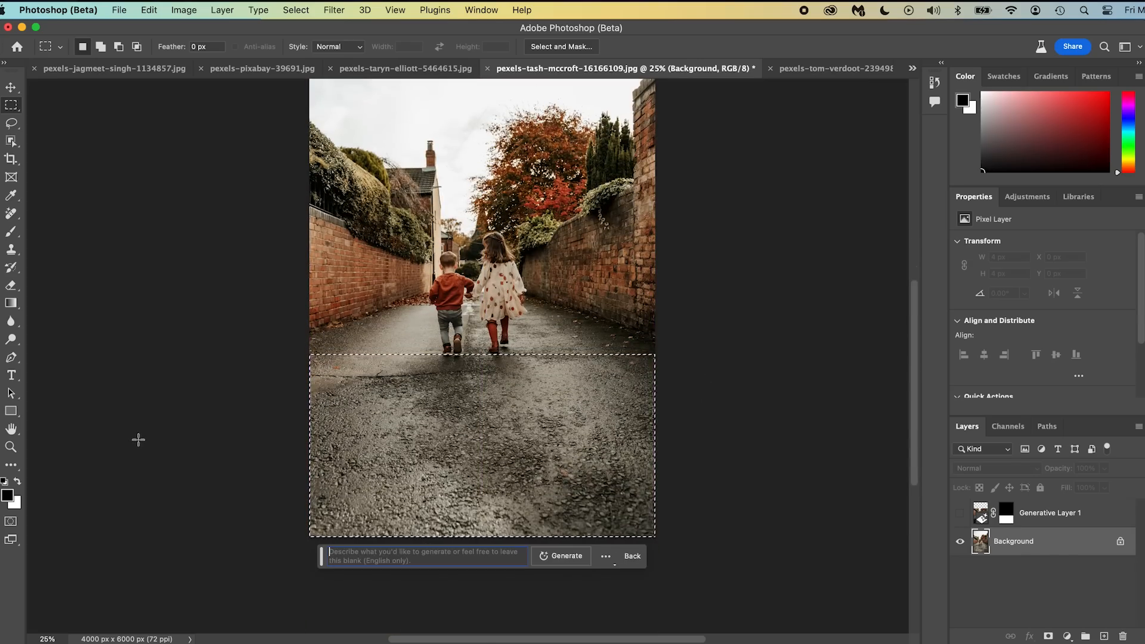
Step: Generate a 'reflective puddle' across the lower alley ground mirroring the children, then zoom in on it
type("relcetive")
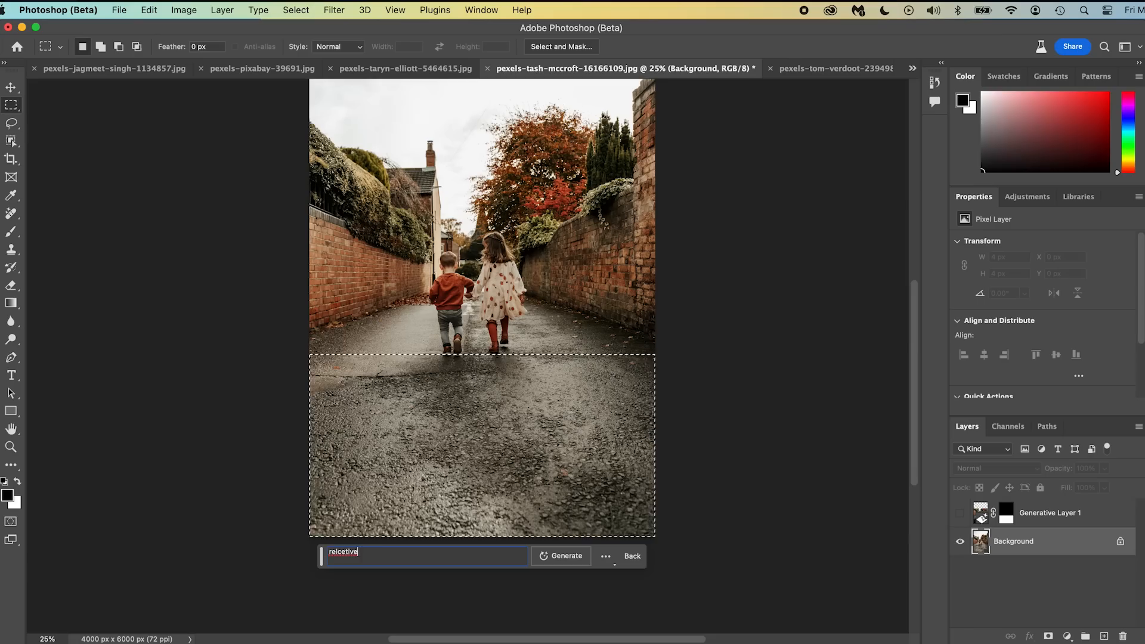
type("reflective pud")
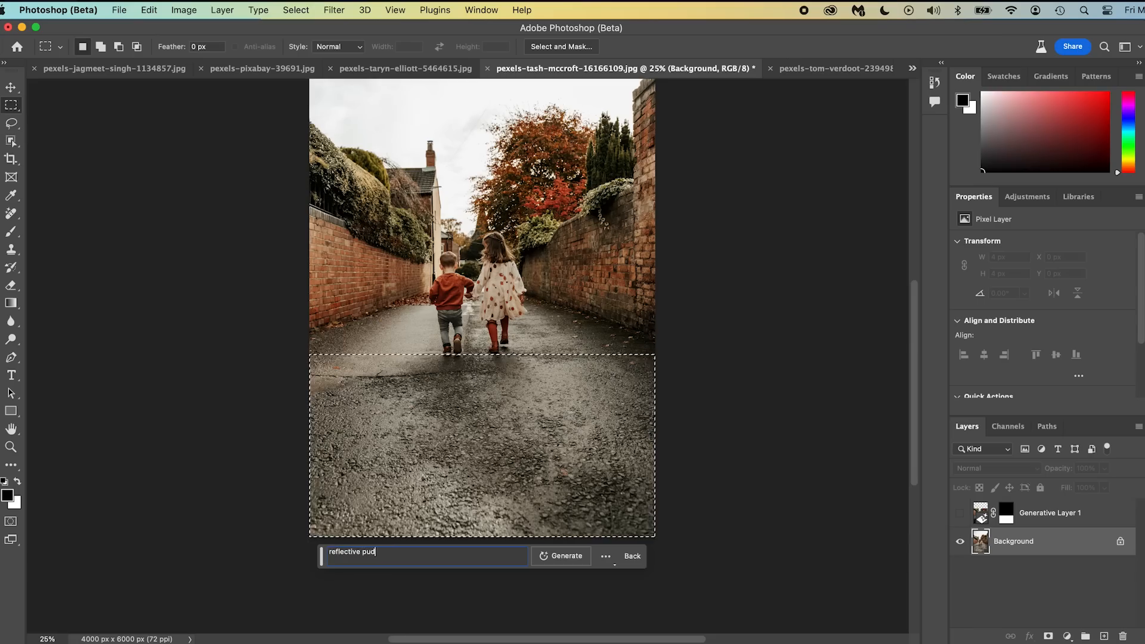
left_click(565, 556)
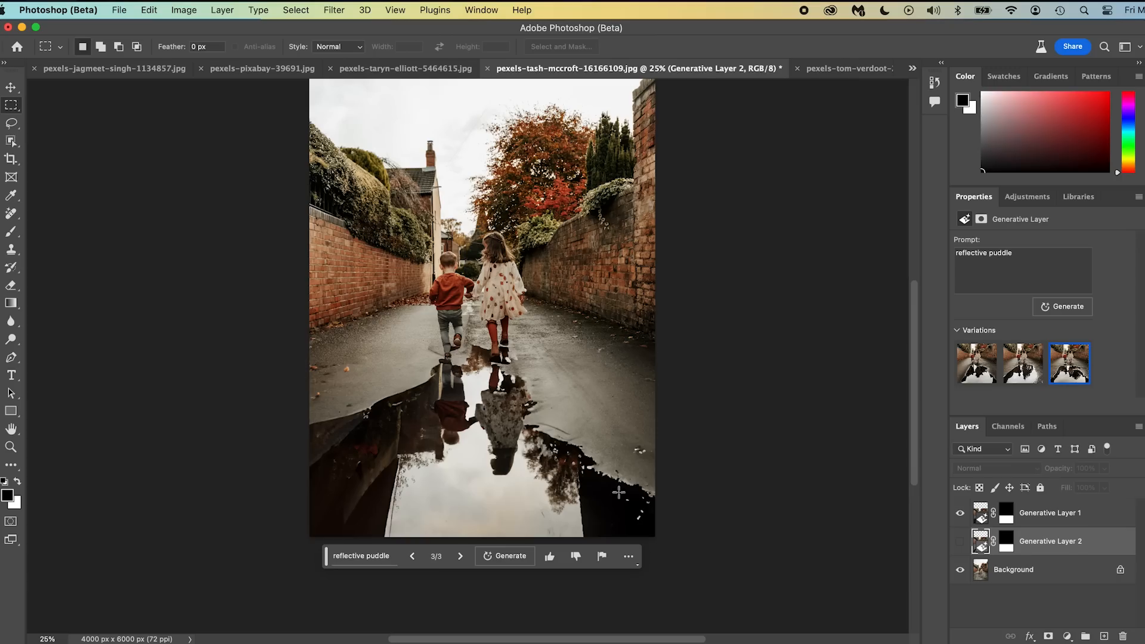
mouse_move(607, 82)
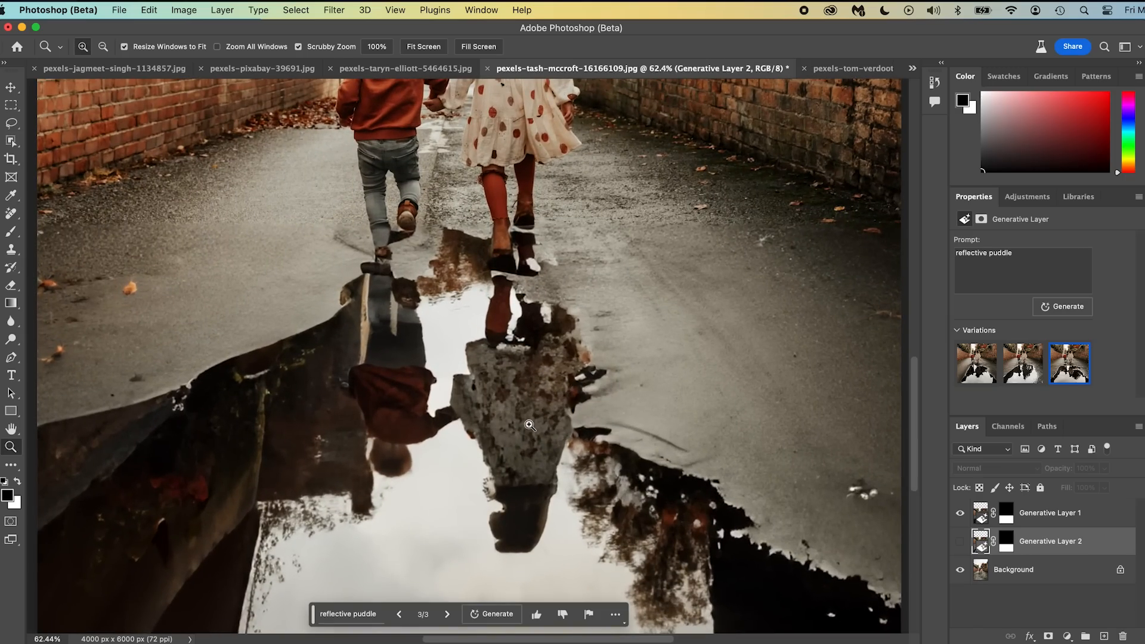
left_click(850, 68)
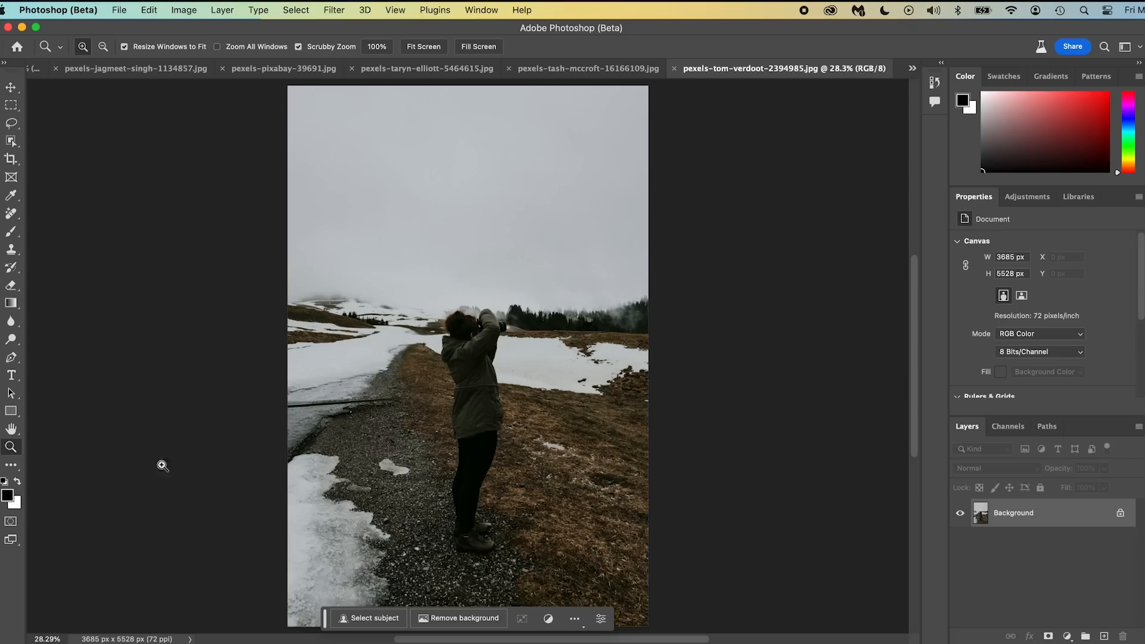
mouse_move(986, 524)
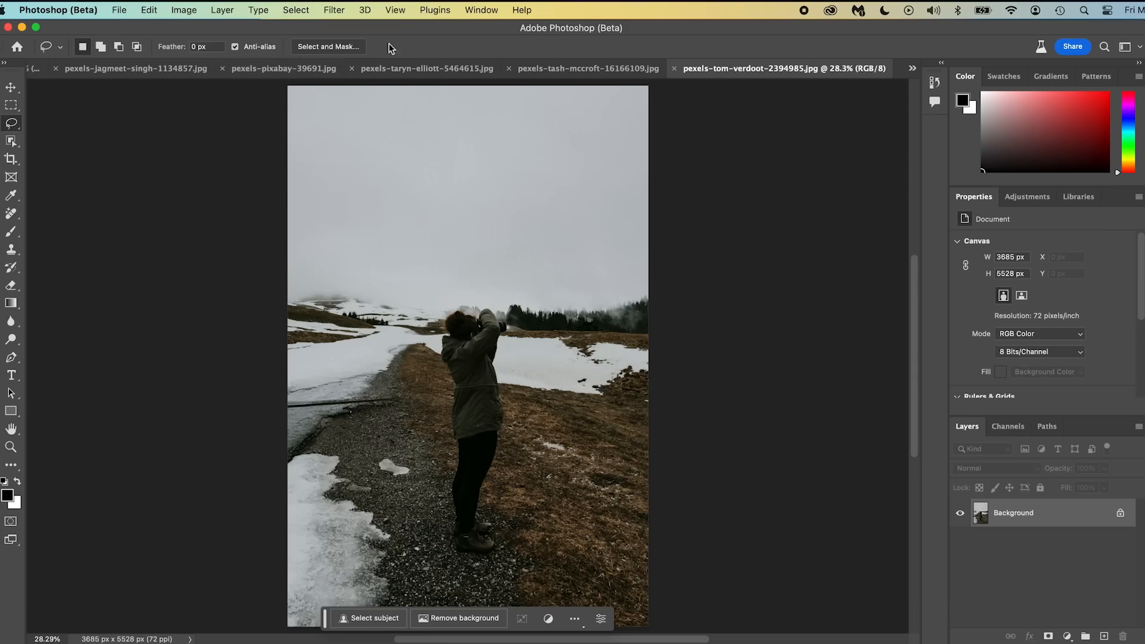
Step: Lasso the ground around the photographer and generate 'fill with snow'
left_click(326, 46)
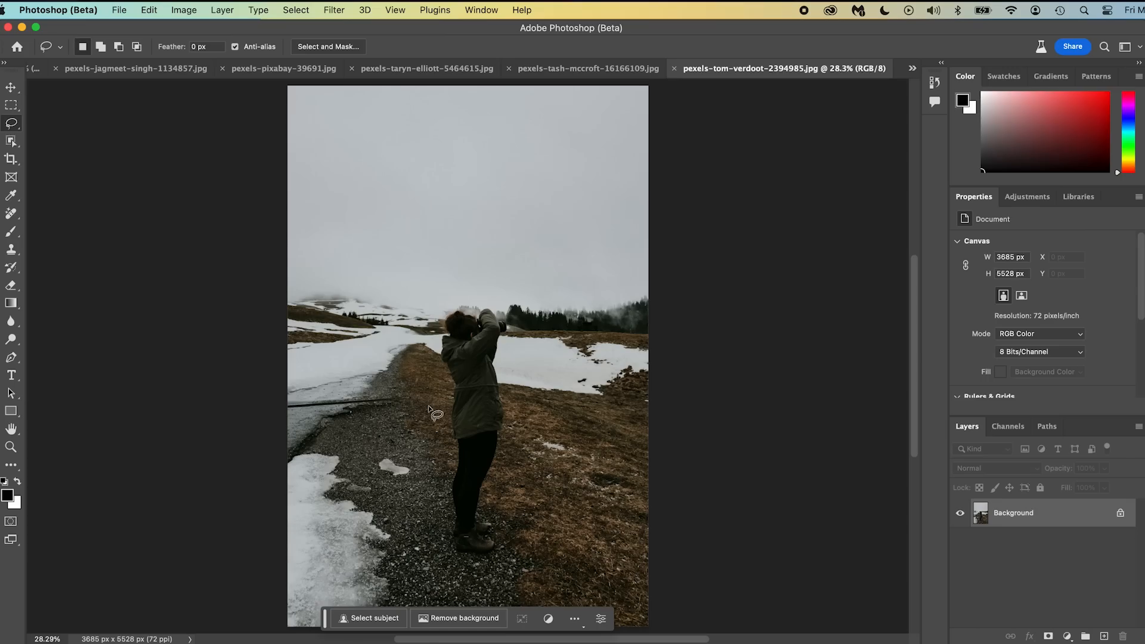
left_click(374, 617)
type("fill with nw")
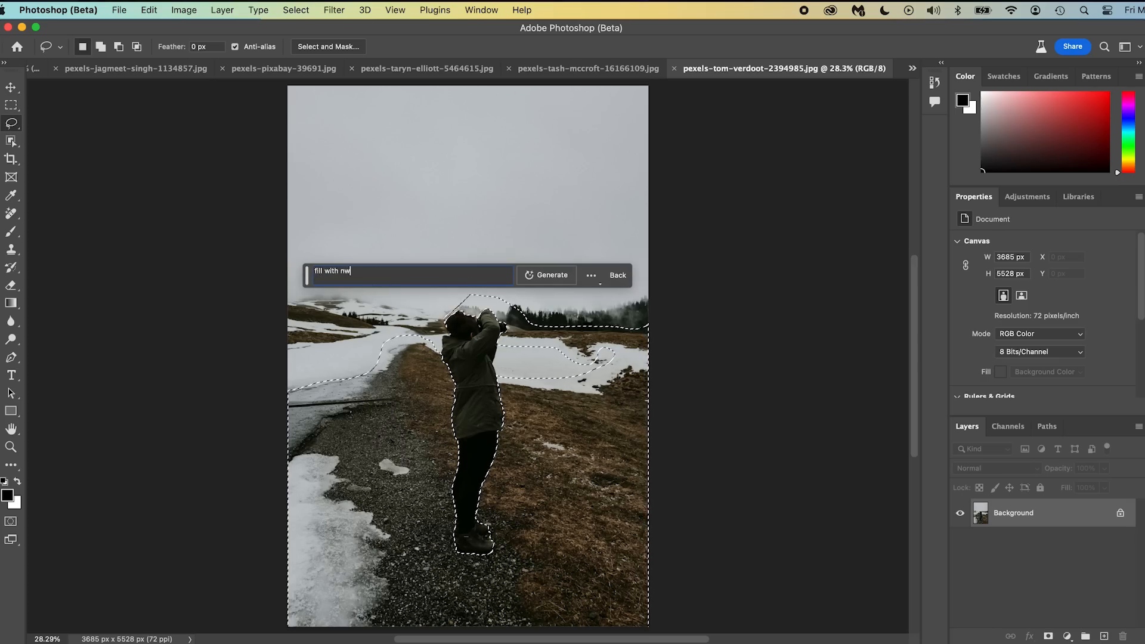
left_click(551, 276)
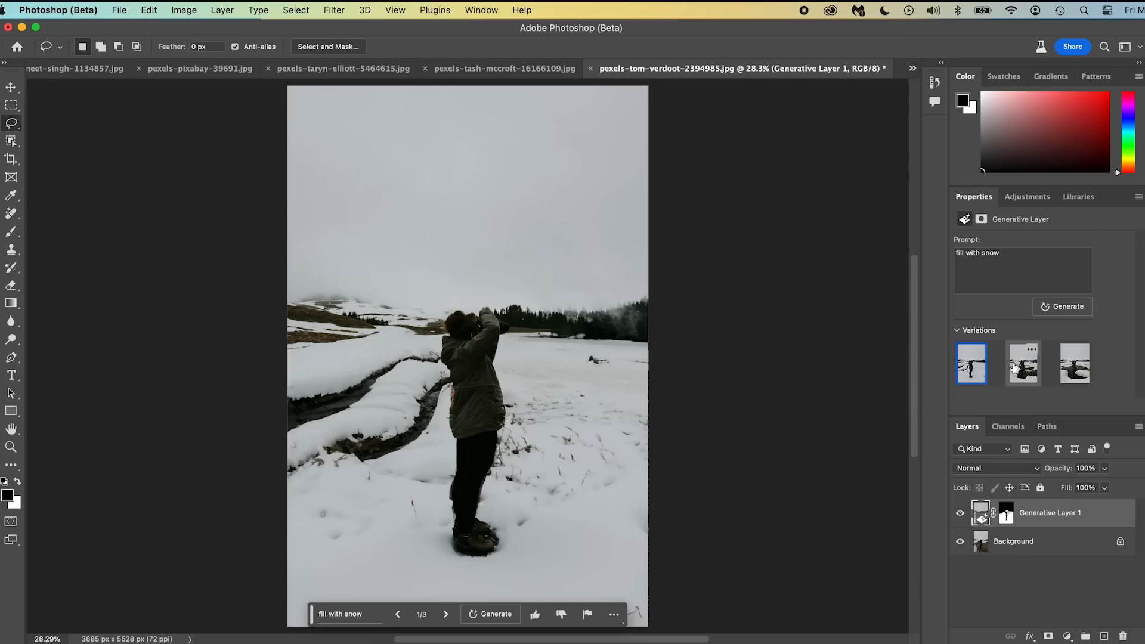
Step: Compare the three snow variations and keep the first snowy-field one
left_click(1022, 363)
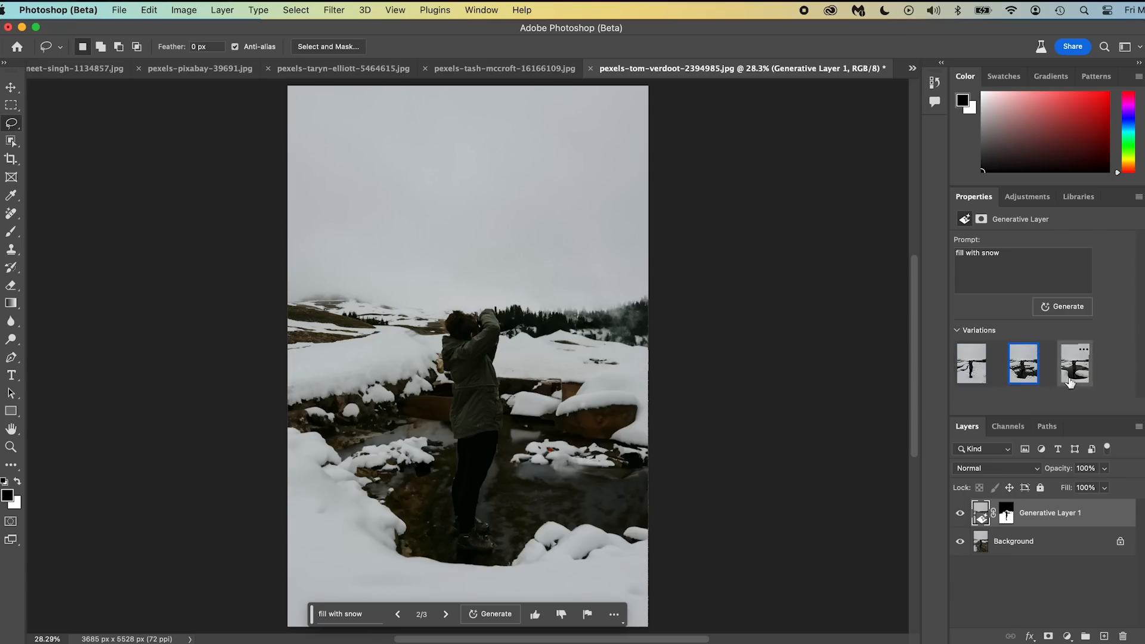
left_click(1073, 363)
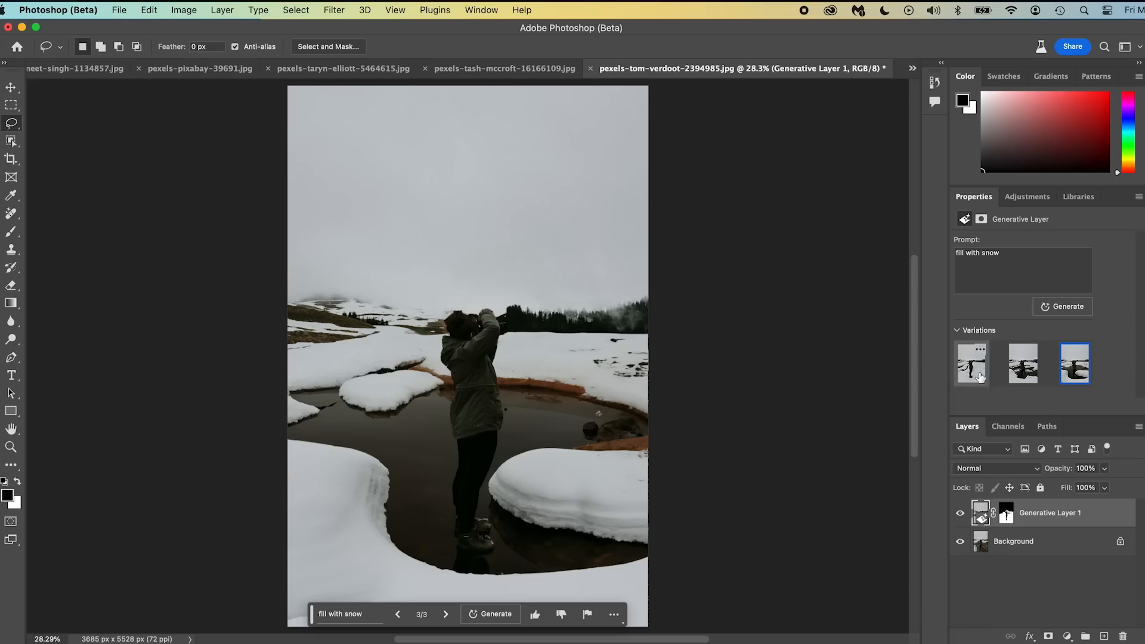
left_click(971, 364)
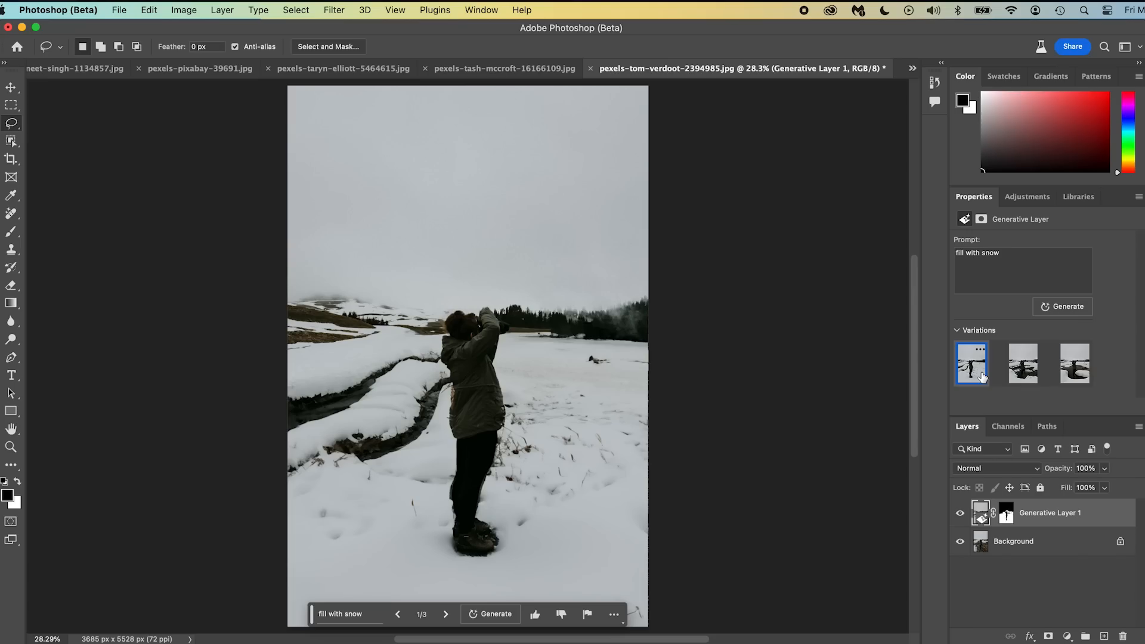
left_click(118, 10)
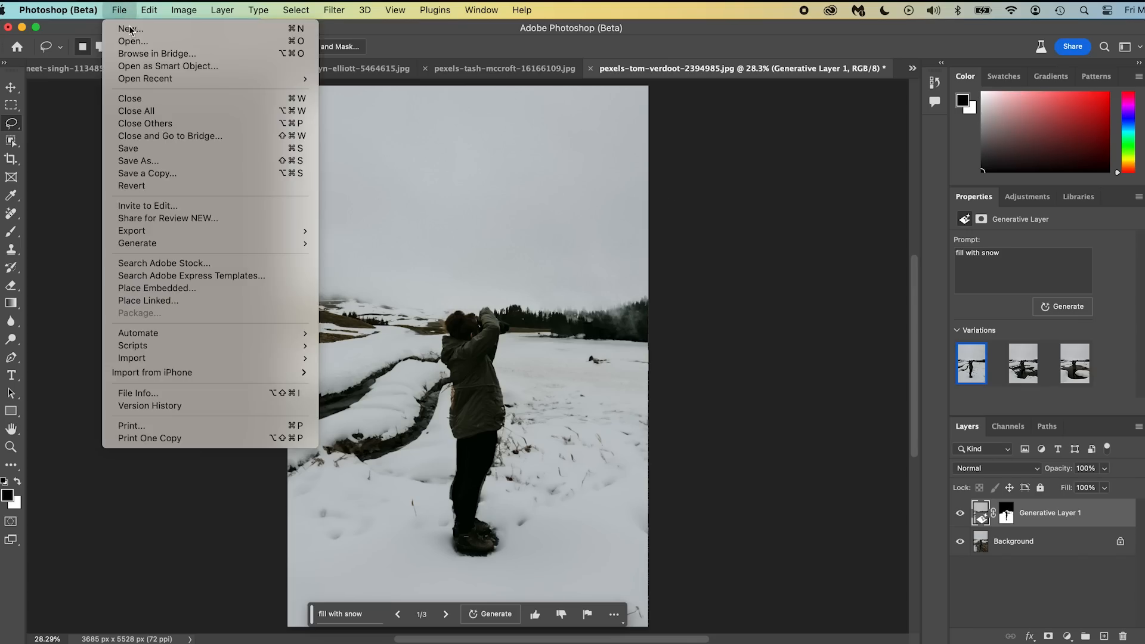
Step: Create a new blank 1920 by 1080 pixel document via File > New
left_click(129, 29)
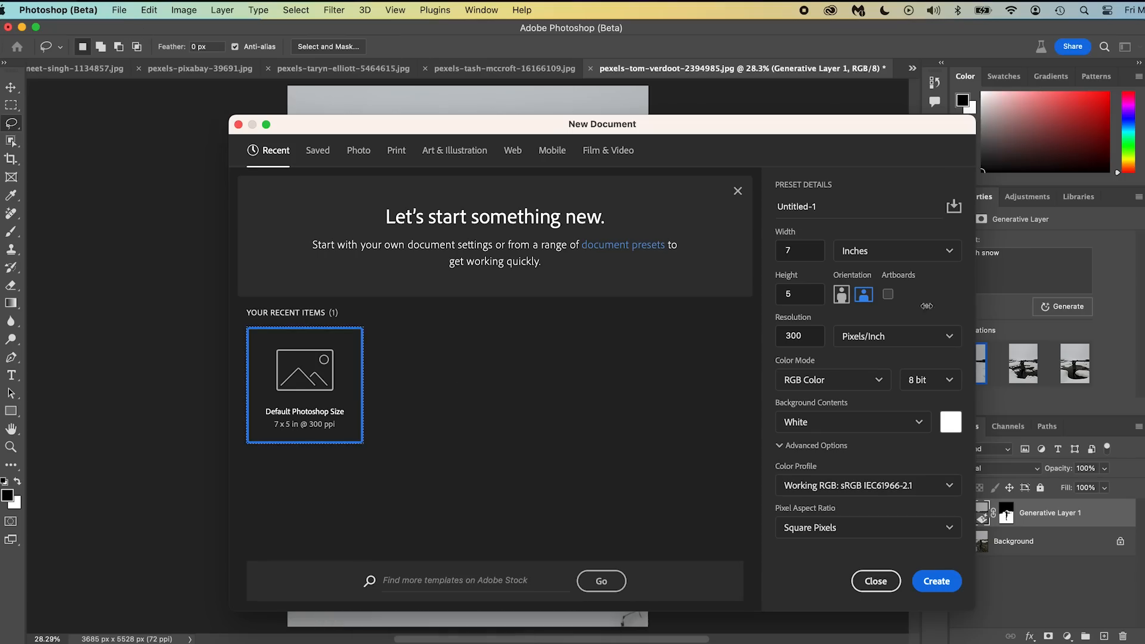
left_click(897, 250)
type("1")
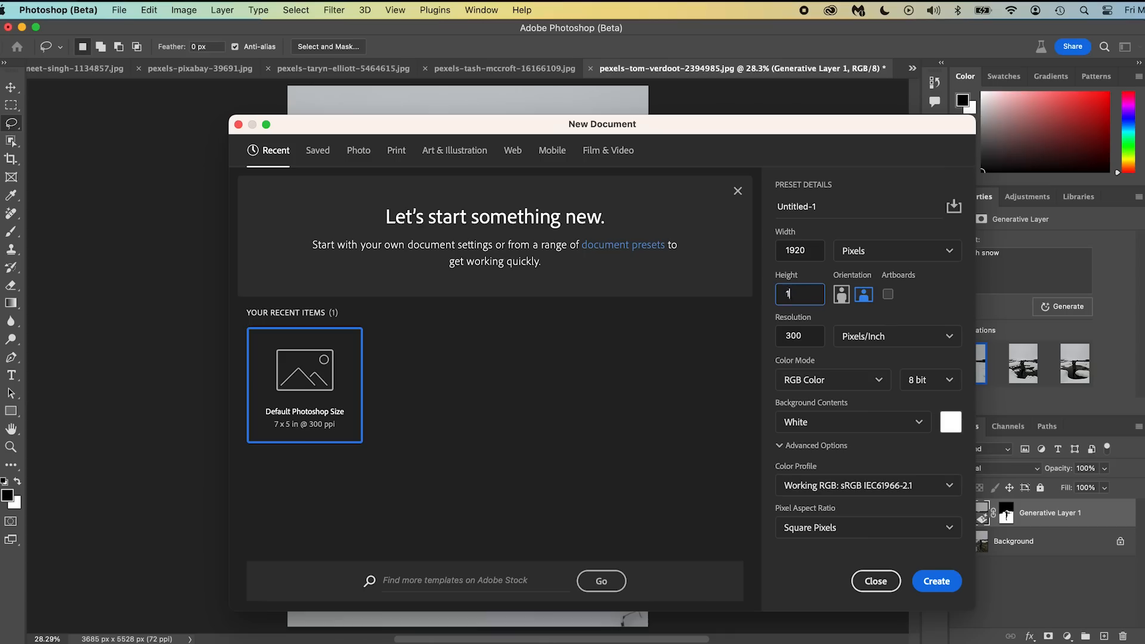
type("080")
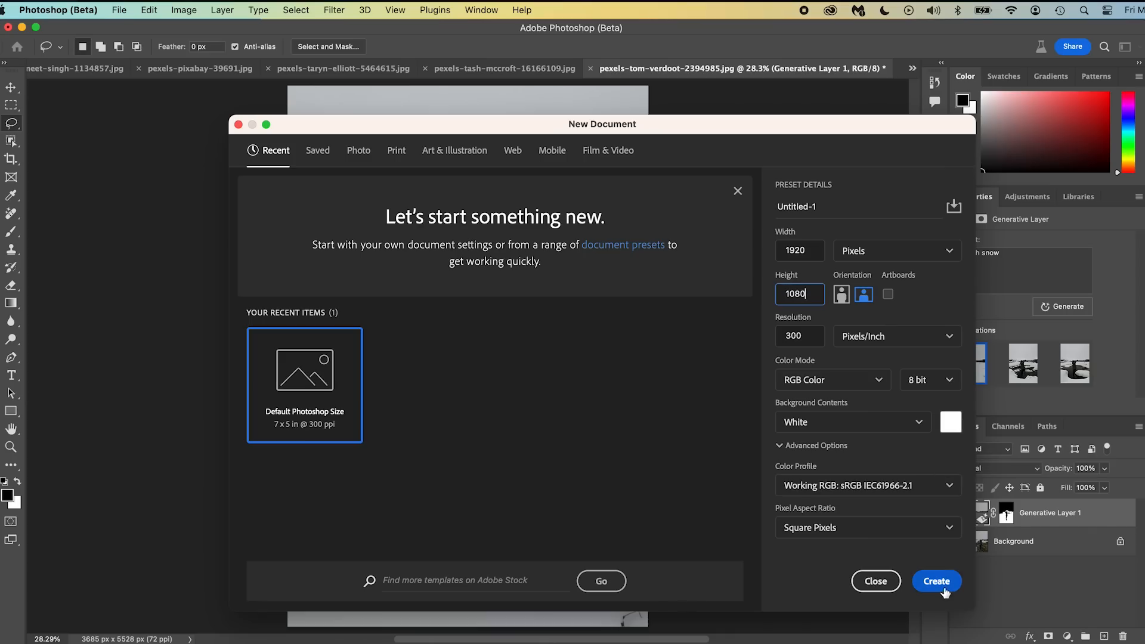
left_click(936, 581)
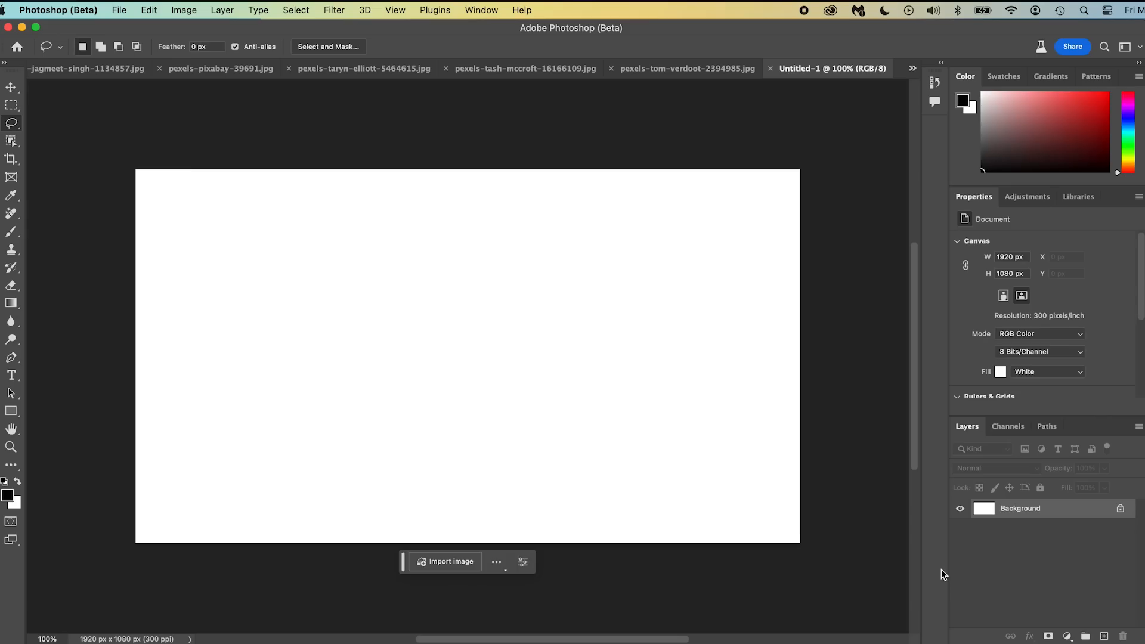
mouse_move(900, 557)
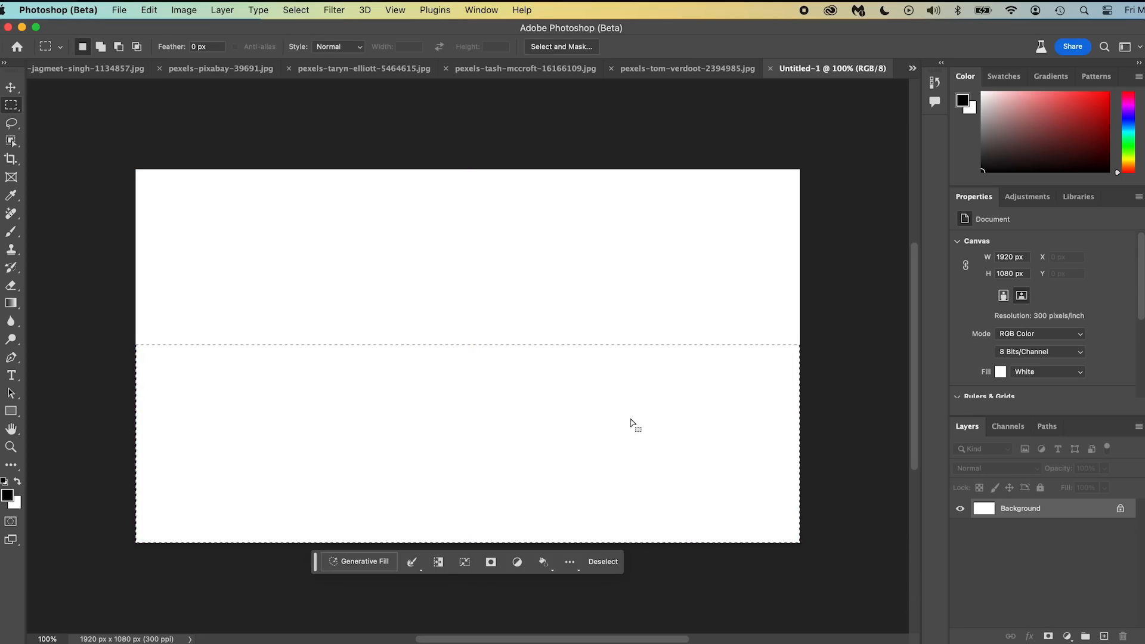
Step: Generate a 'tall grass field' in the marqueed bottom half of the blank canvas
left_click(362, 562)
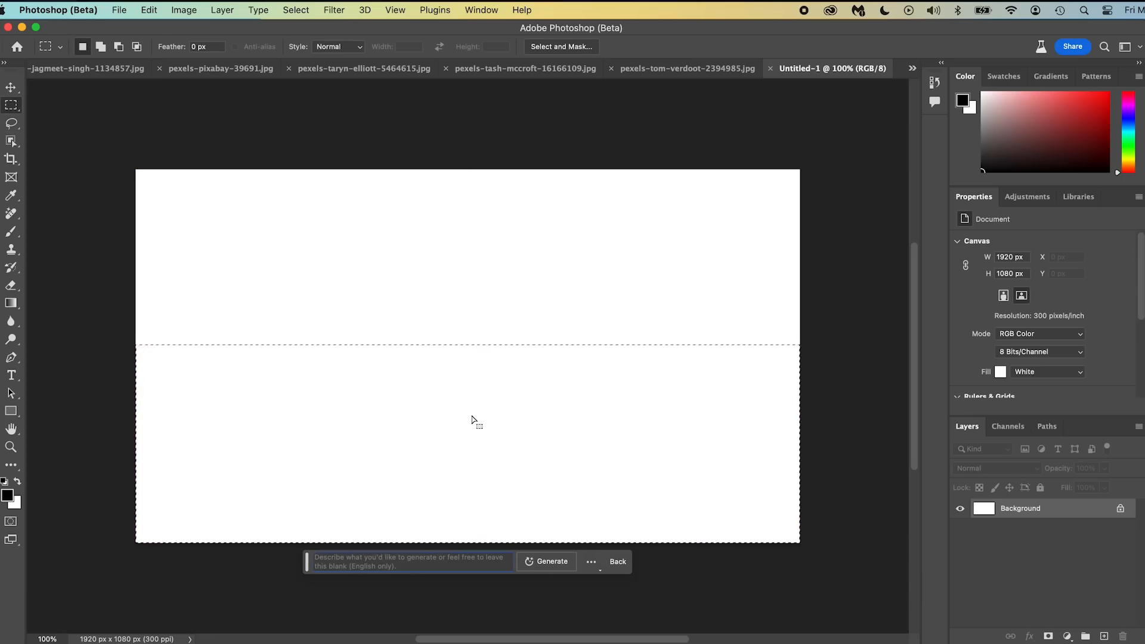
type("tall grass f")
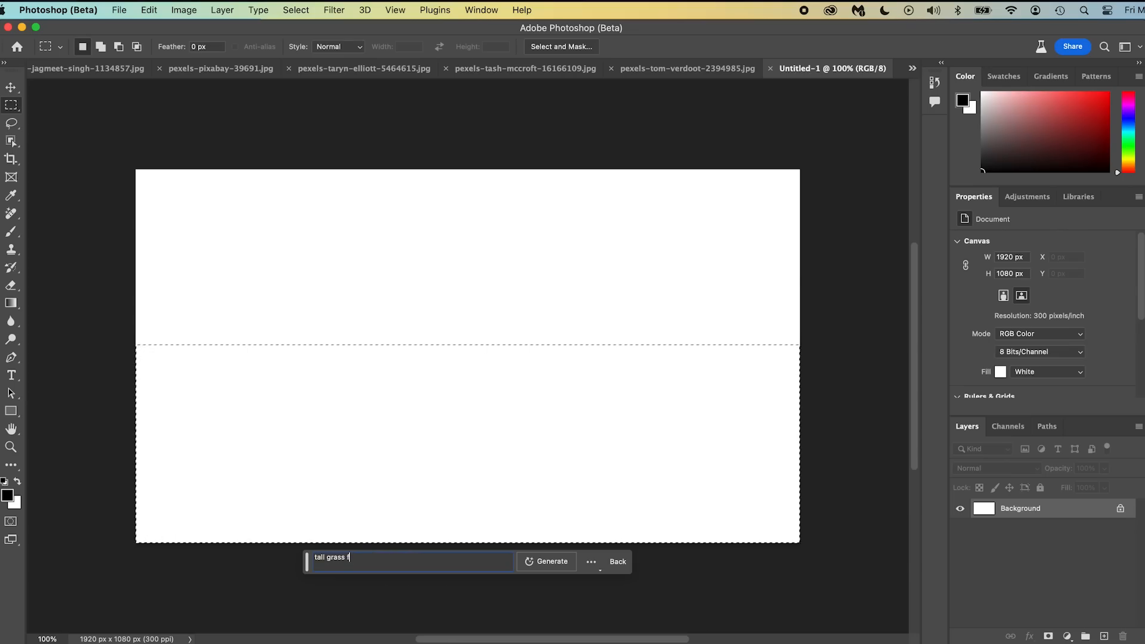
left_click(546, 560)
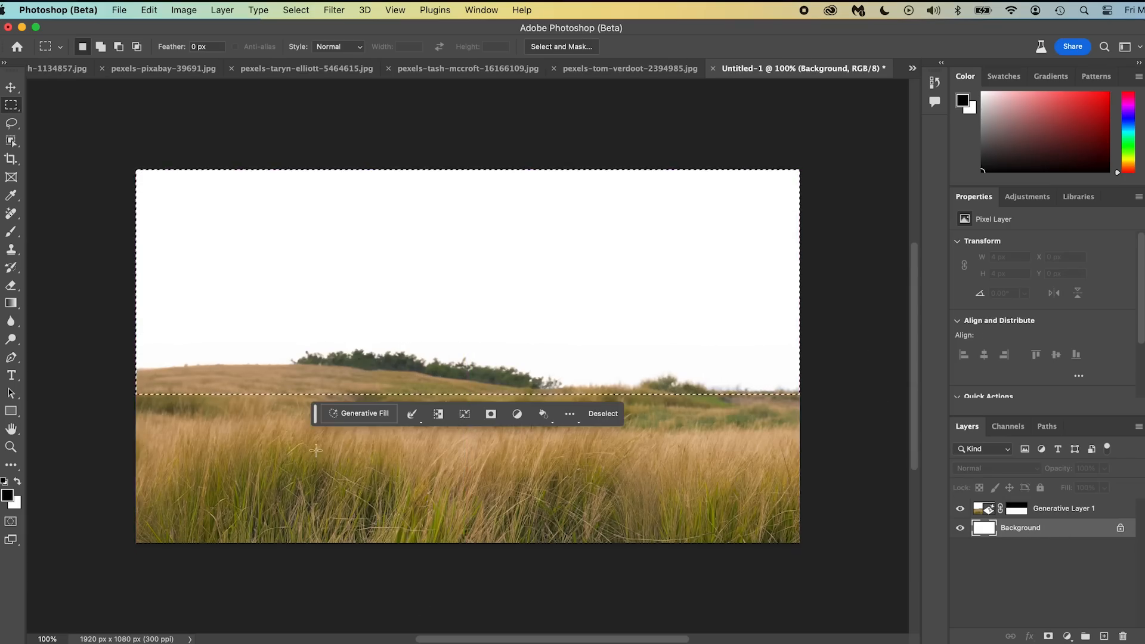
left_click(359, 414)
type("cloudy sky with mountains")
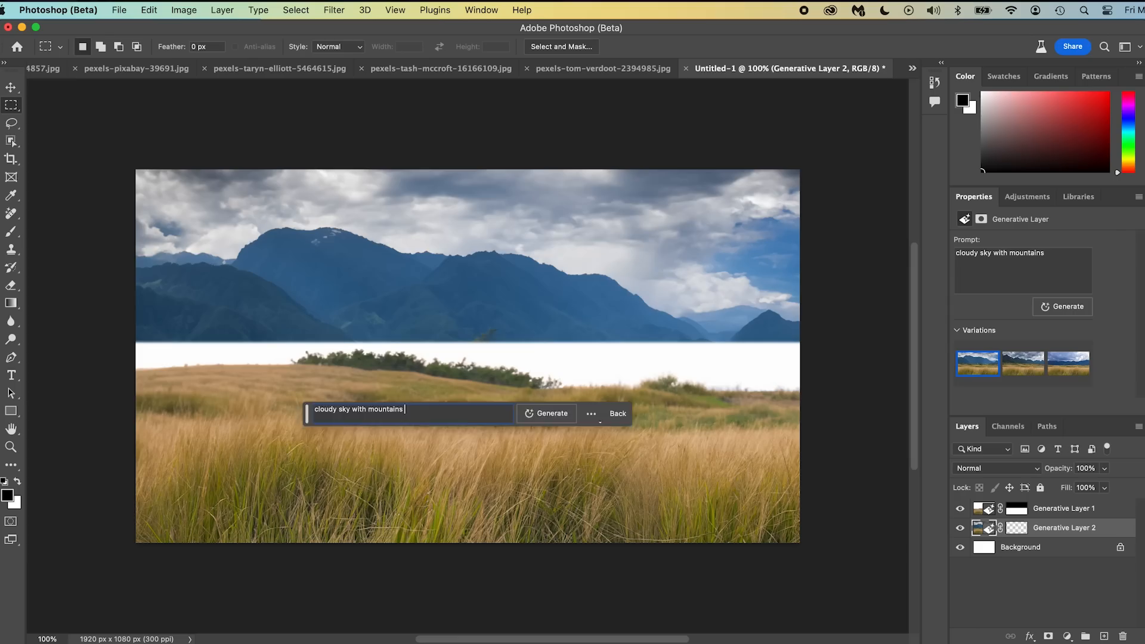
Step: Generate a 'cloudy sky with mountains' in the white area above the grass
left_click(546, 413)
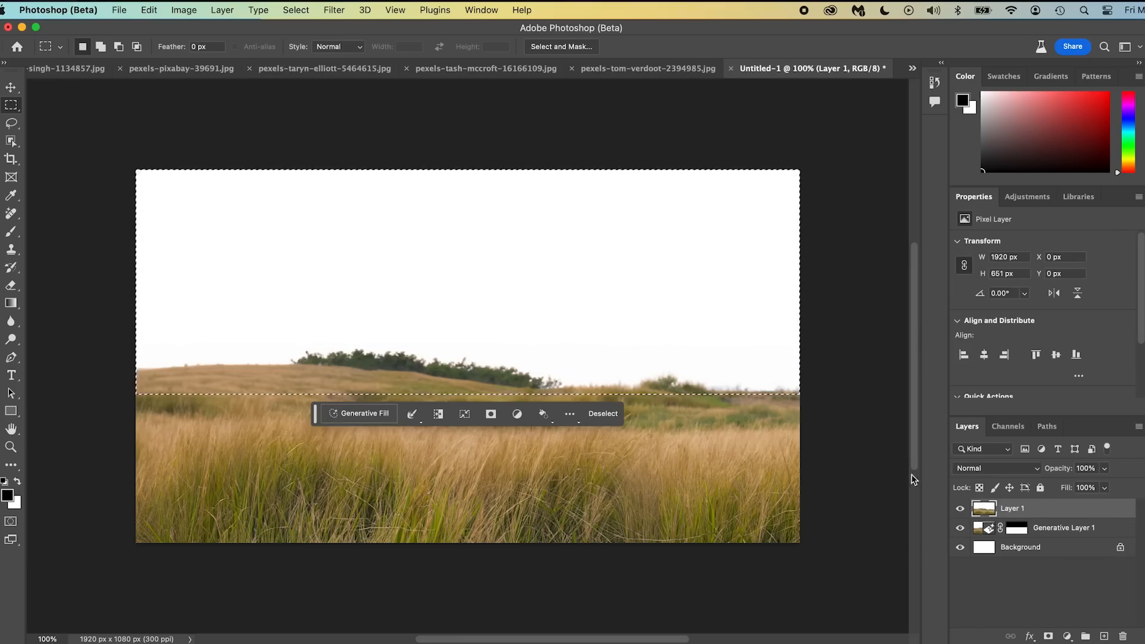
left_click(358, 414)
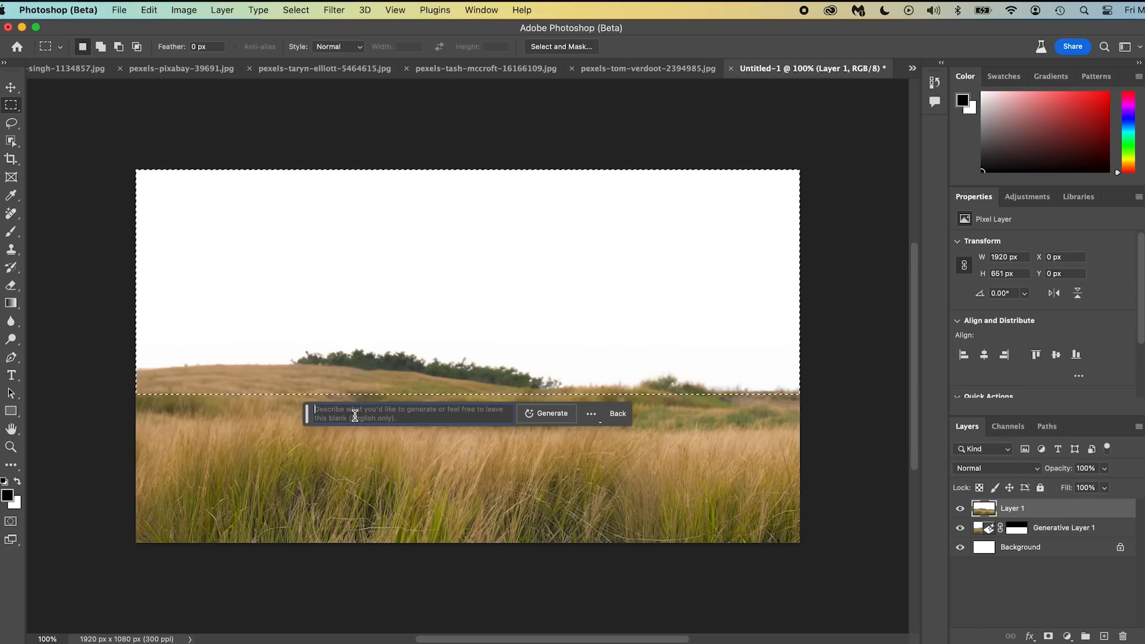
mouse_move(354, 417)
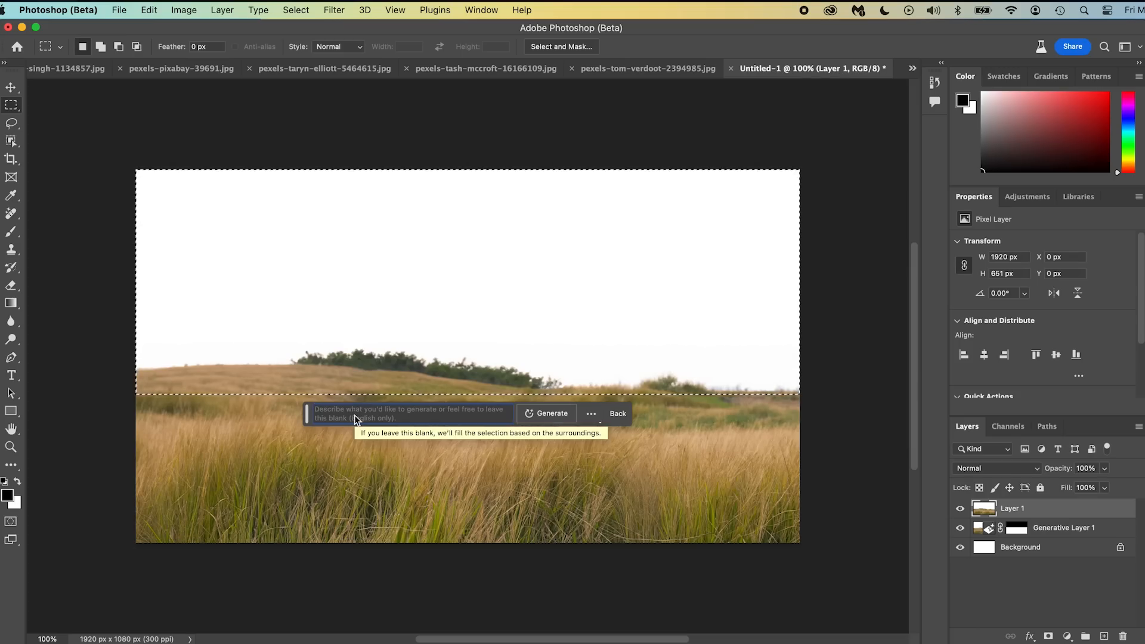
type("cloudy sky with moun")
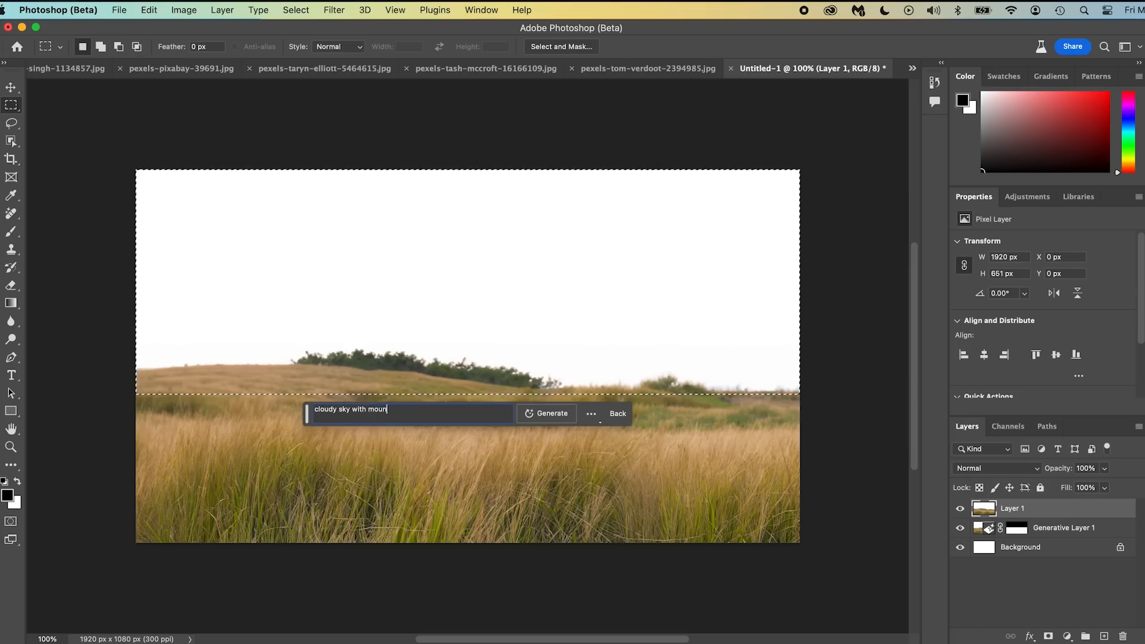
left_click(546, 414)
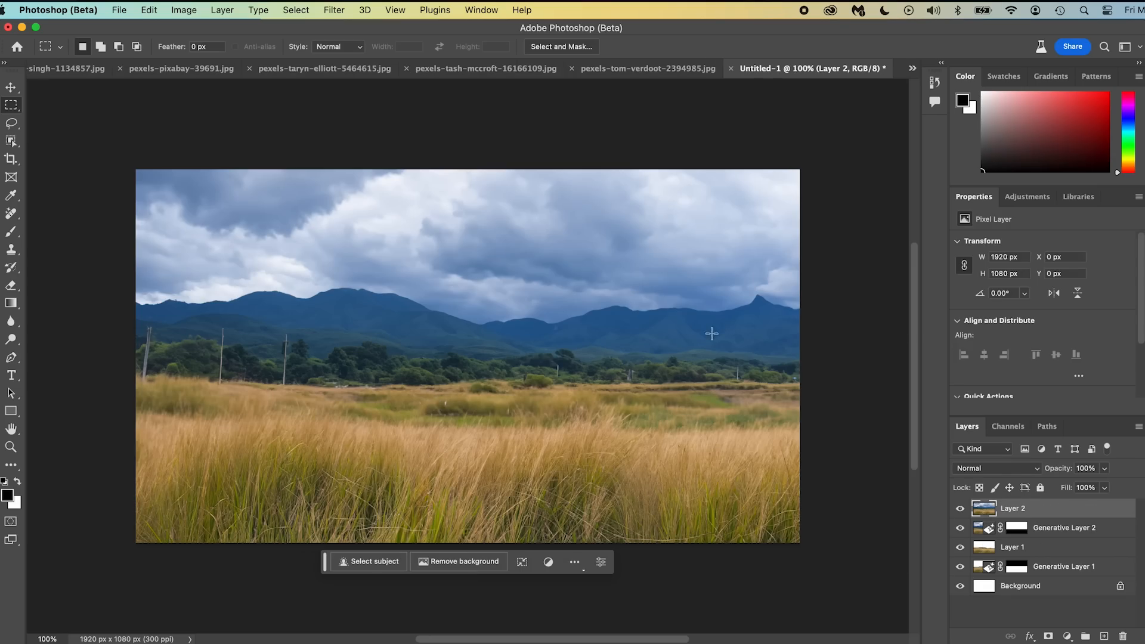
Step: Generate 'cows' in a lassoed patch of the grass field, after first trying 'farm animals'
type("farm animals")
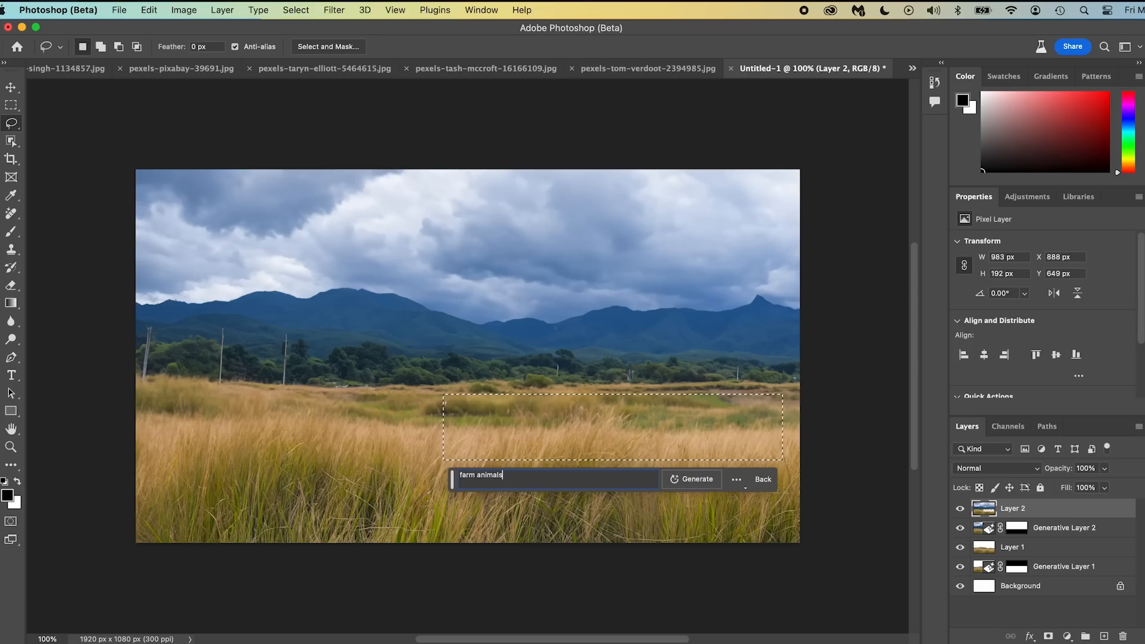
type("cows")
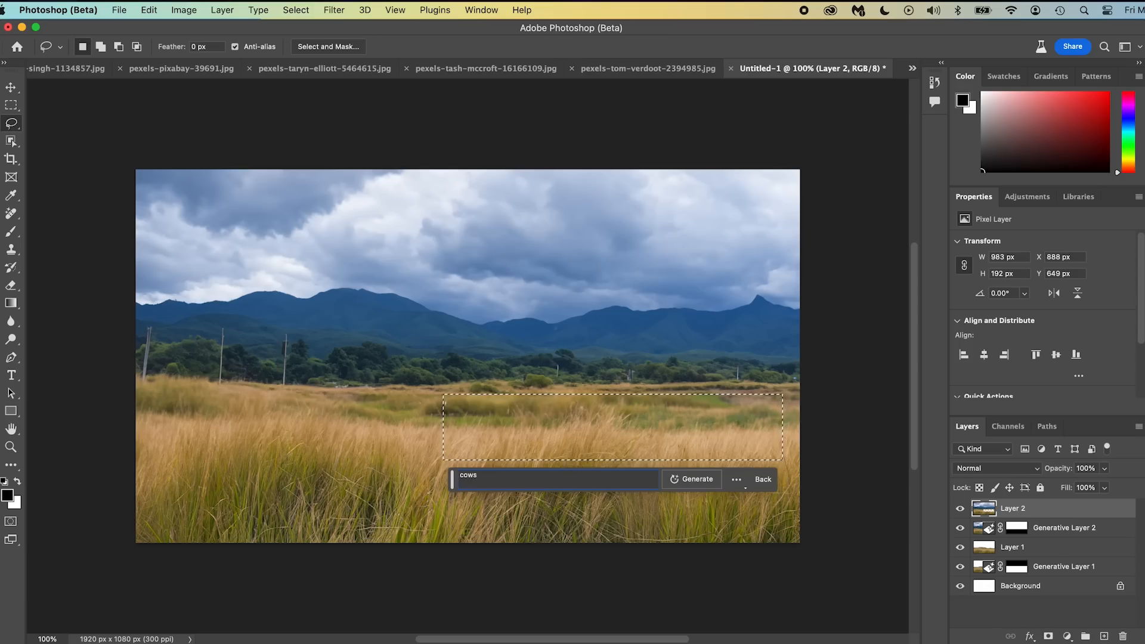
left_click(695, 479)
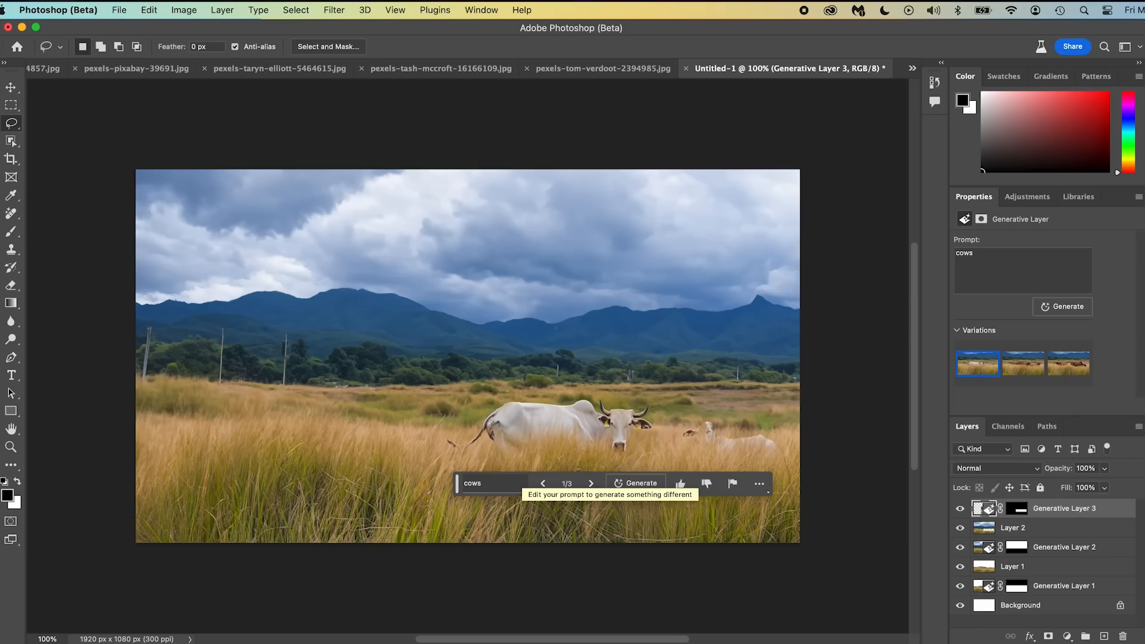
mouse_move(564, 596)
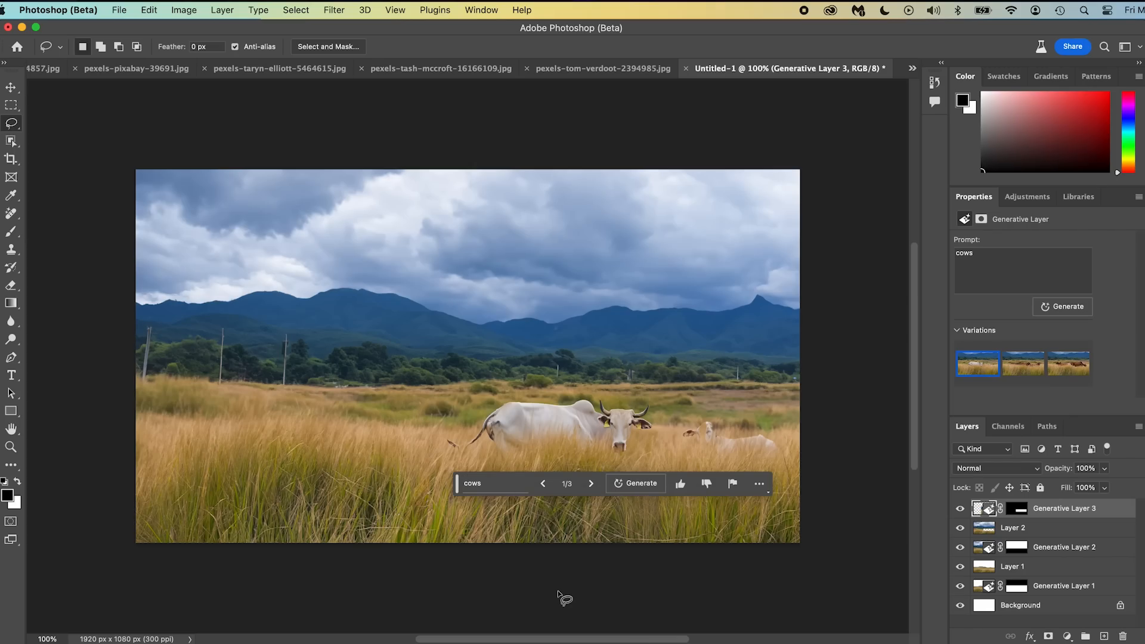